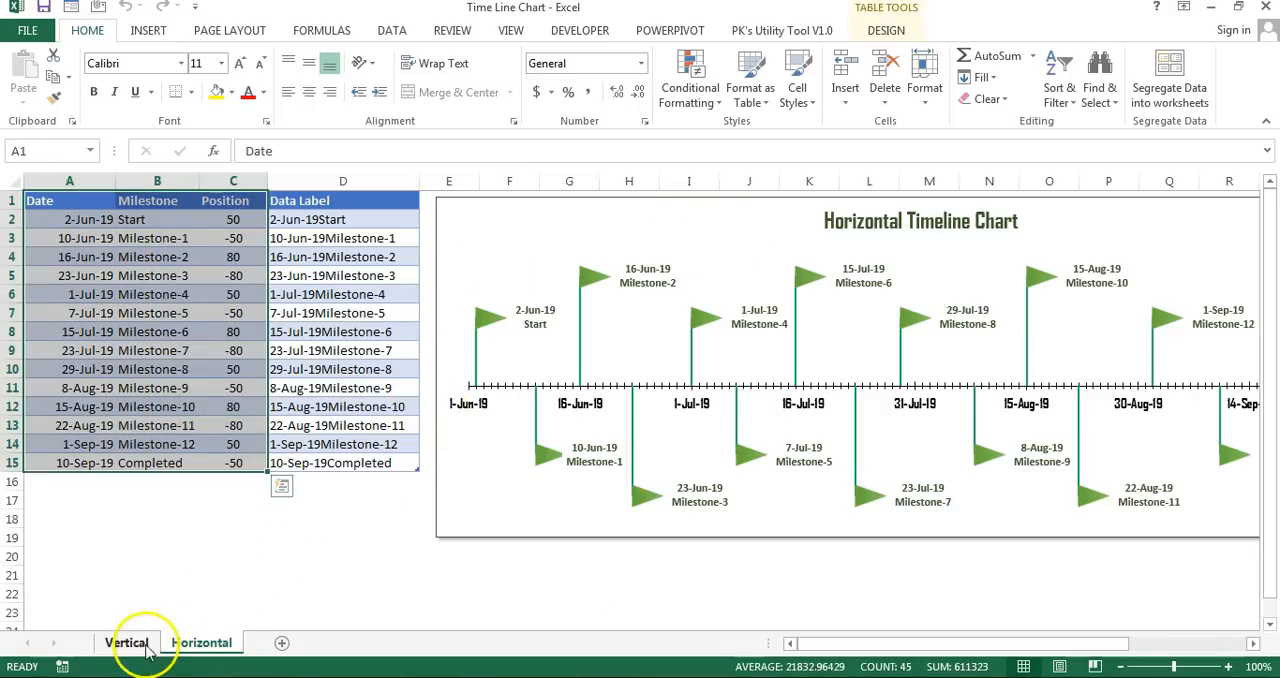
Add a Position column beside the dates, filled with repeating 50, -50, 80, -80 values
{"action": "left_click", "coordinate": [127, 642]}
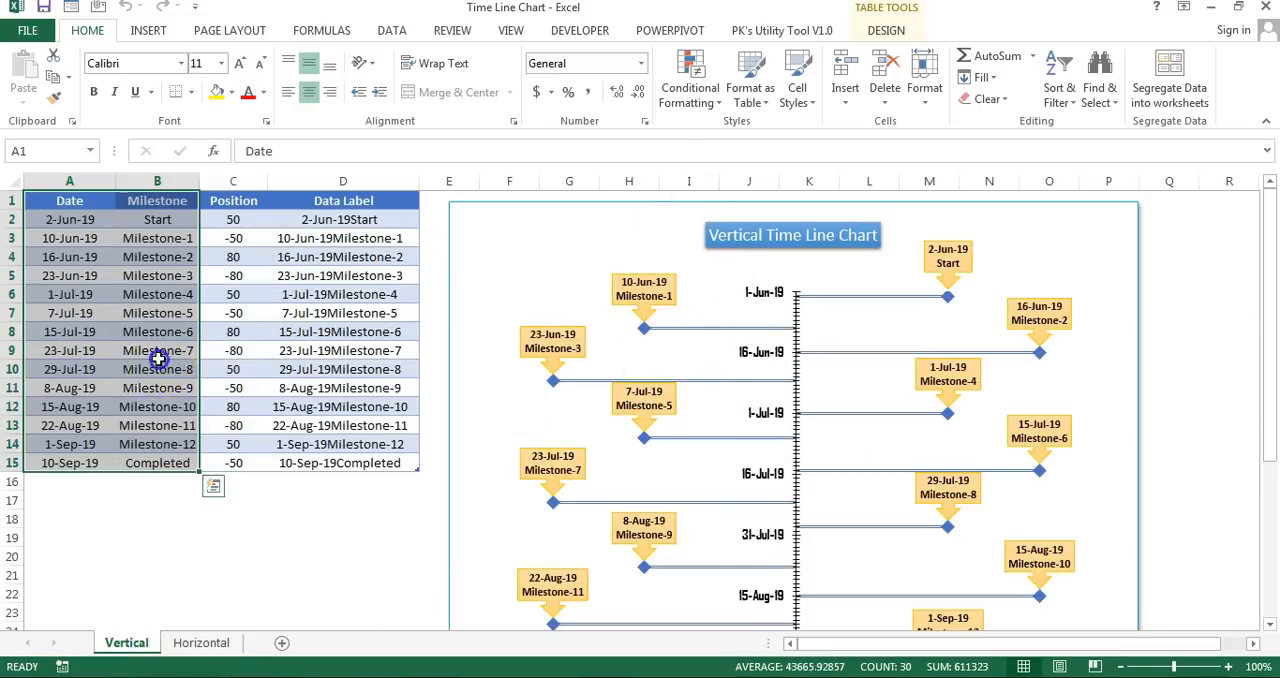
{"action": "scroll", "scroll_direction": "down", "scroll_amount": 3}
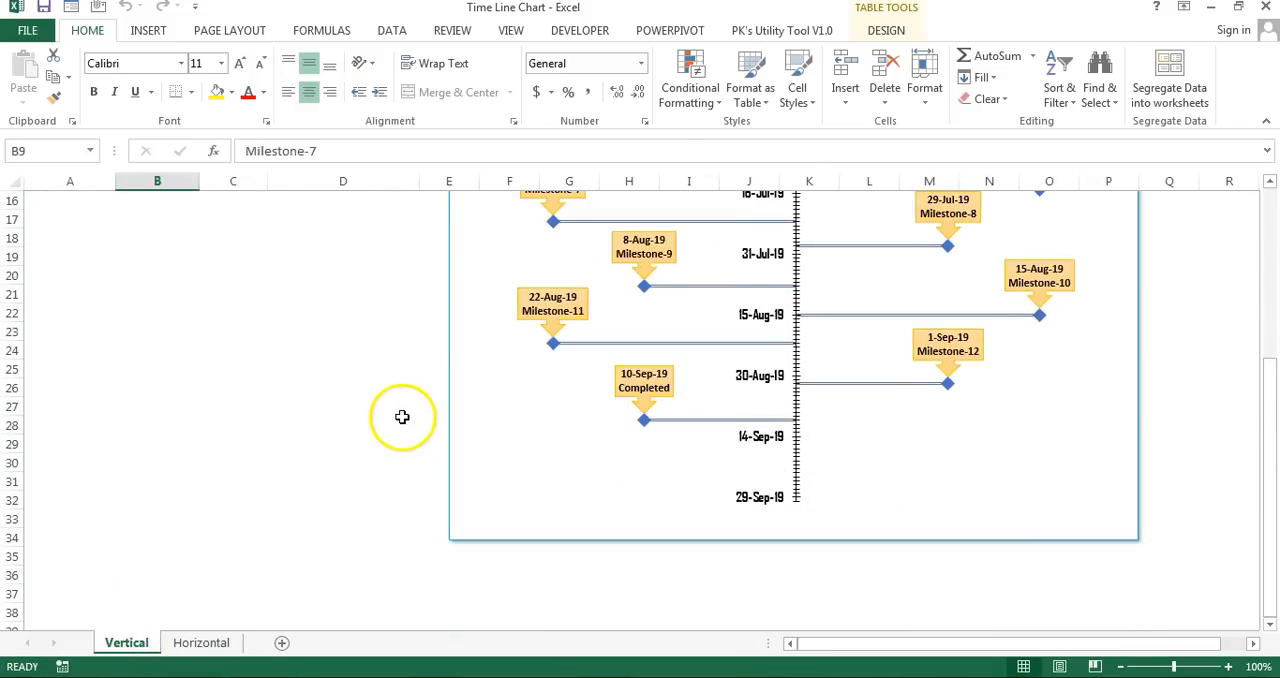
{"action": "scroll", "scroll_direction": "up", "scroll_amount": 3}
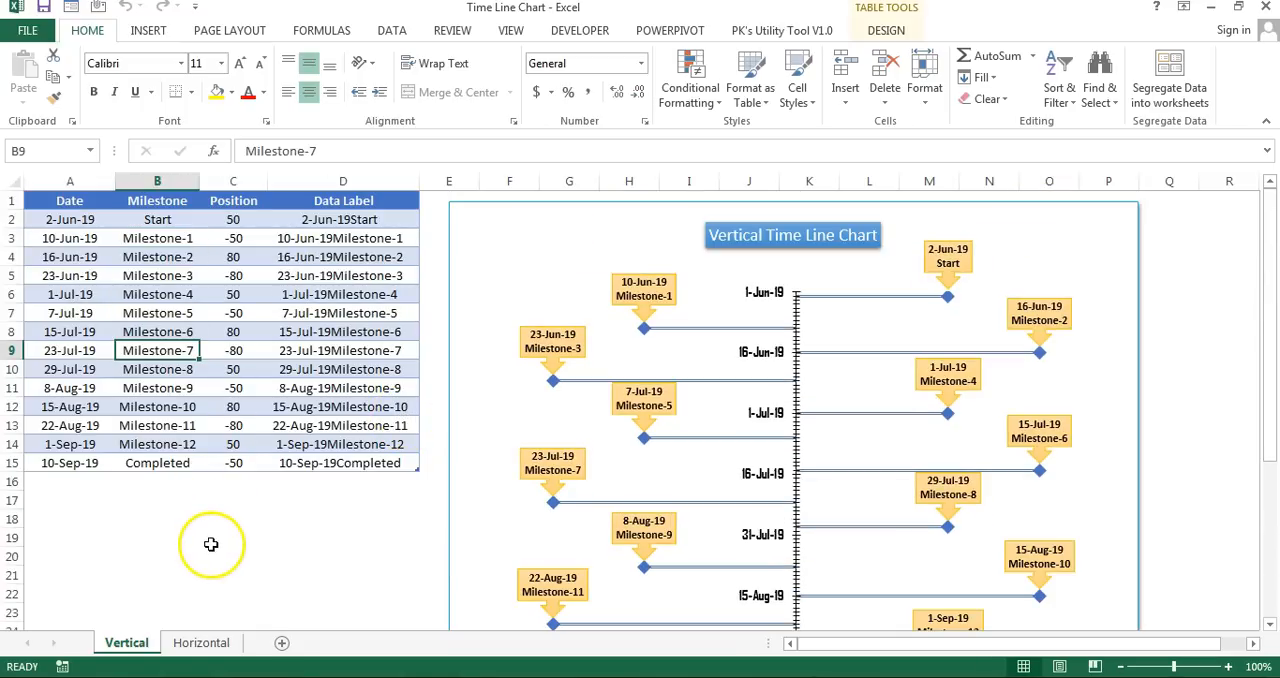
{"action": "left_click", "coordinate": [201, 642]}
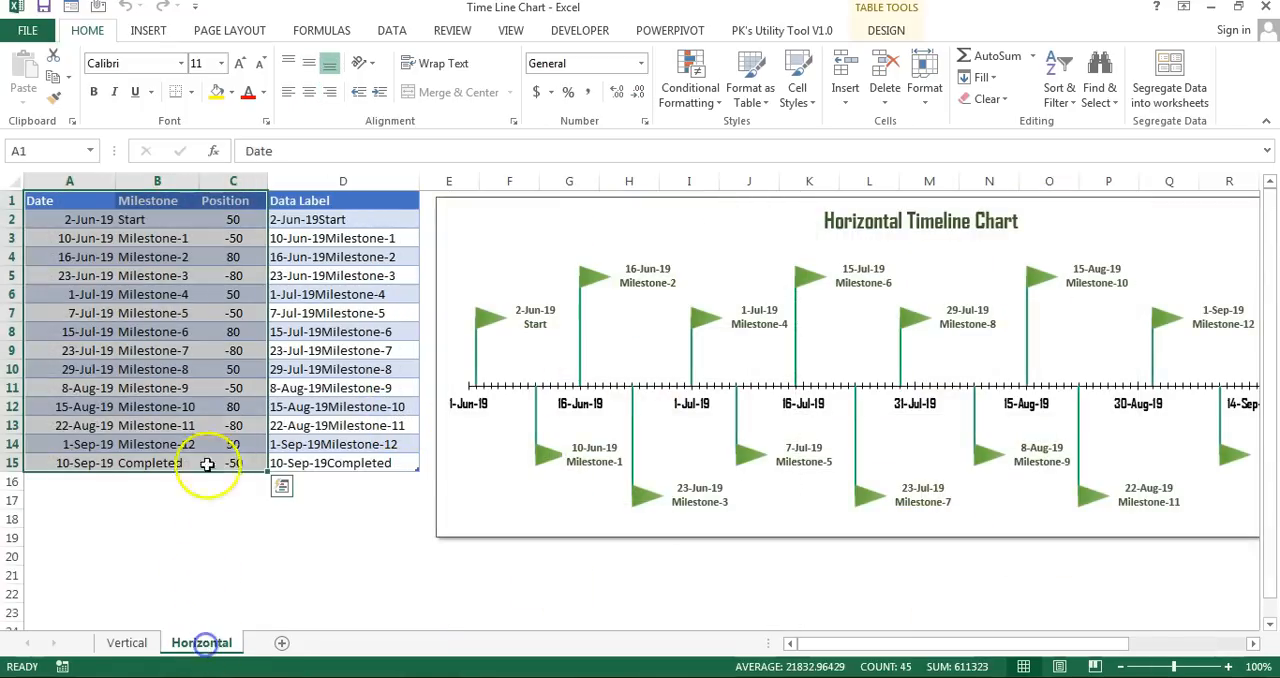
{"action": "mouse_move", "coordinate": [838, 275]}
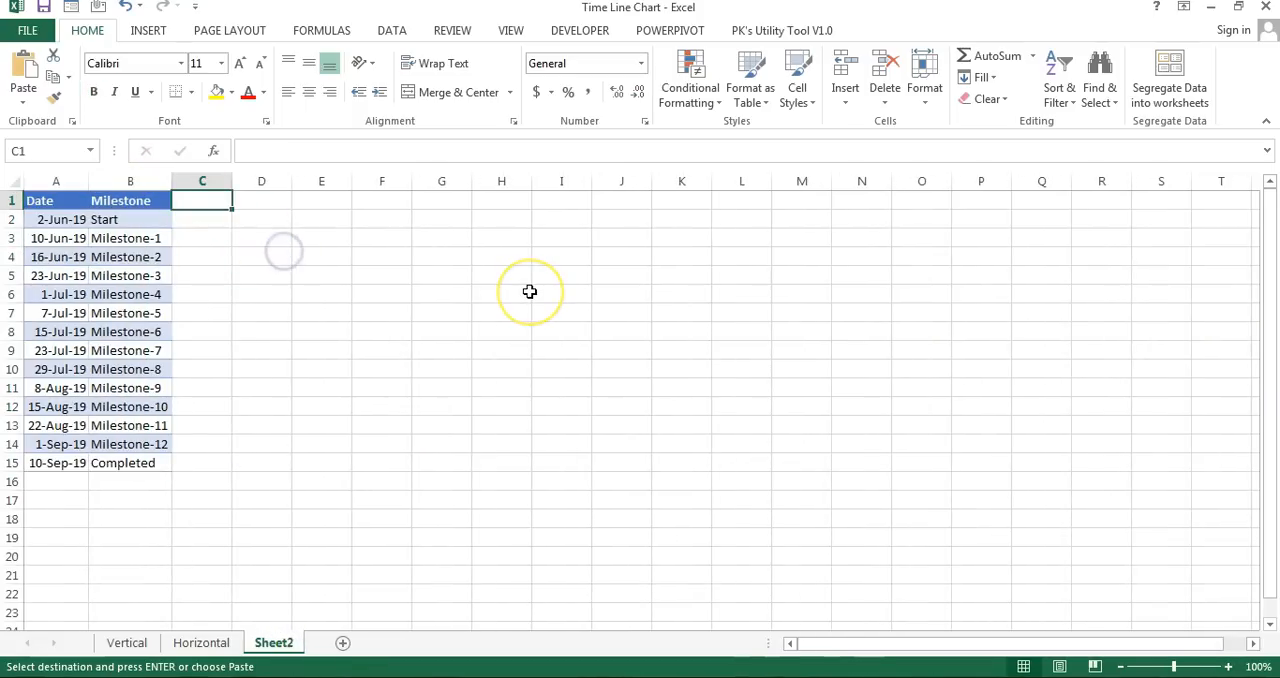
{"action": "type", "text": "Position"}
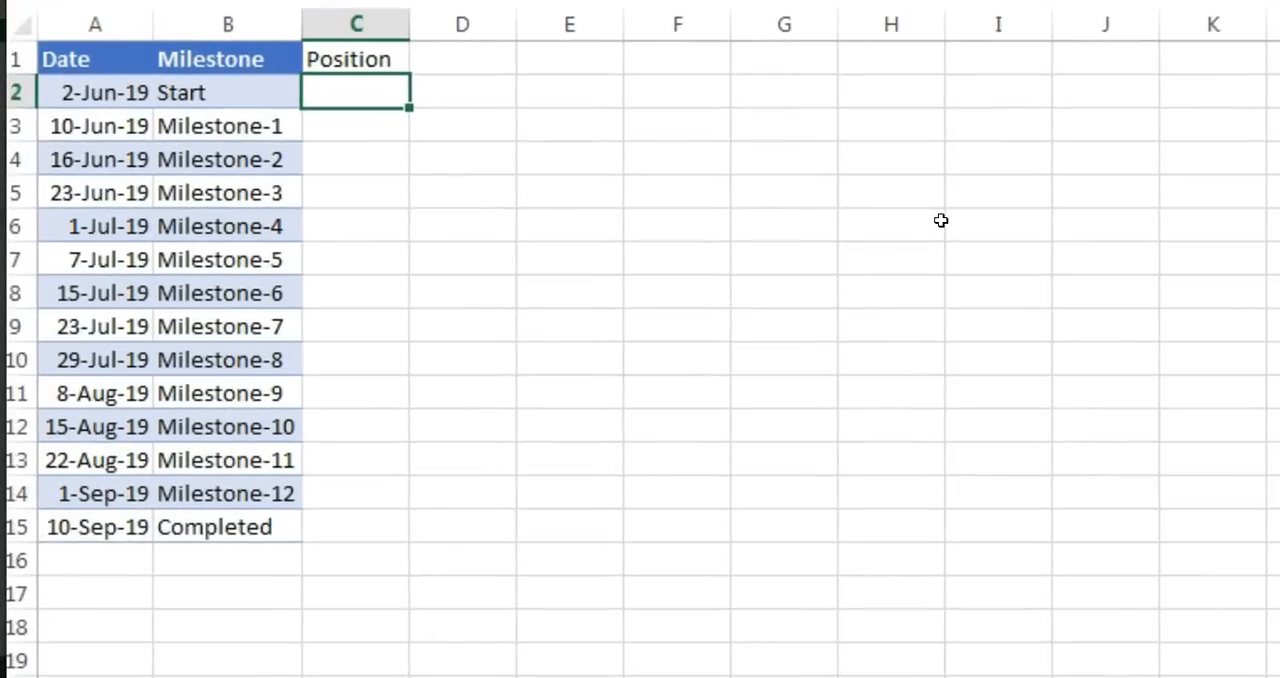
{"action": "type", "text": "50"}
{"action": "left_click", "coordinate": [355, 125]}
{"action": "type", "text": "-50"}
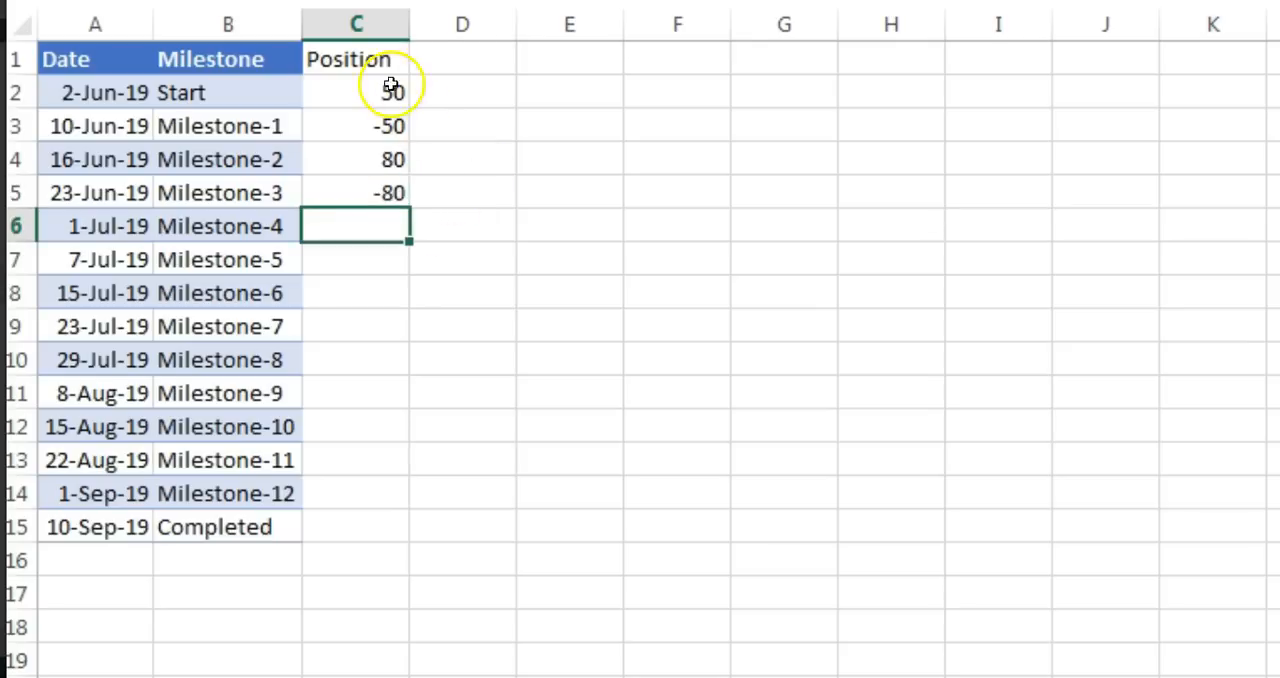
{"action": "key", "text": "ctrl+v"}
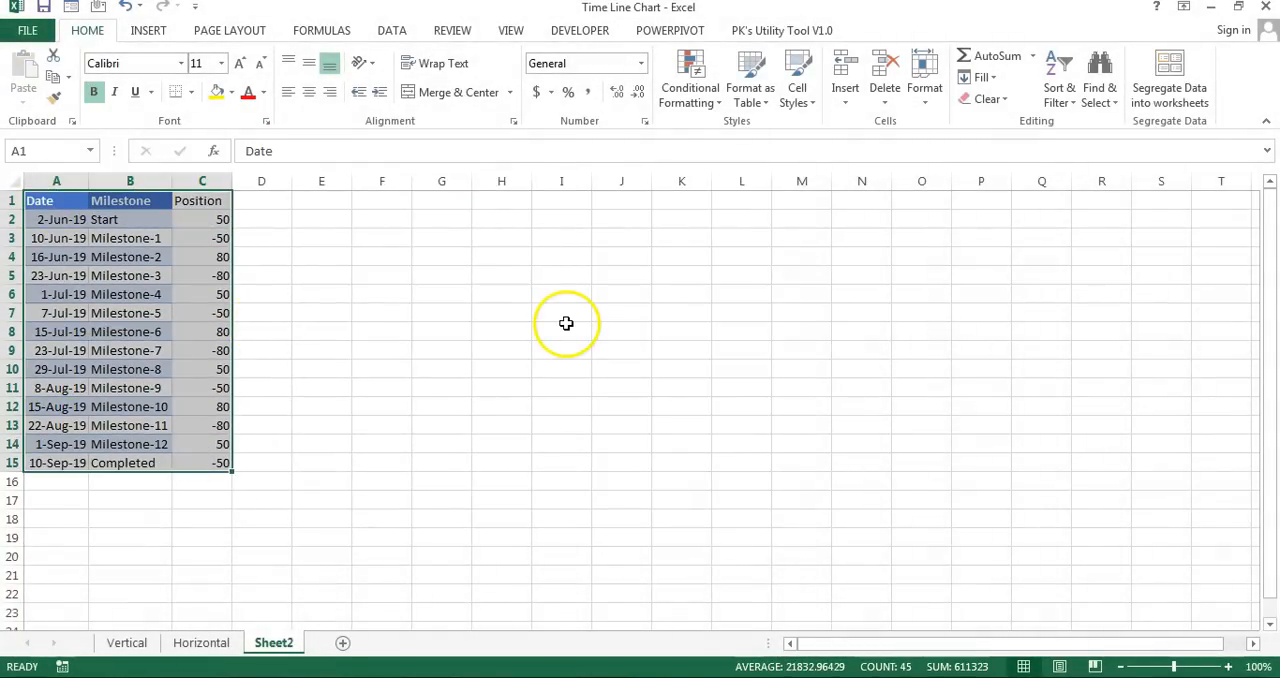
{"action": "mouse_move", "coordinate": [566, 323]}
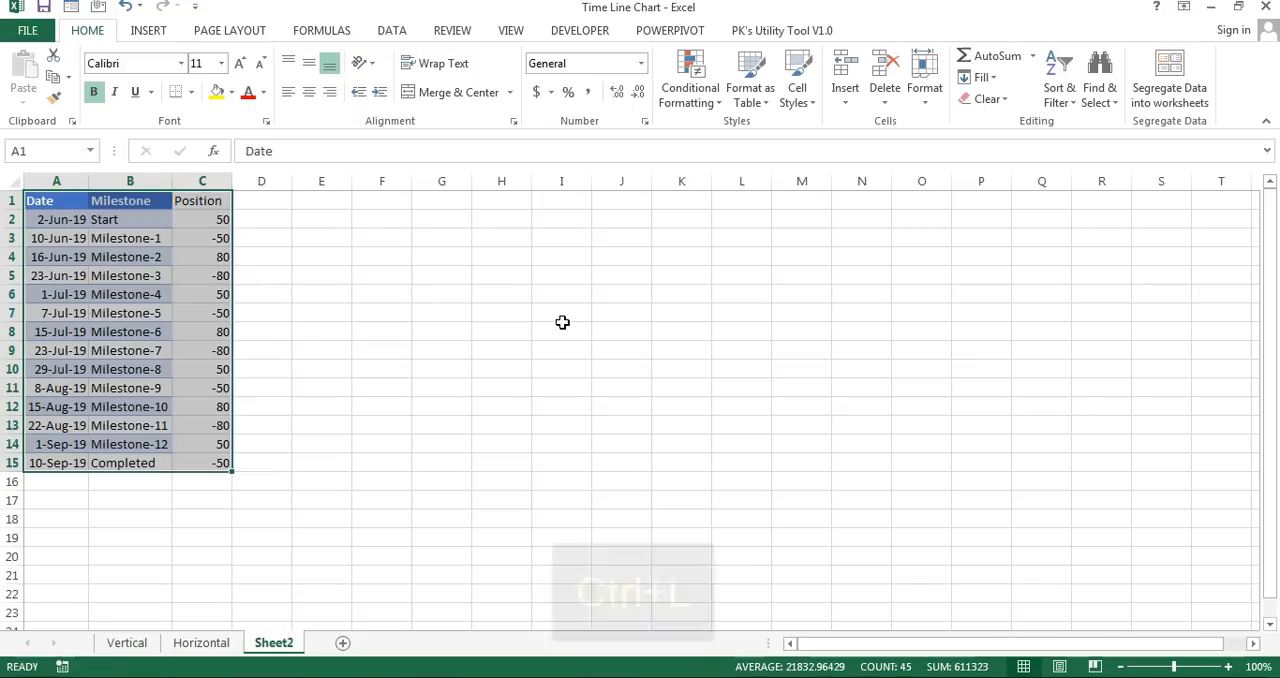
Convert the Date, Milestone and Position range into an Excel table with headers
{"action": "key", "text": "ctrl+l"}
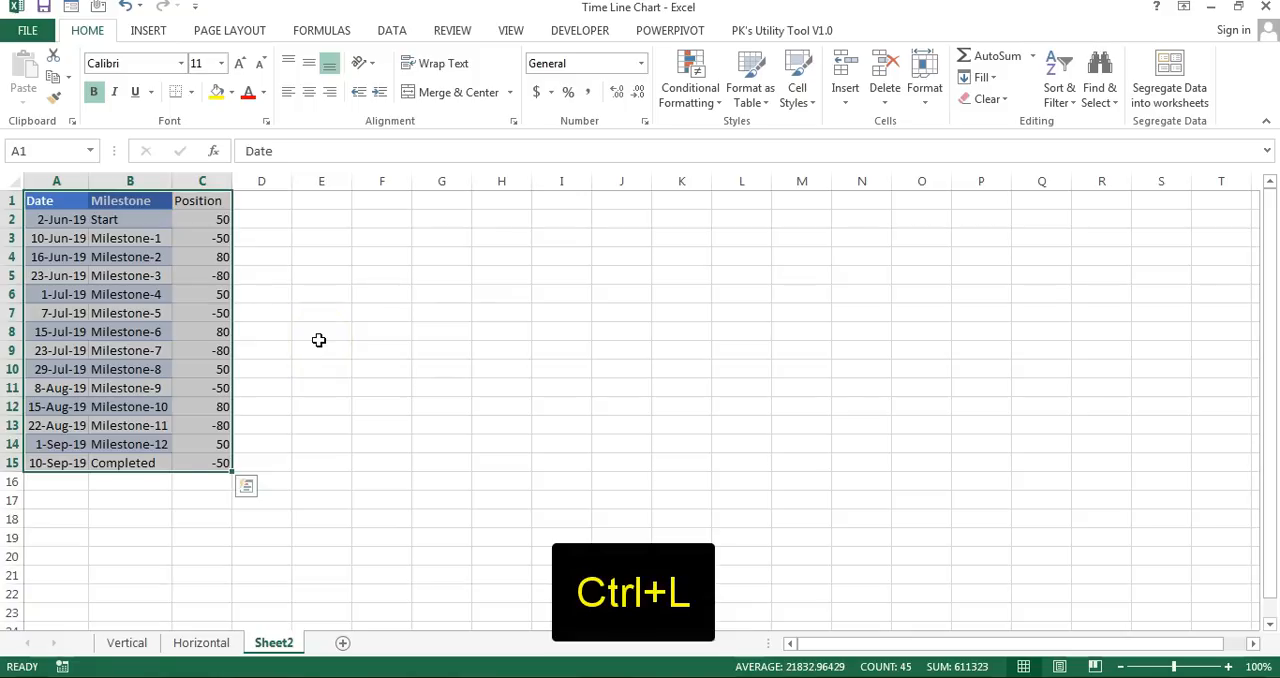
{"action": "key", "text": "ctrl+l"}
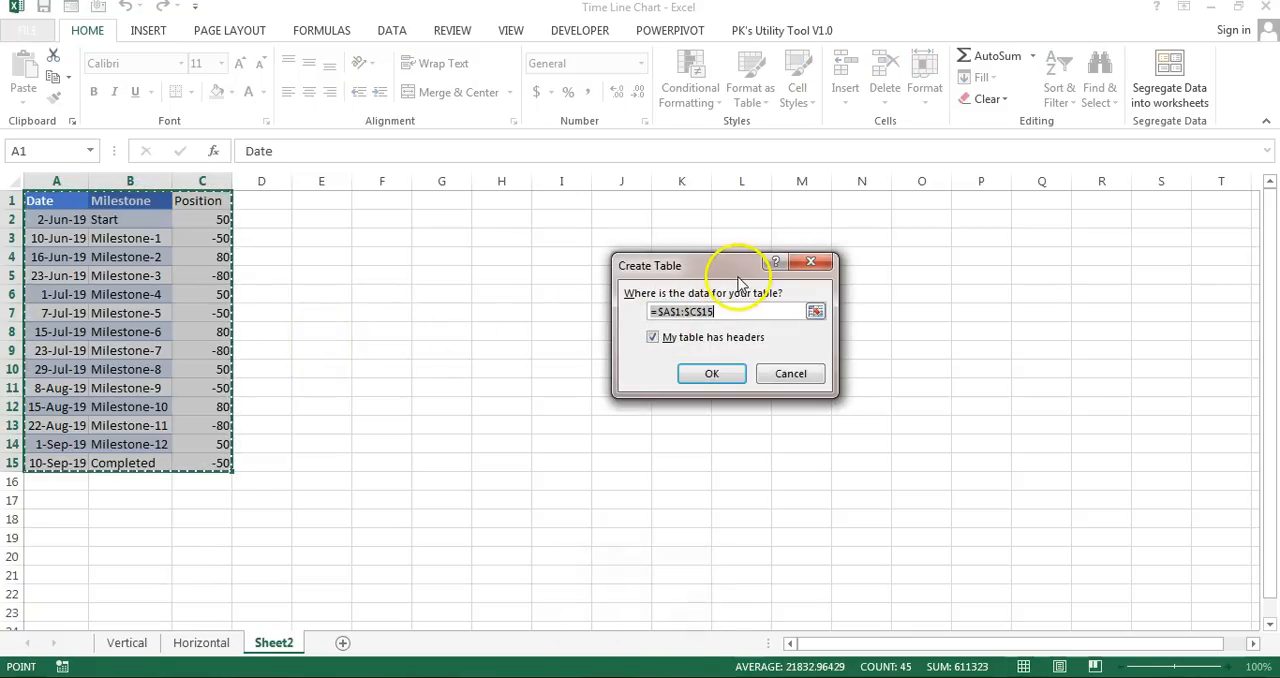
{"action": "left_click", "coordinate": [711, 373]}
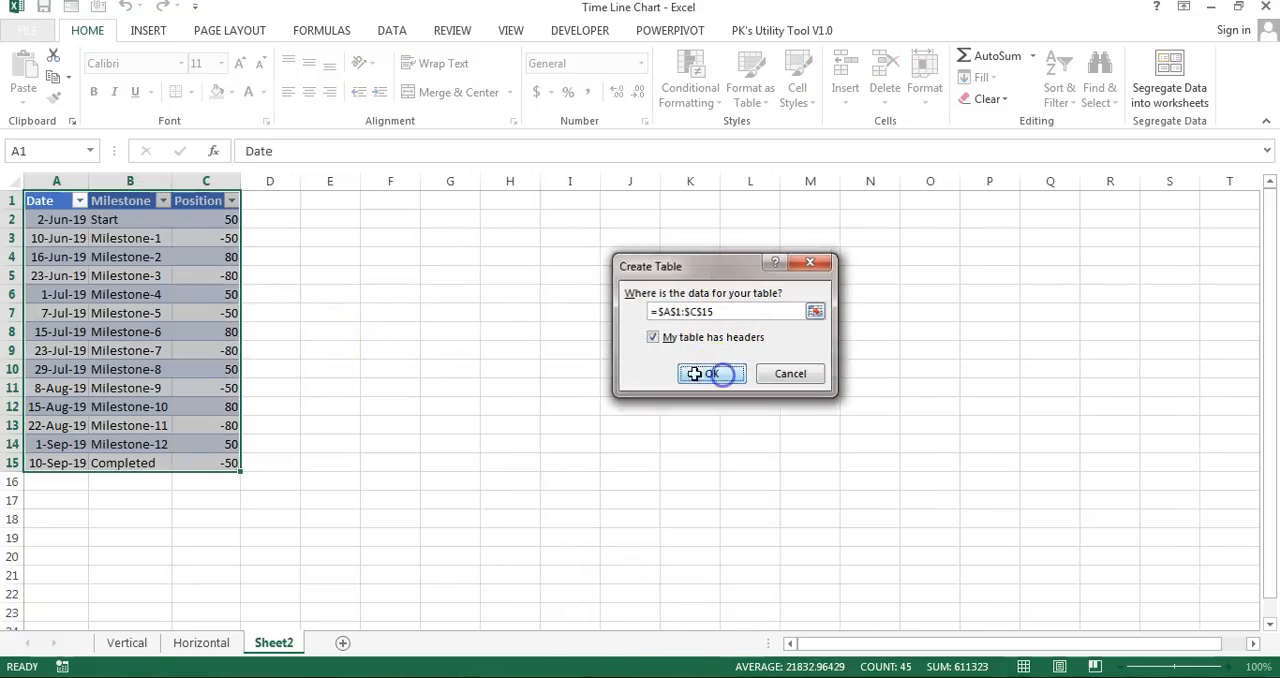
{"action": "left_click", "coordinate": [711, 373]}
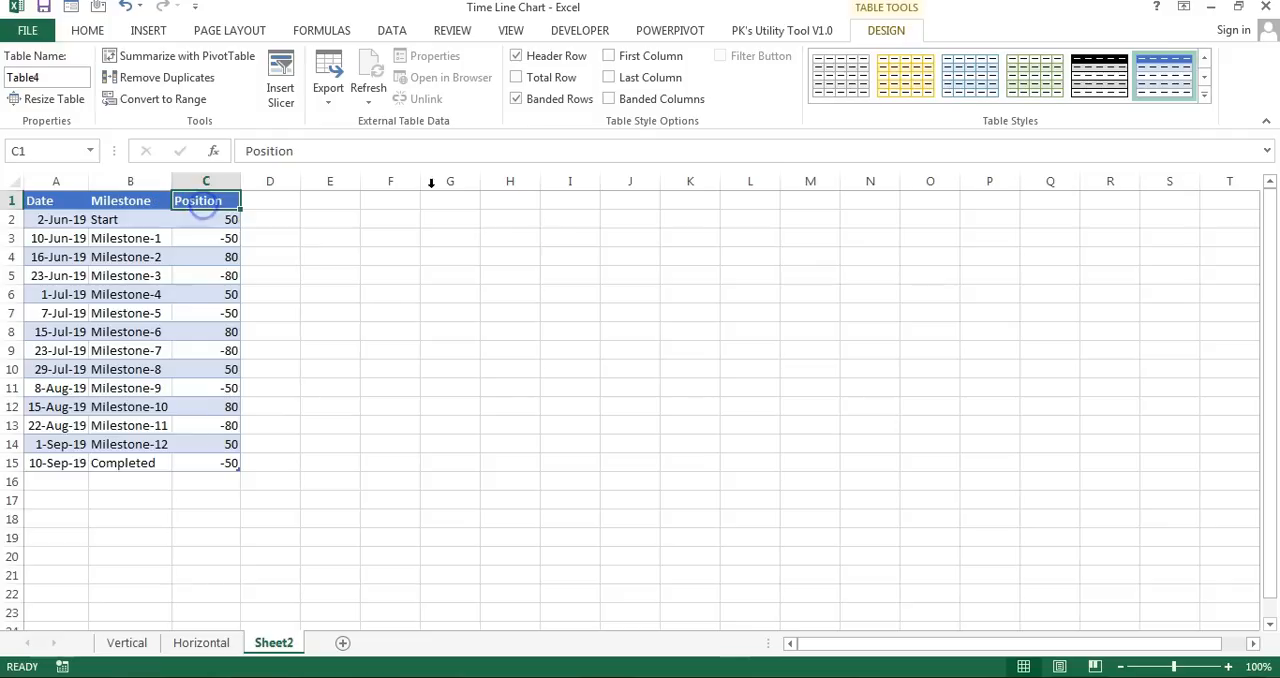
{"action": "left_click", "coordinate": [750, 312]}
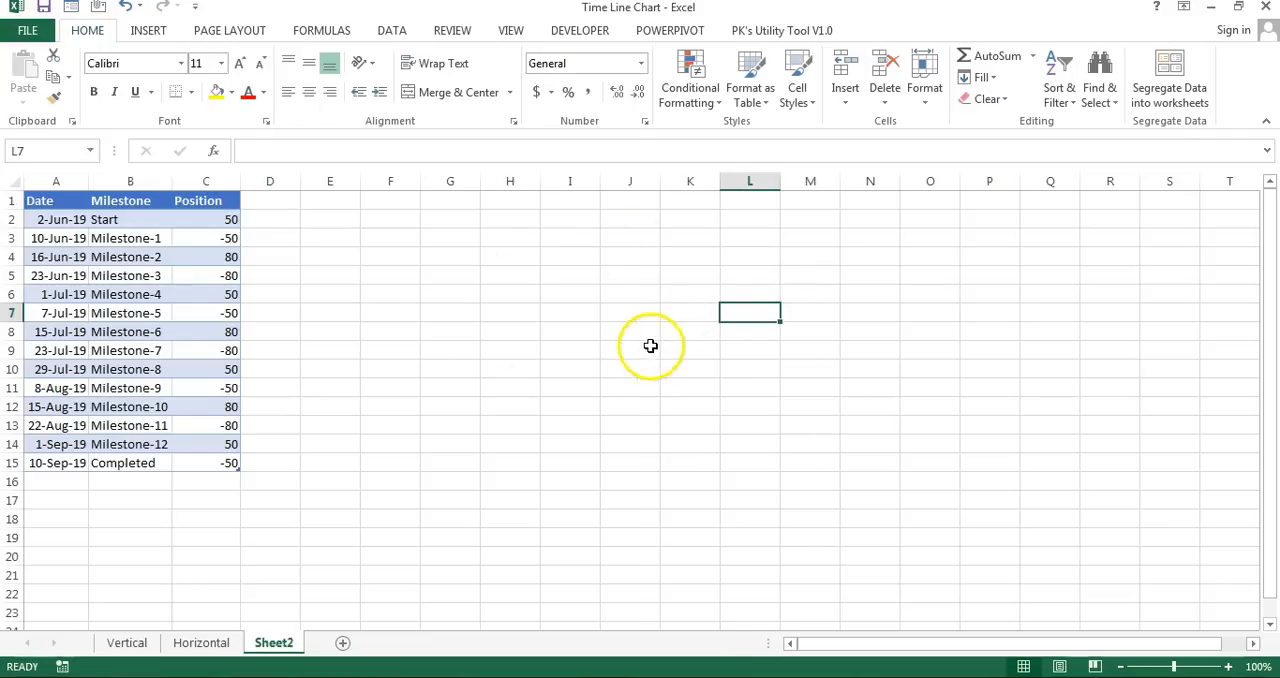
Hide the sheet's gridlines
{"action": "left_click", "coordinate": [510, 30]}
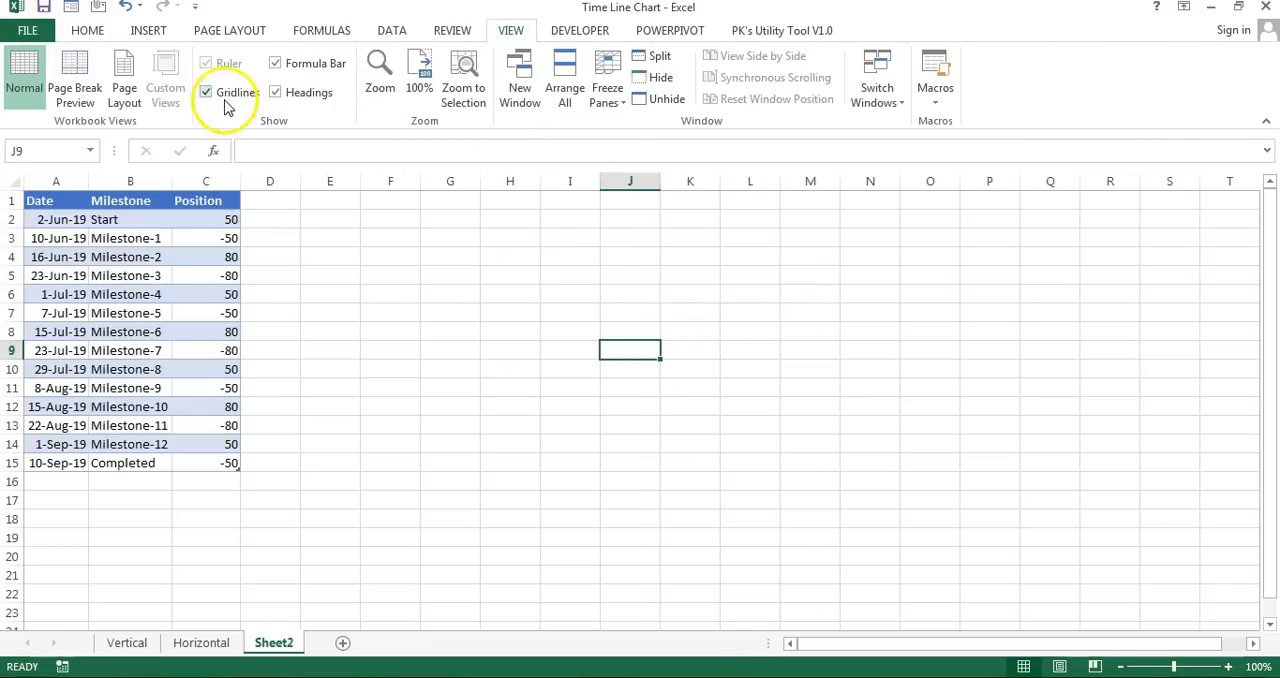
{"action": "left_click", "coordinate": [205, 91]}
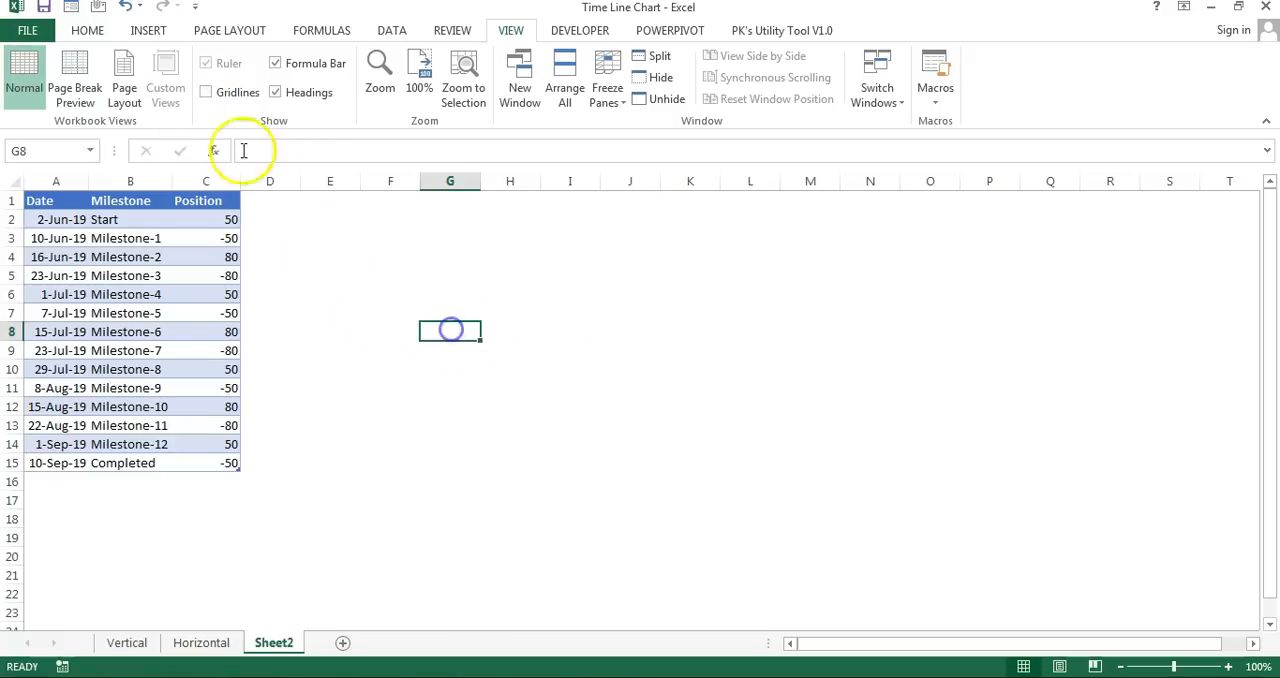
{"action": "left_click", "coordinate": [148, 30]}
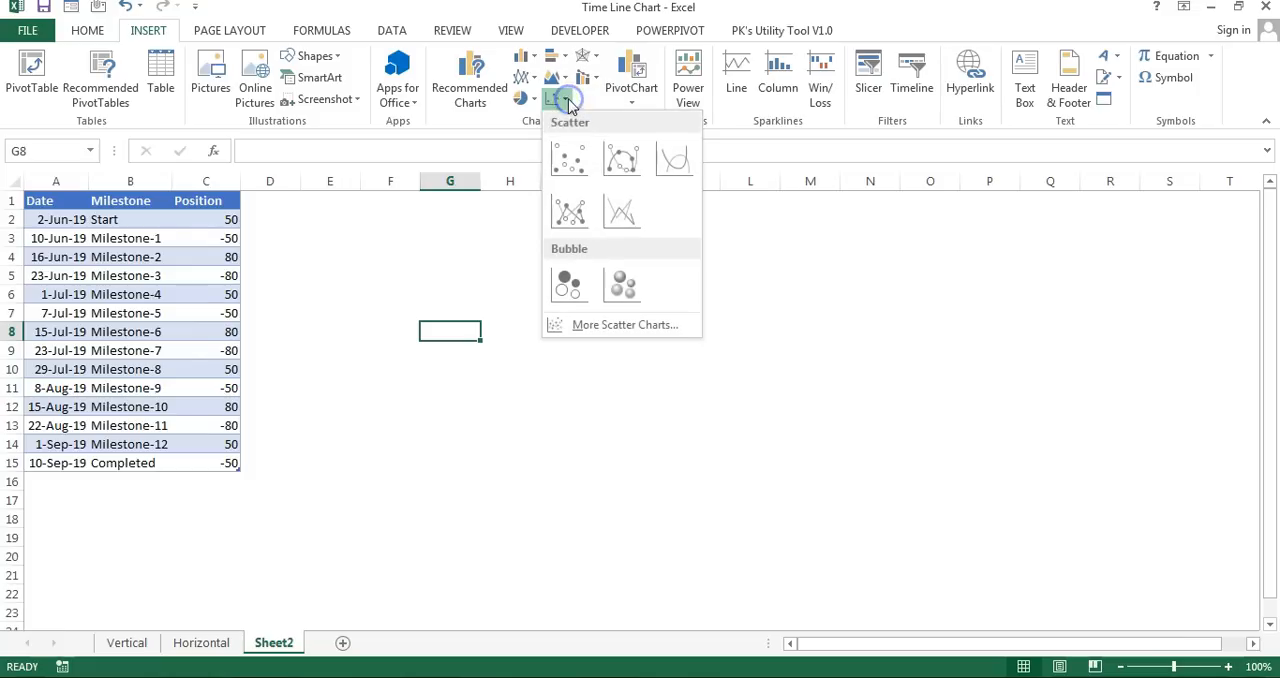
Insert a scatter chart with a series plotting dates A2:A15 against positions C2:C15
{"action": "left_click", "coordinate": [569, 160]}
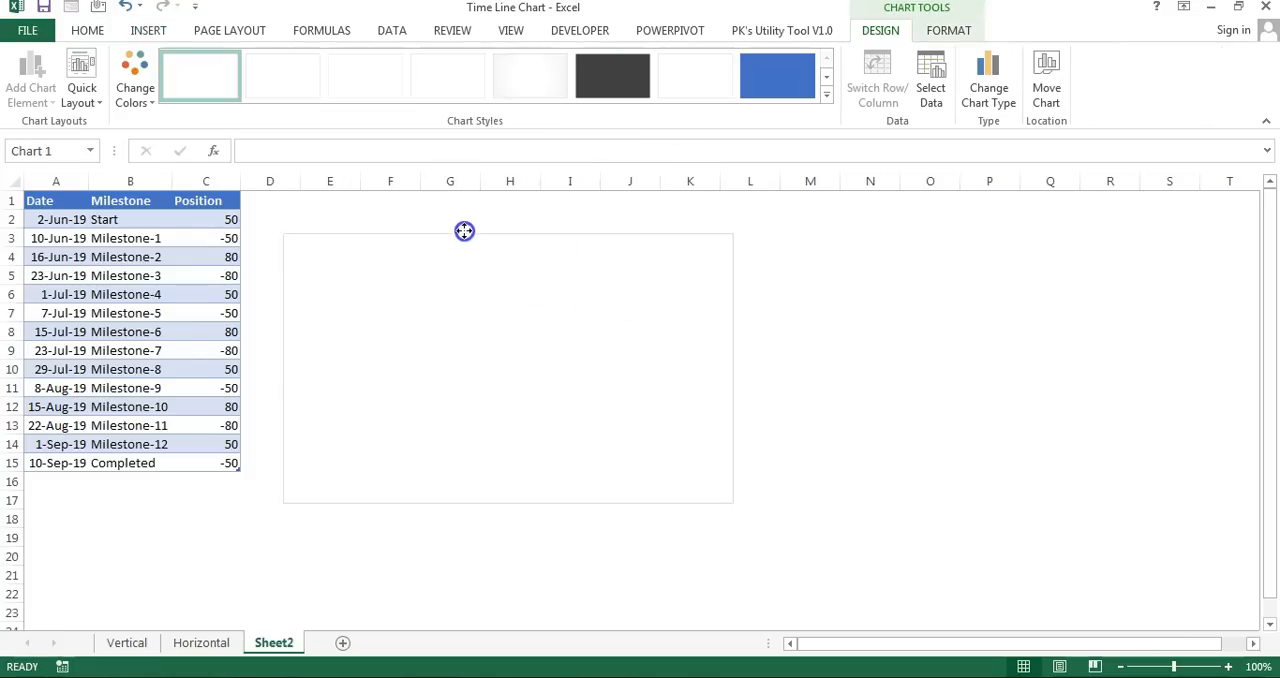
{"action": "right_click", "coordinate": [464, 231]}
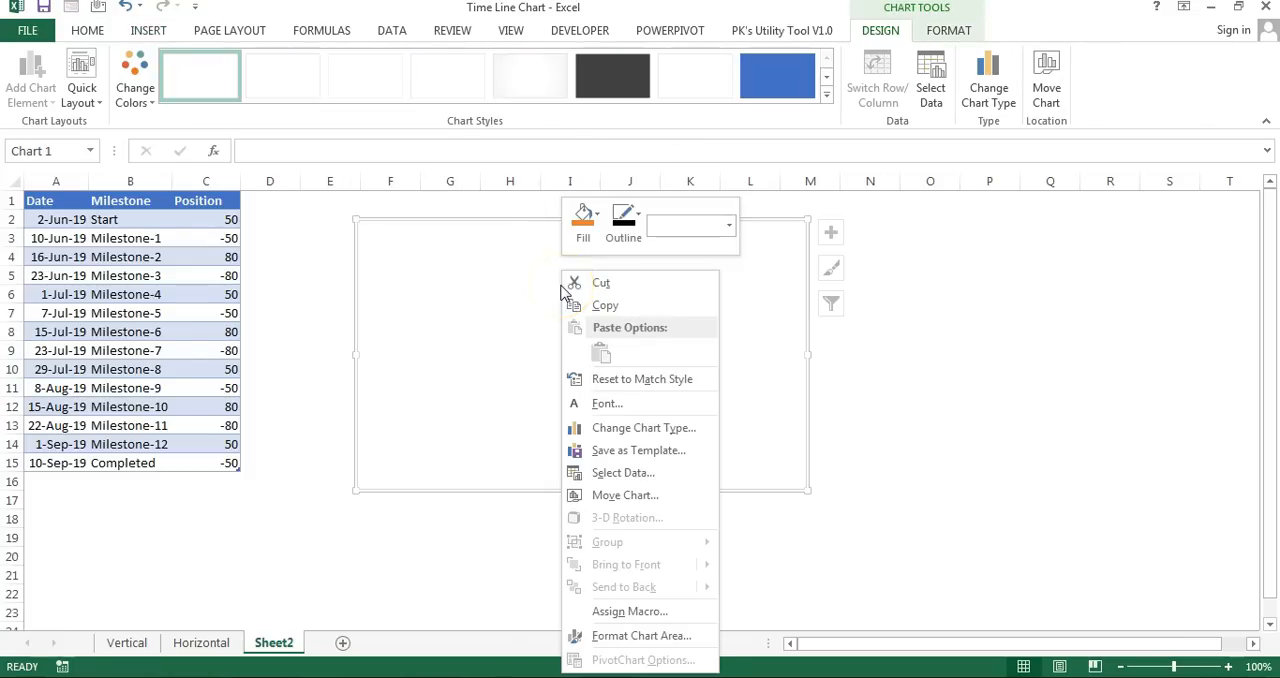
{"action": "left_click", "coordinate": [622, 472]}
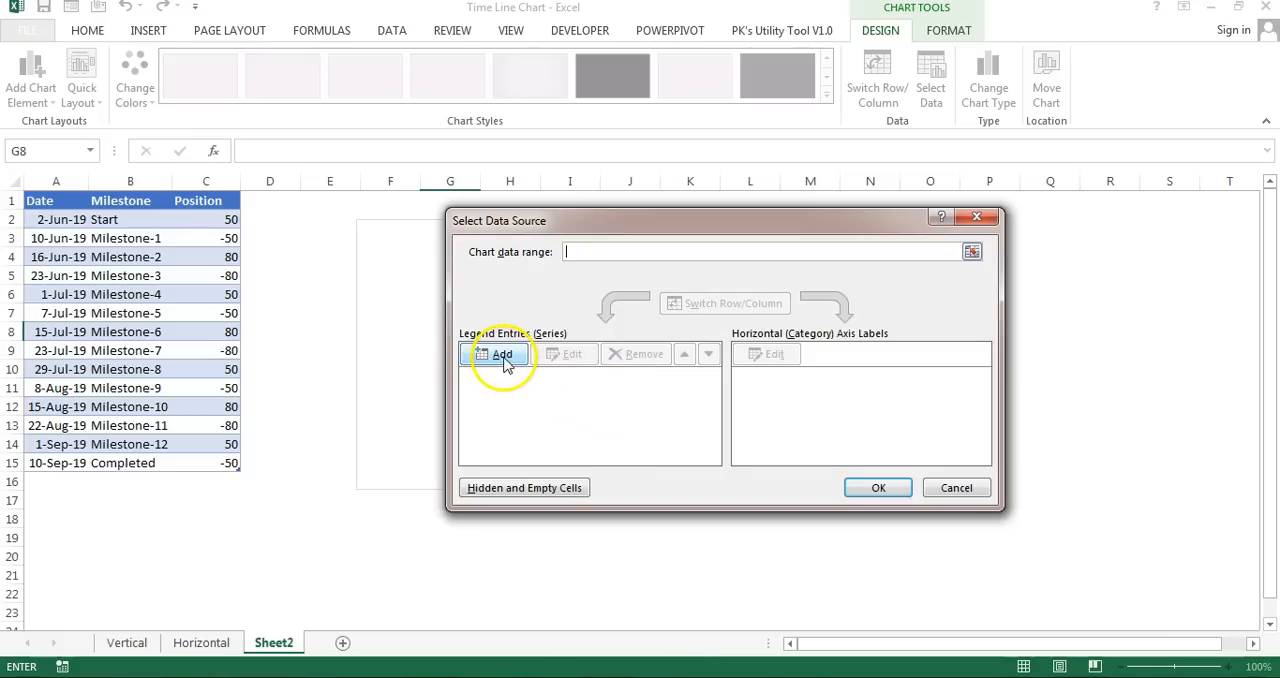
{"action": "left_click", "coordinate": [502, 354]}
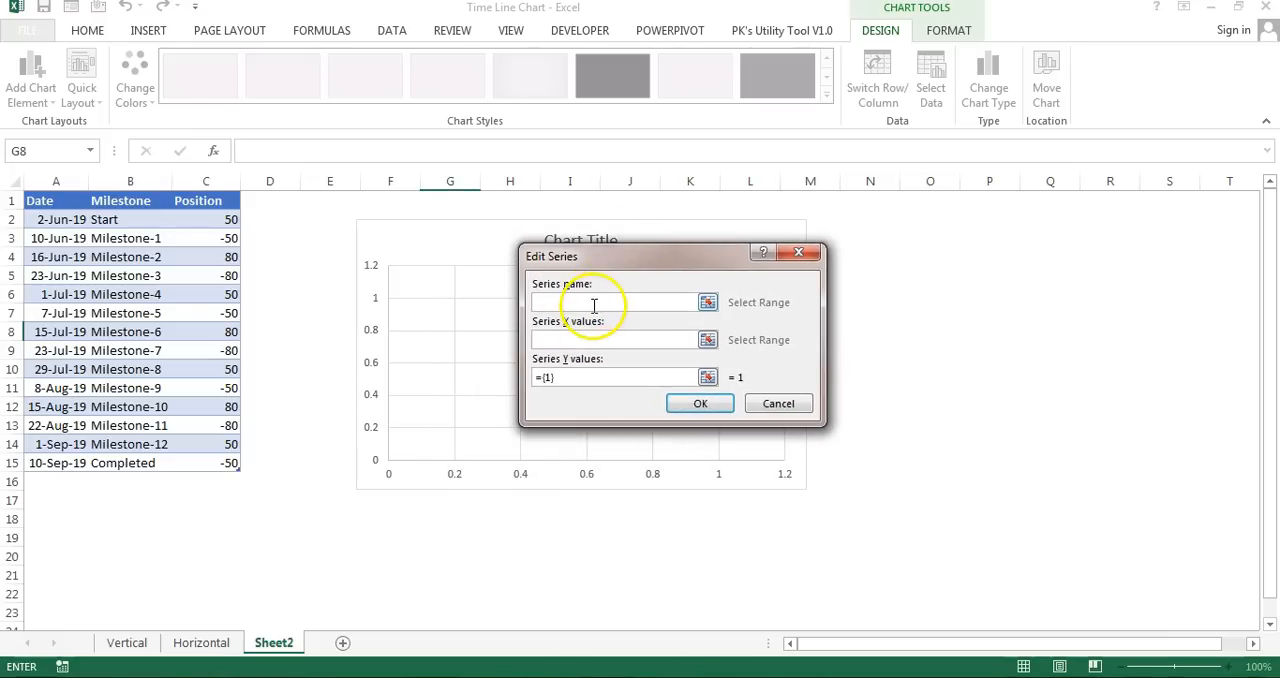
{"action": "mouse_move", "coordinate": [648, 376]}
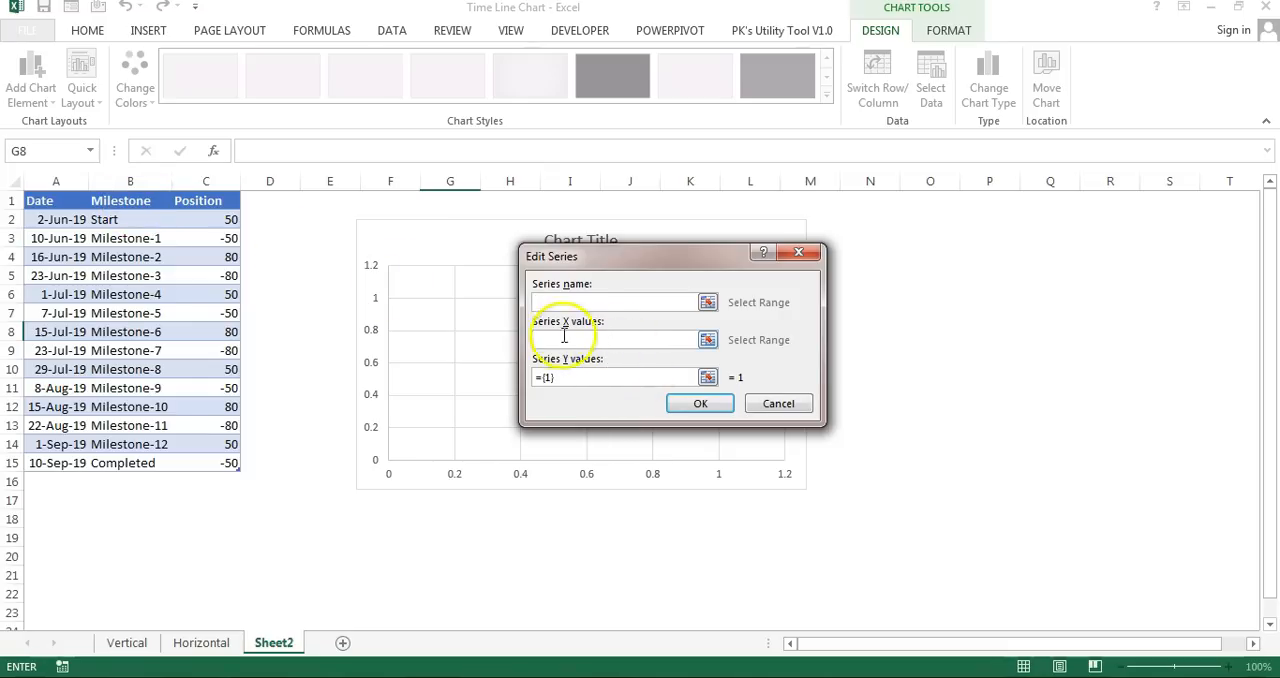
{"action": "mouse_move", "coordinate": [625, 335]}
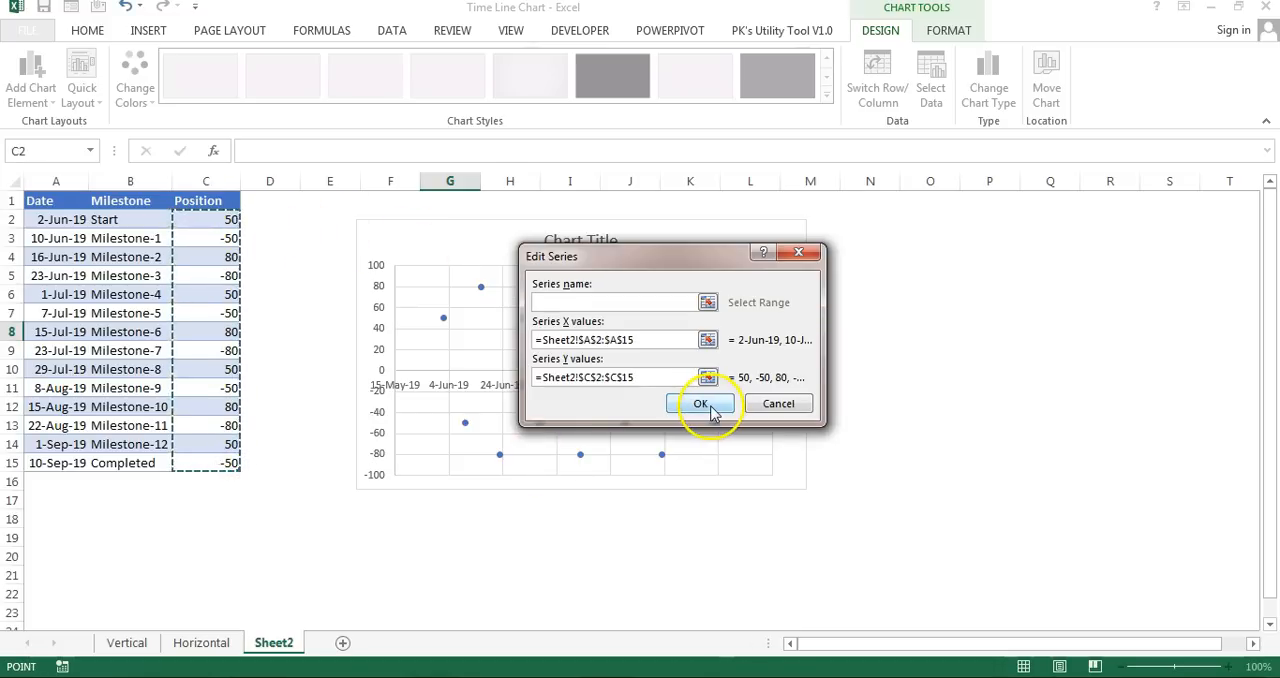
{"action": "left_click", "coordinate": [700, 403]}
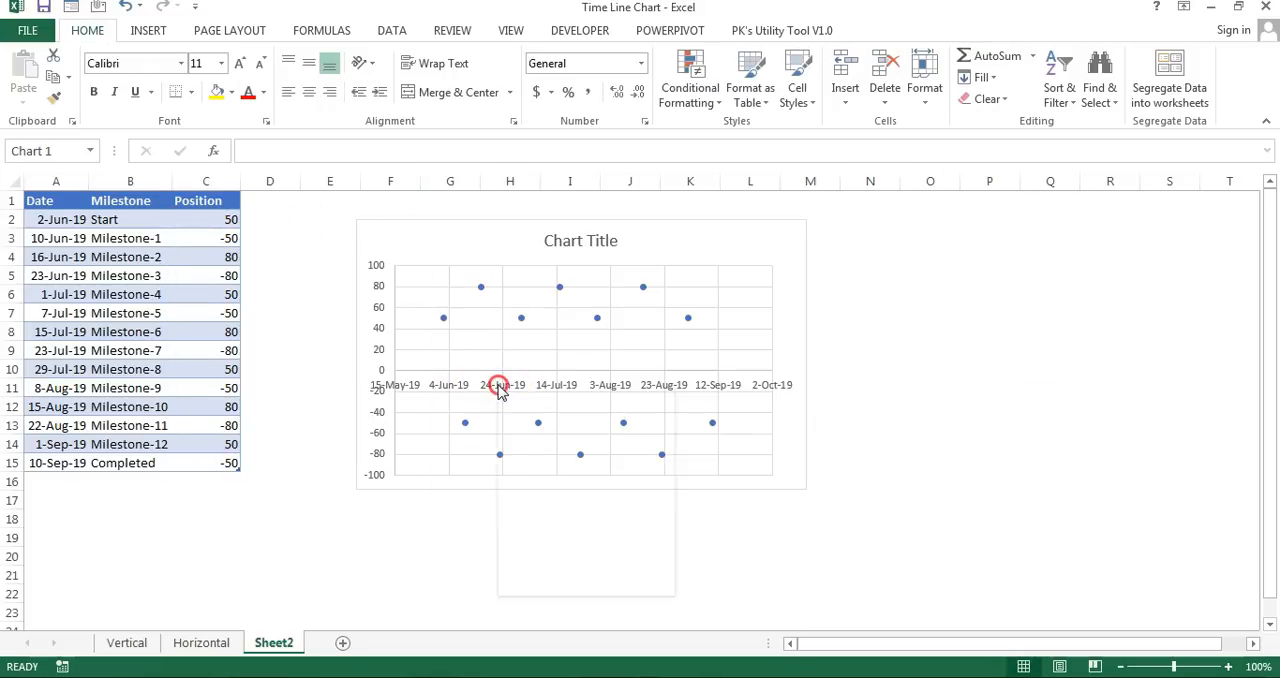
Format the horizontal date axis with cross-style major tick marks
{"action": "left_click", "coordinate": [499, 385]}
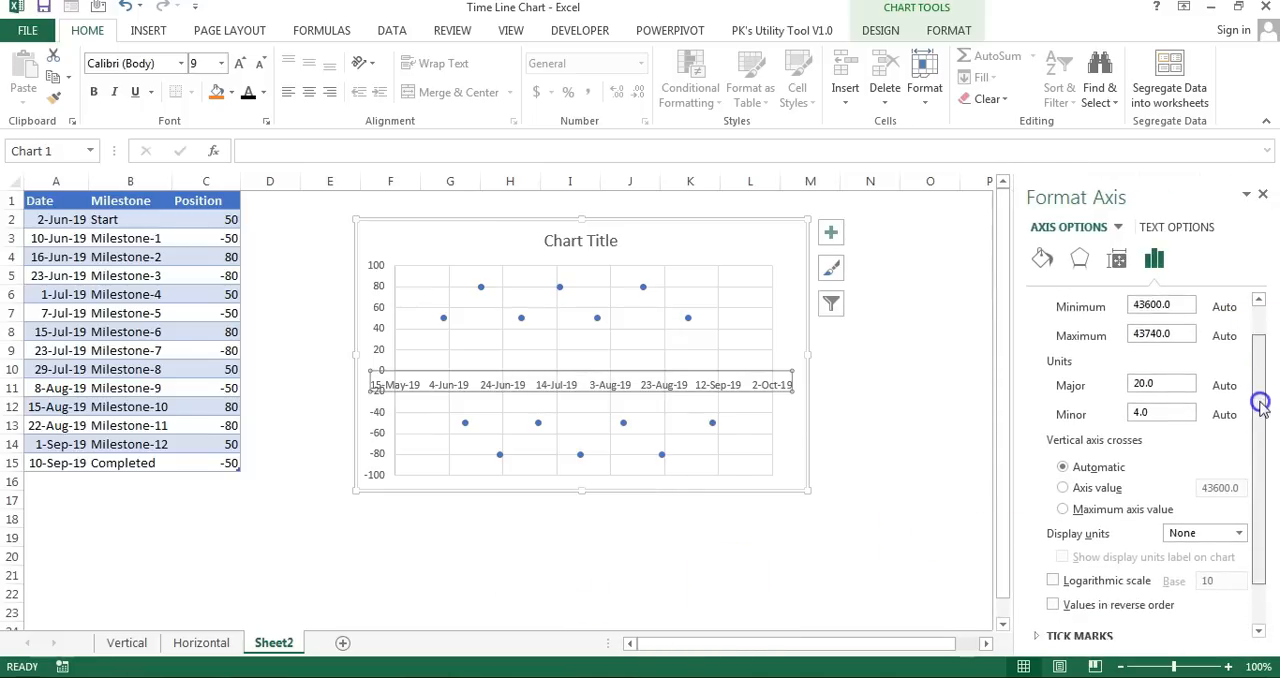
{"action": "scroll", "scroll_direction": "down", "scroll_amount": 3}
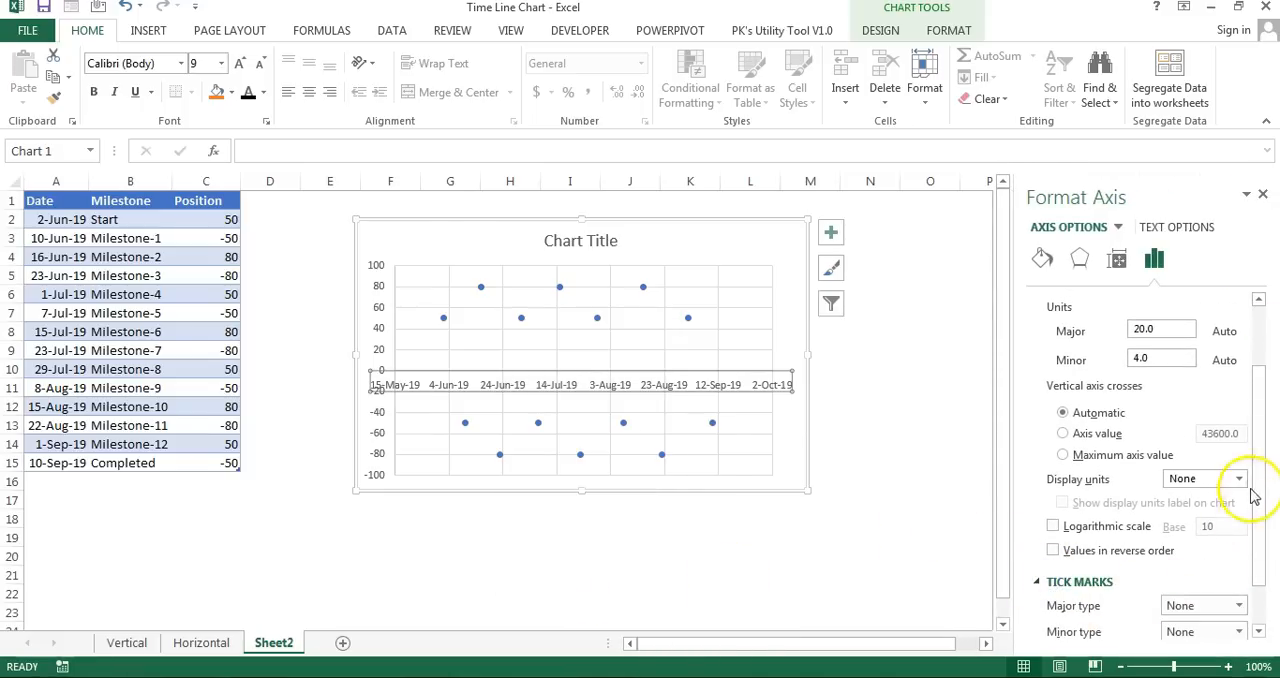
{"action": "left_click", "coordinate": [1238, 547]}
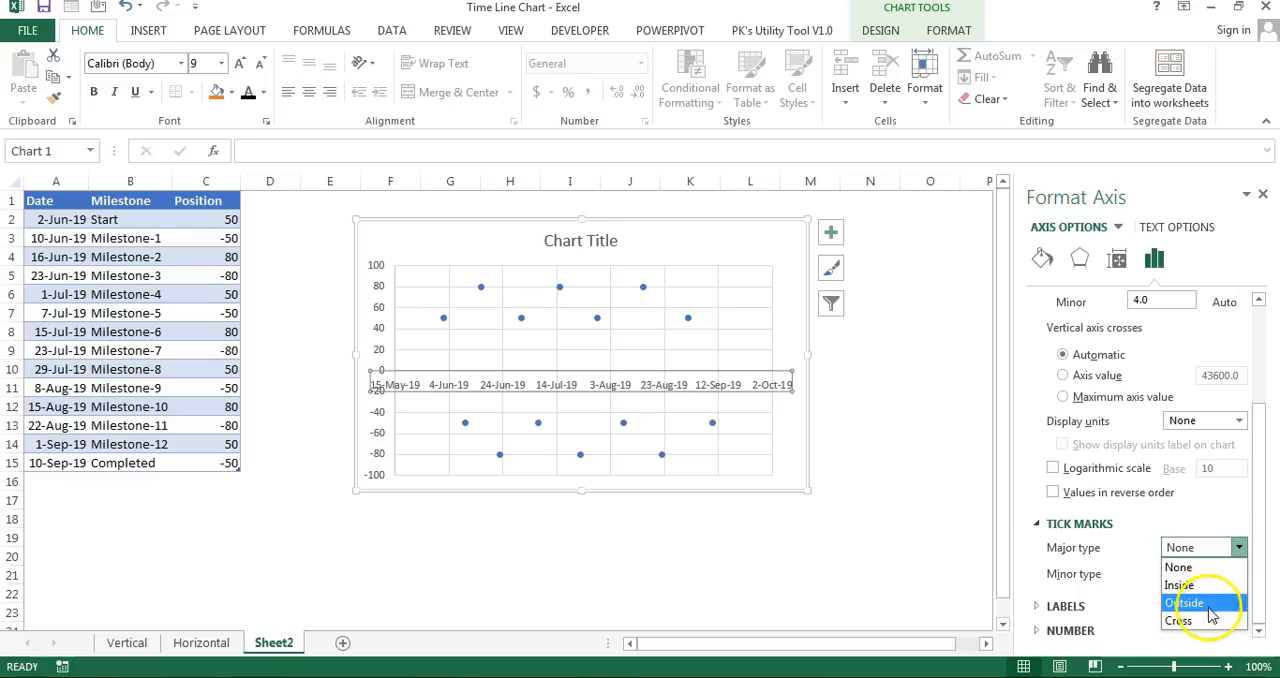
{"action": "left_click", "coordinate": [1185, 602]}
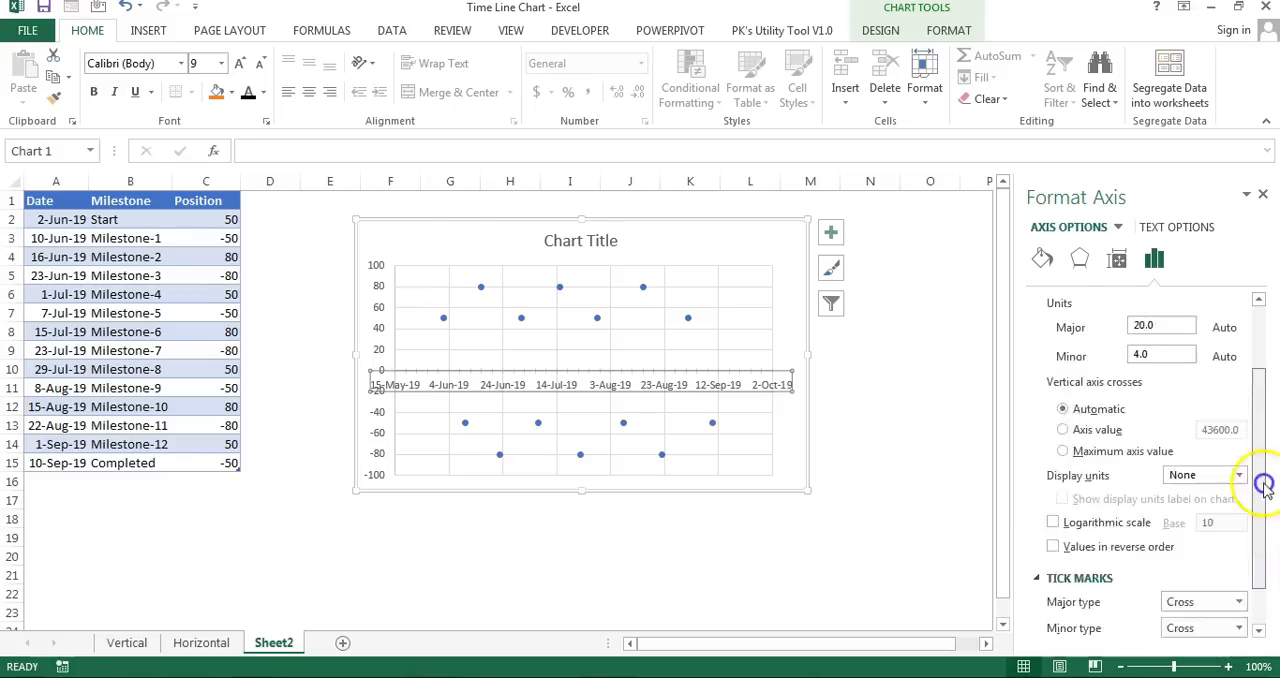
{"action": "scroll", "scroll_direction": "up", "scroll_amount": 3}
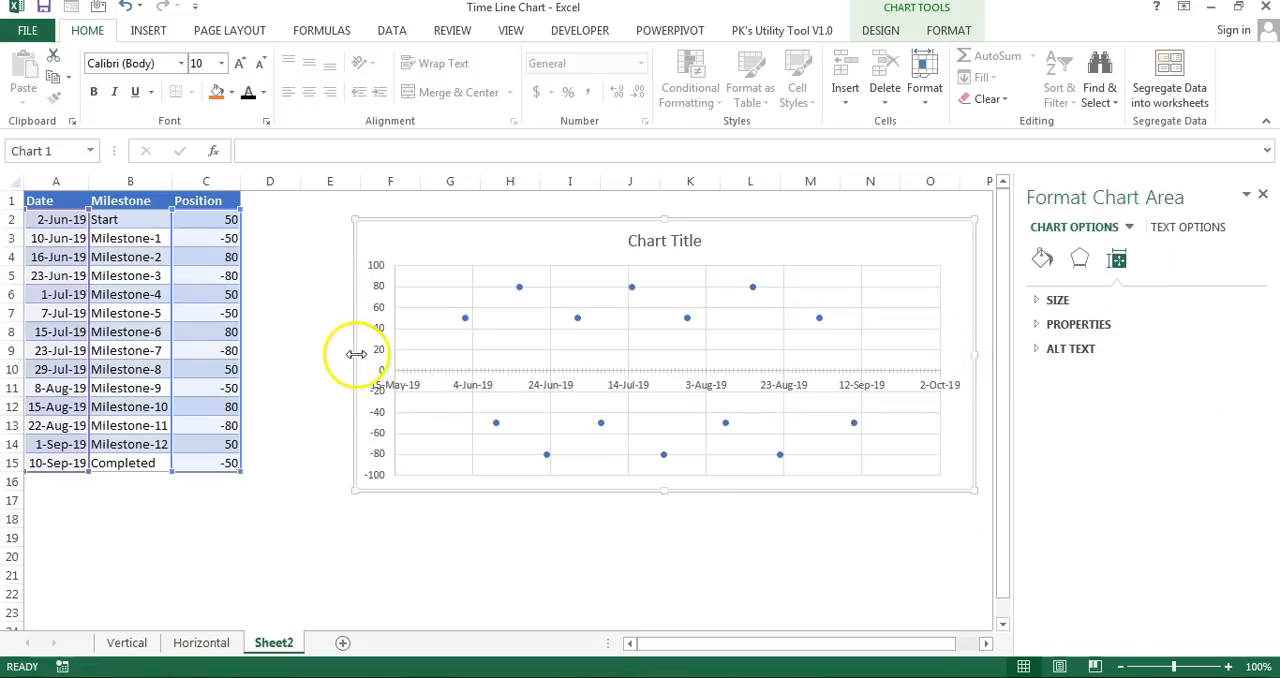
Widen the timeline chart across the sheet and select its milestone data series
{"action": "left_click", "coordinate": [1263, 196]}
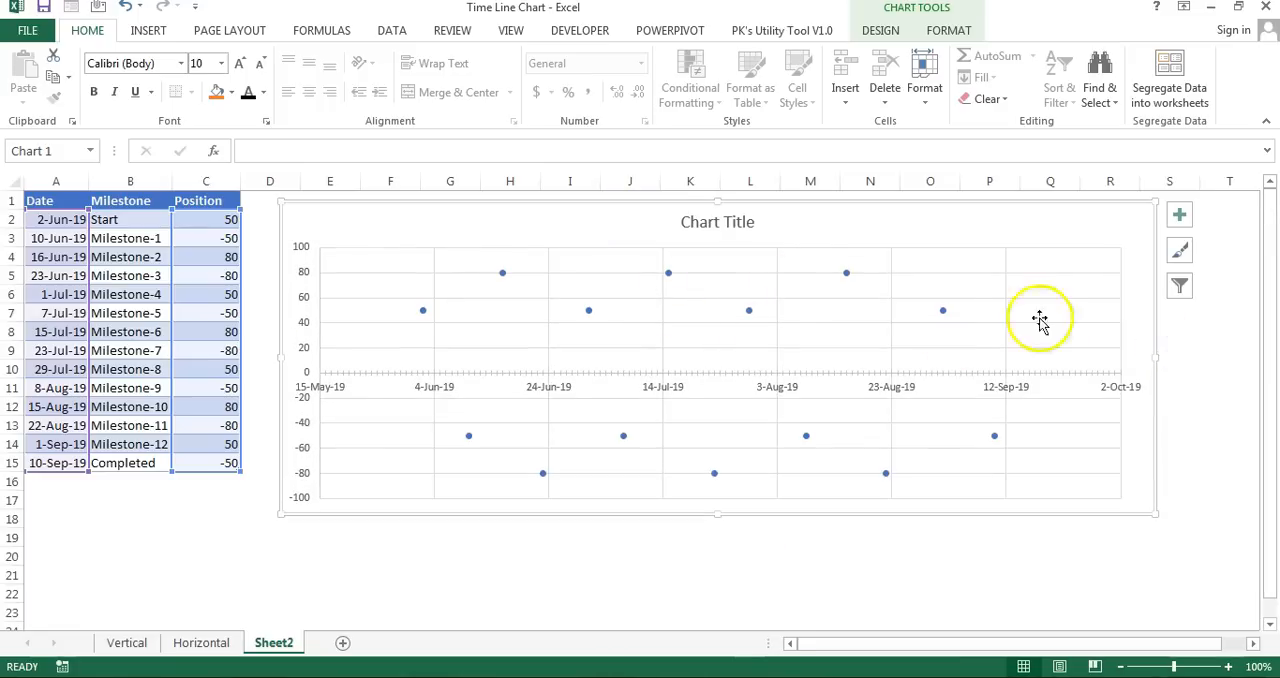
{"action": "left_click", "coordinate": [1179, 214]}
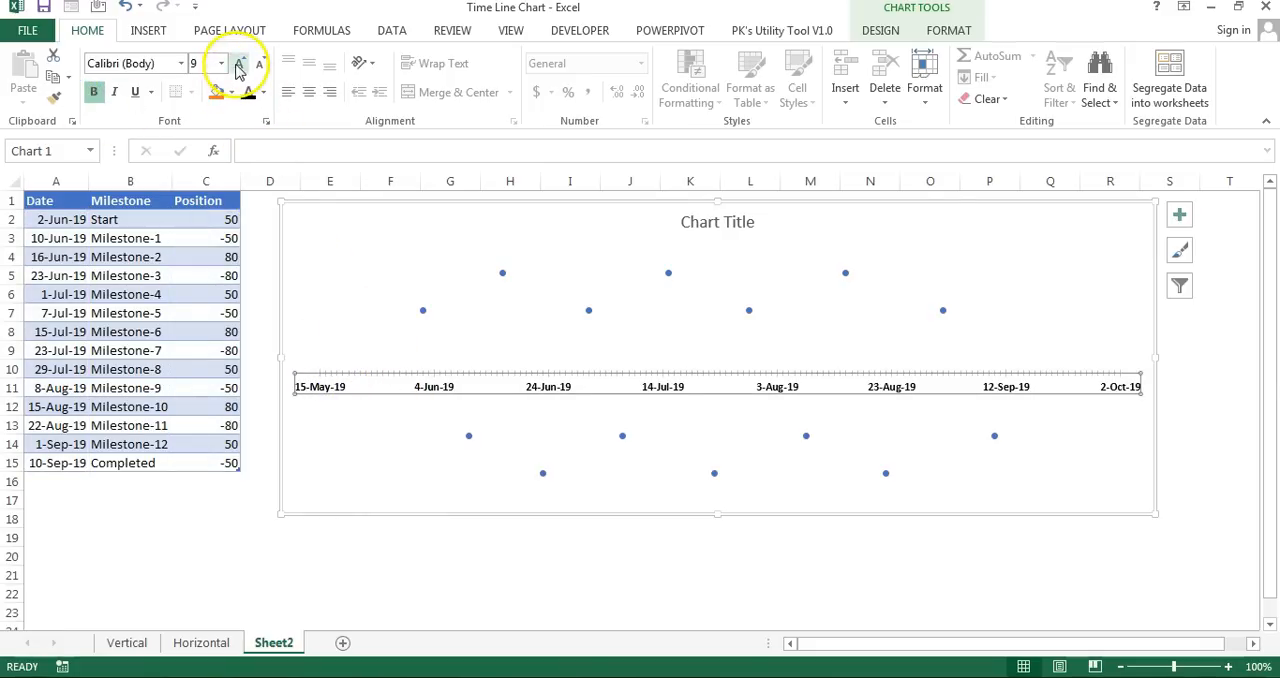
{"action": "left_click", "coordinate": [239, 63]}
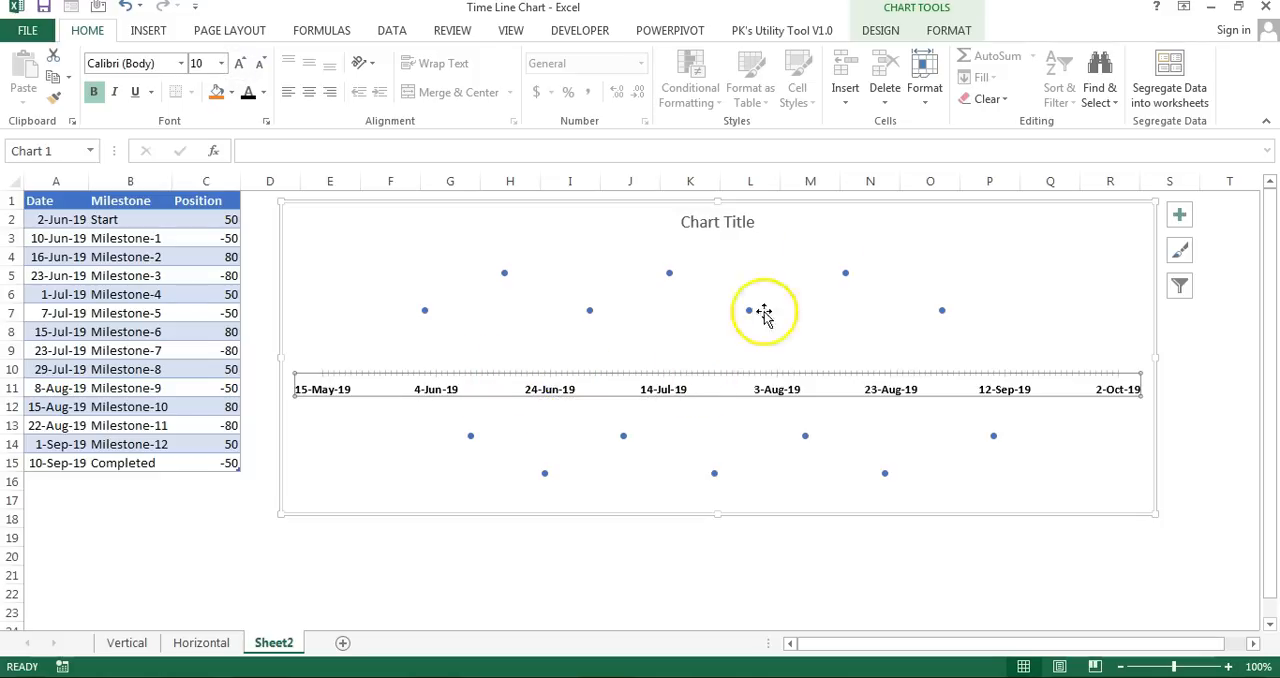
{"action": "left_click", "coordinate": [717, 388]}
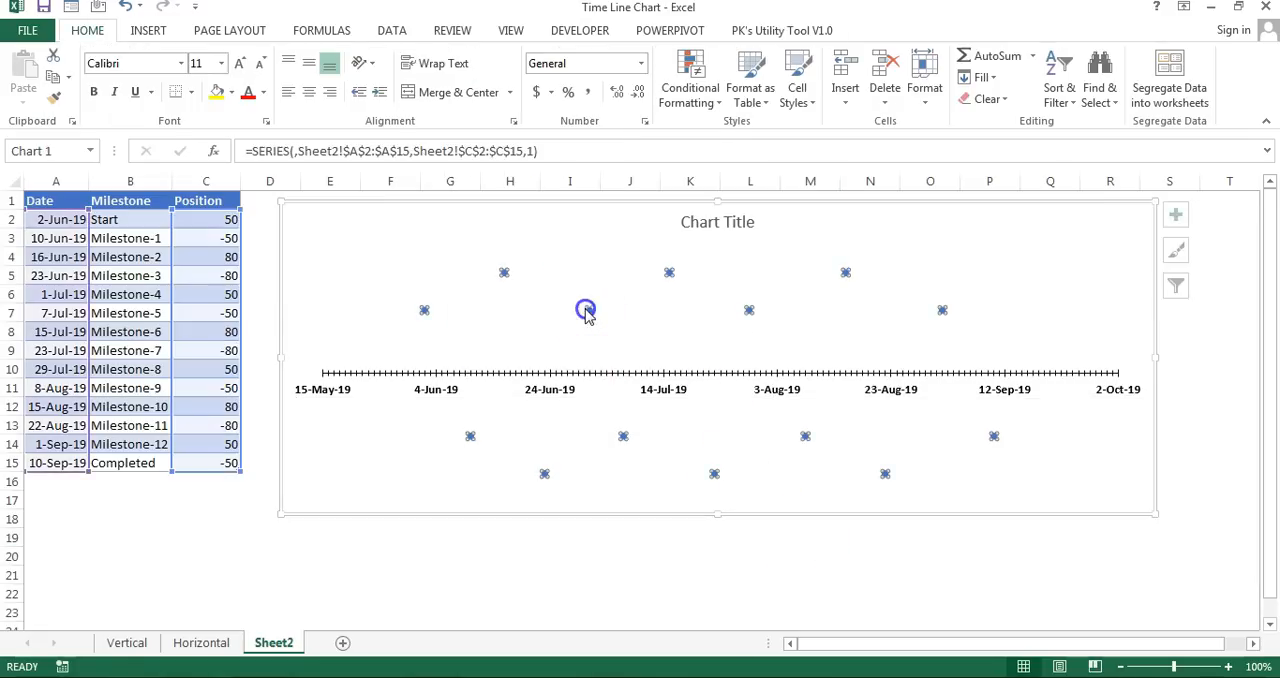
{"action": "left_click", "coordinate": [588, 310]}
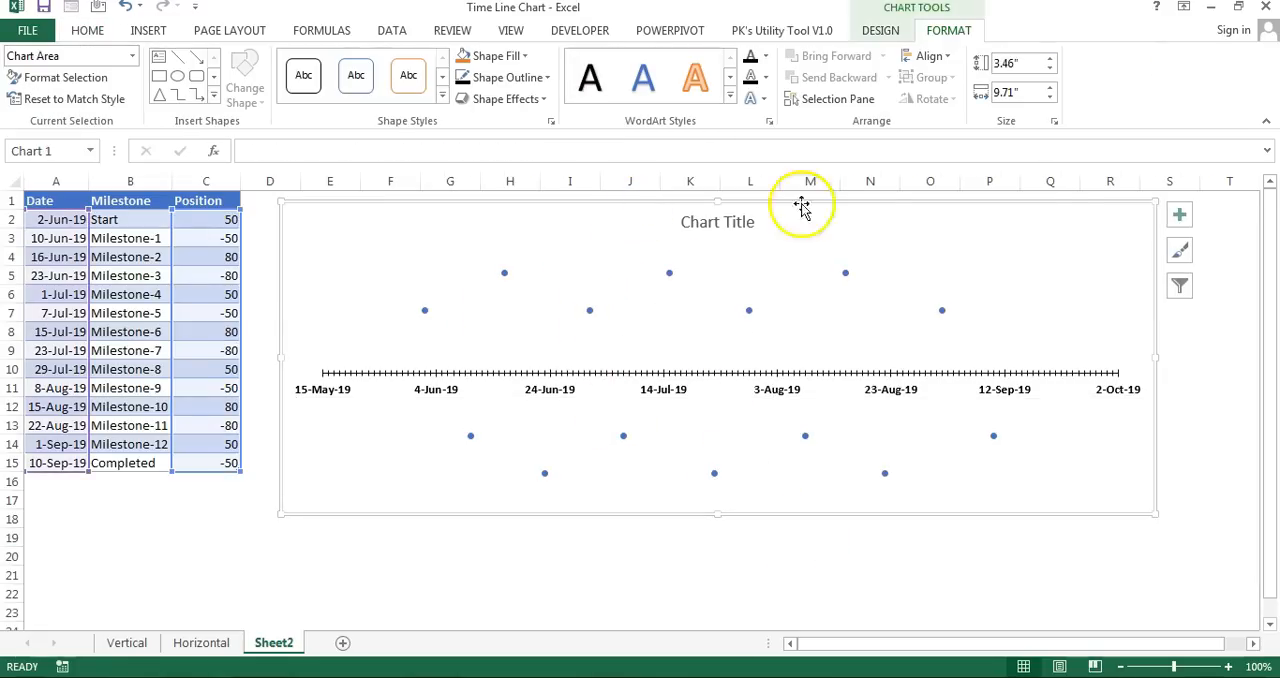
Add error bars to the milestone points and delete the horizontal X error bars
{"action": "left_click", "coordinate": [1179, 214]}
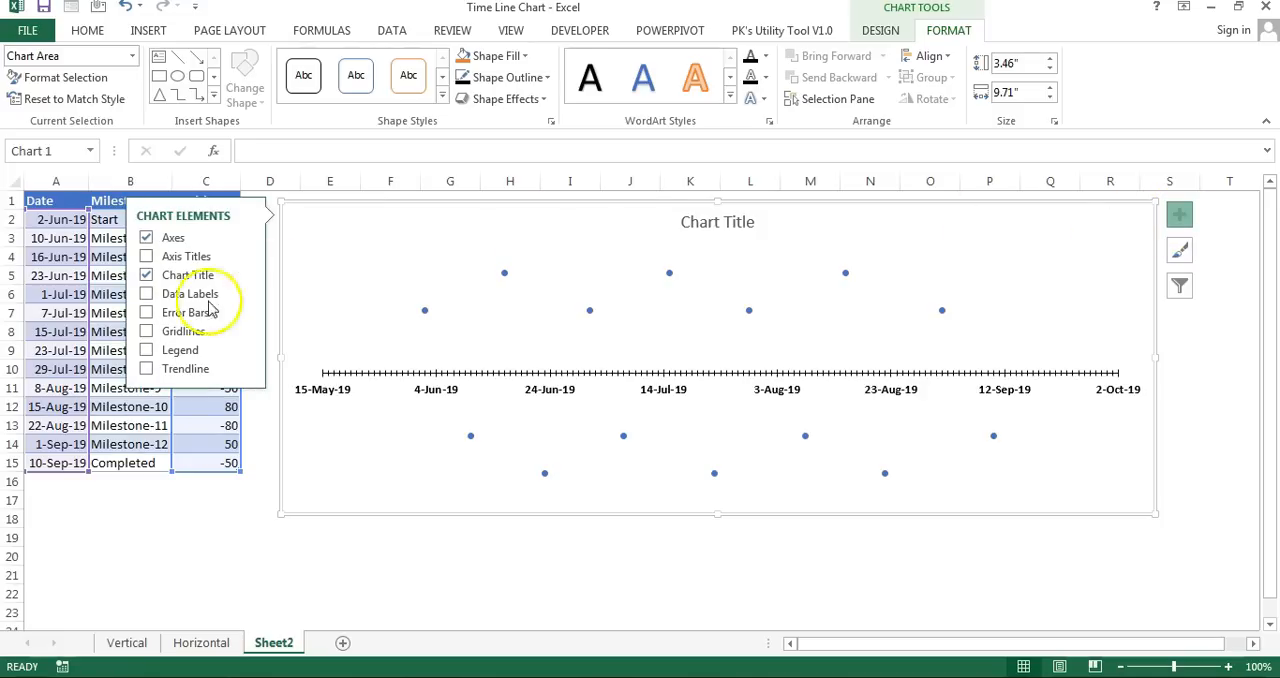
{"action": "left_click", "coordinate": [146, 312]}
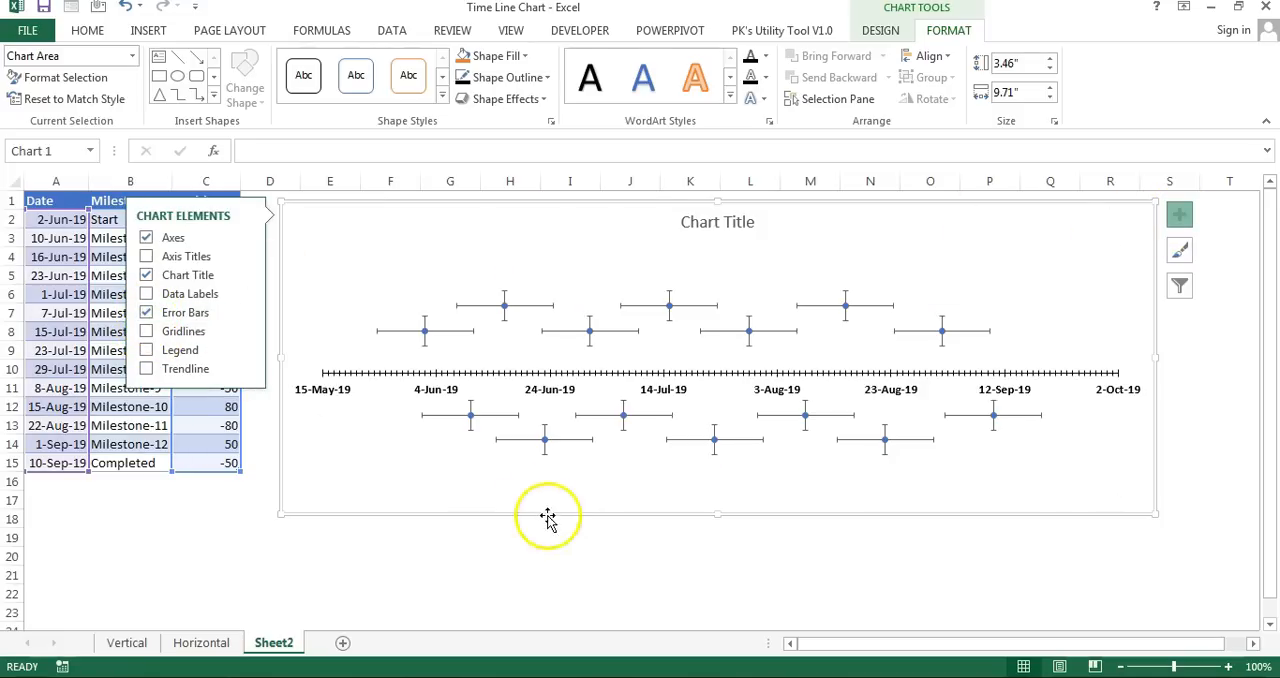
{"action": "left_click", "coordinate": [570, 537]}
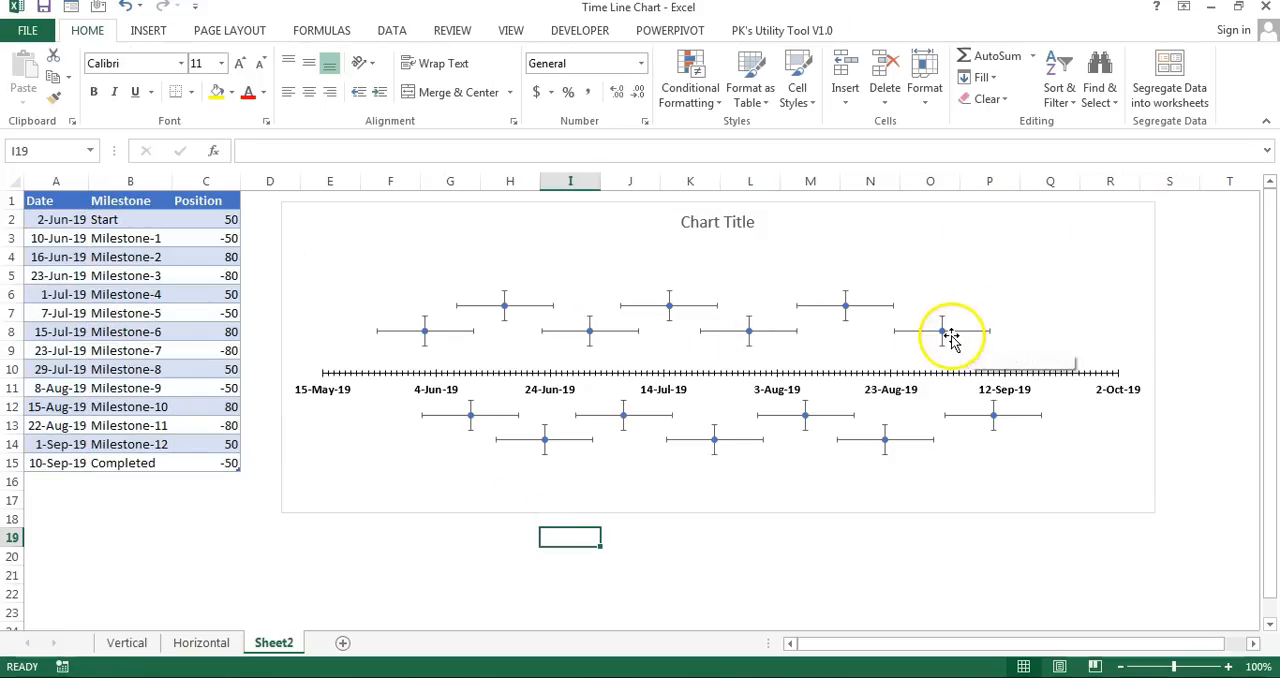
{"action": "left_click", "coordinate": [950, 333]}
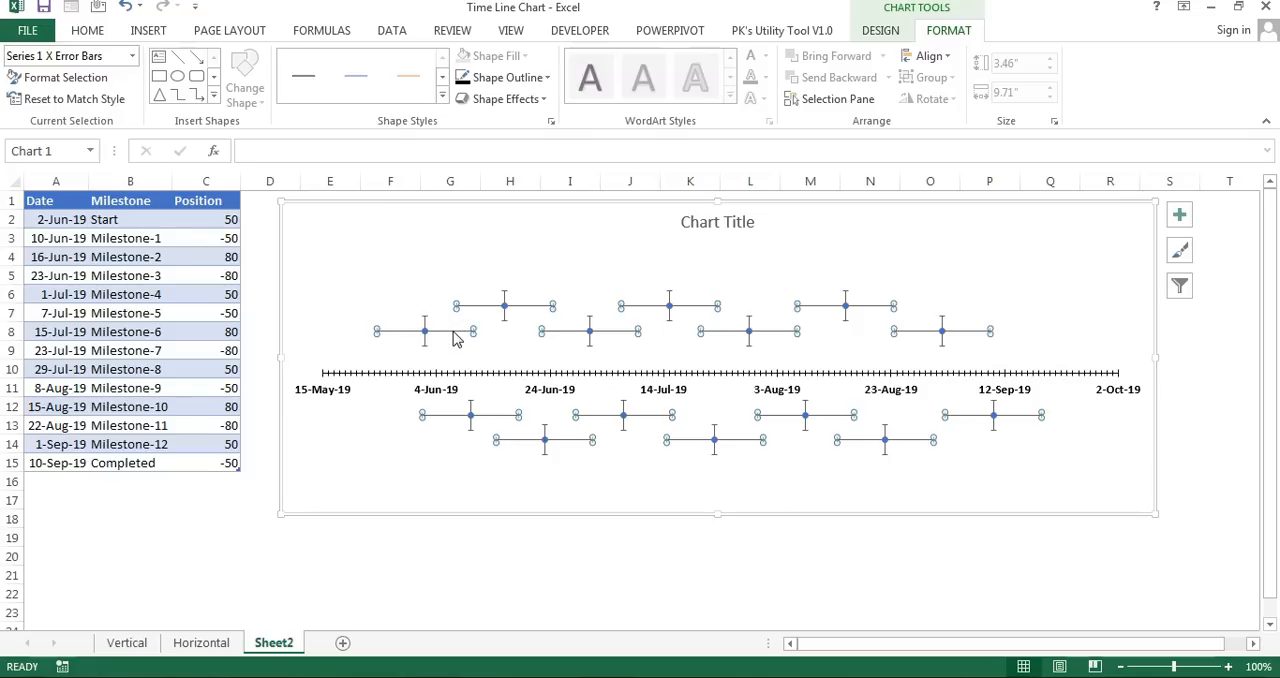
{"action": "mouse_move", "coordinate": [465, 330]}
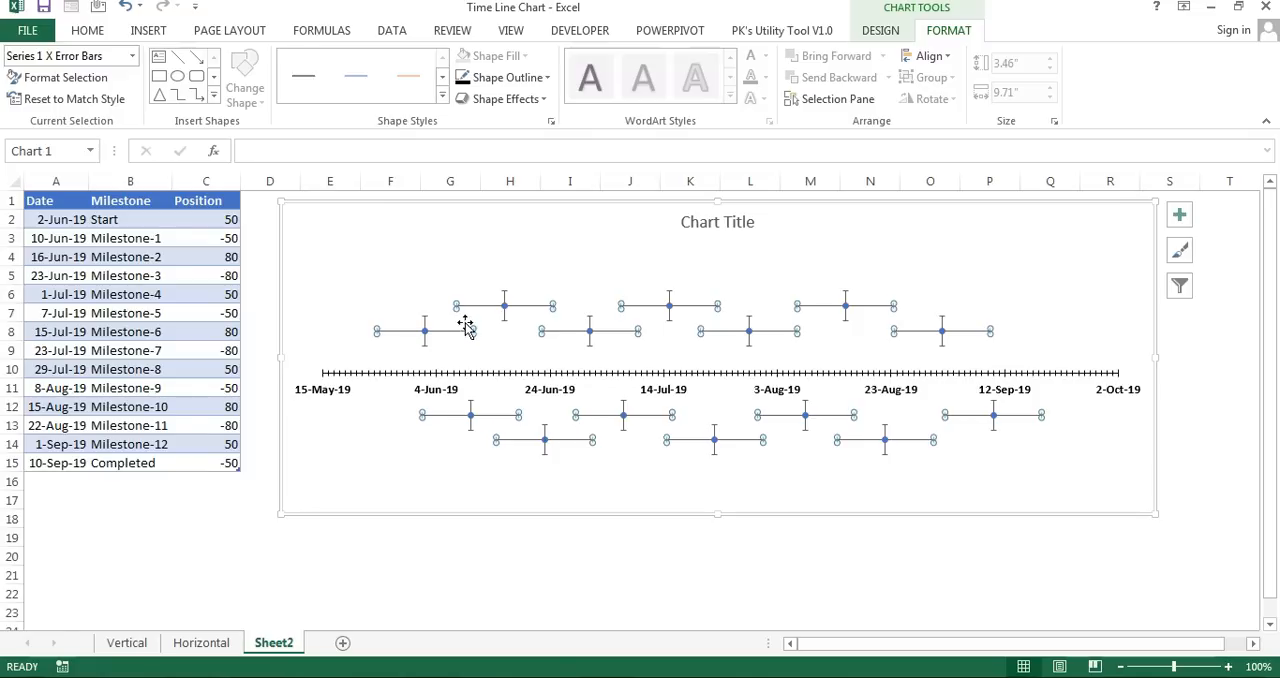
{"action": "mouse_move", "coordinate": [480, 318]}
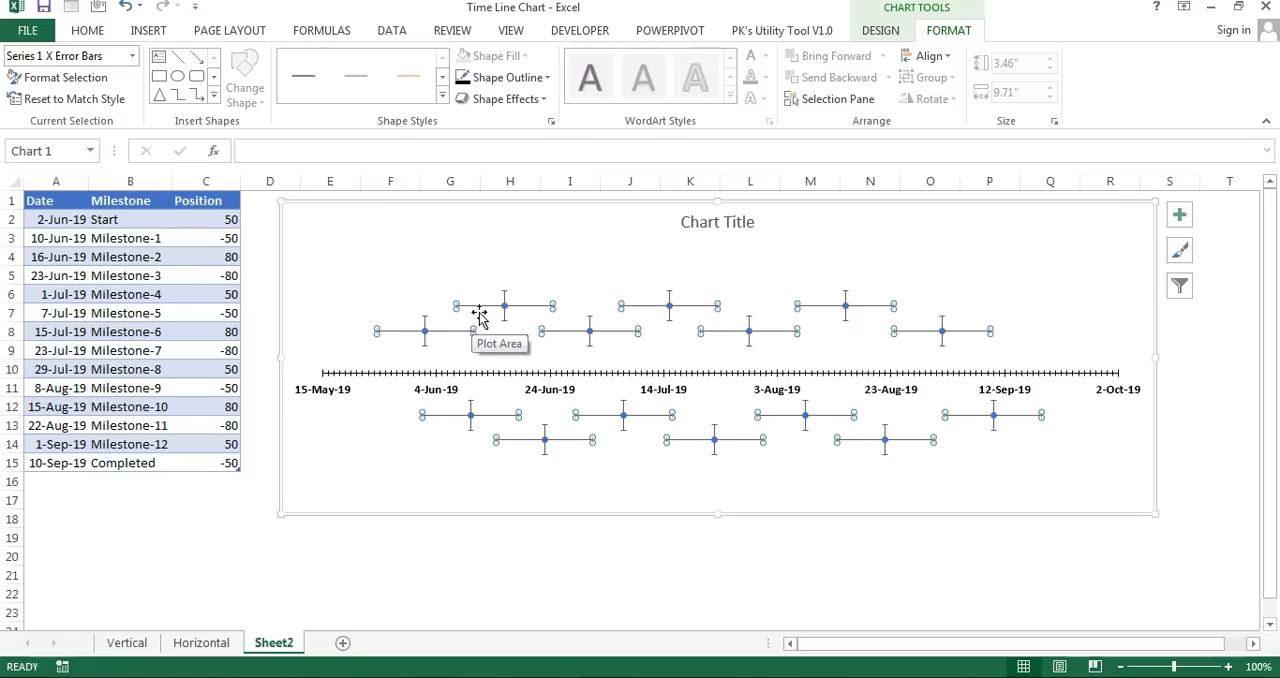
{"action": "left_click", "coordinate": [689, 537]}
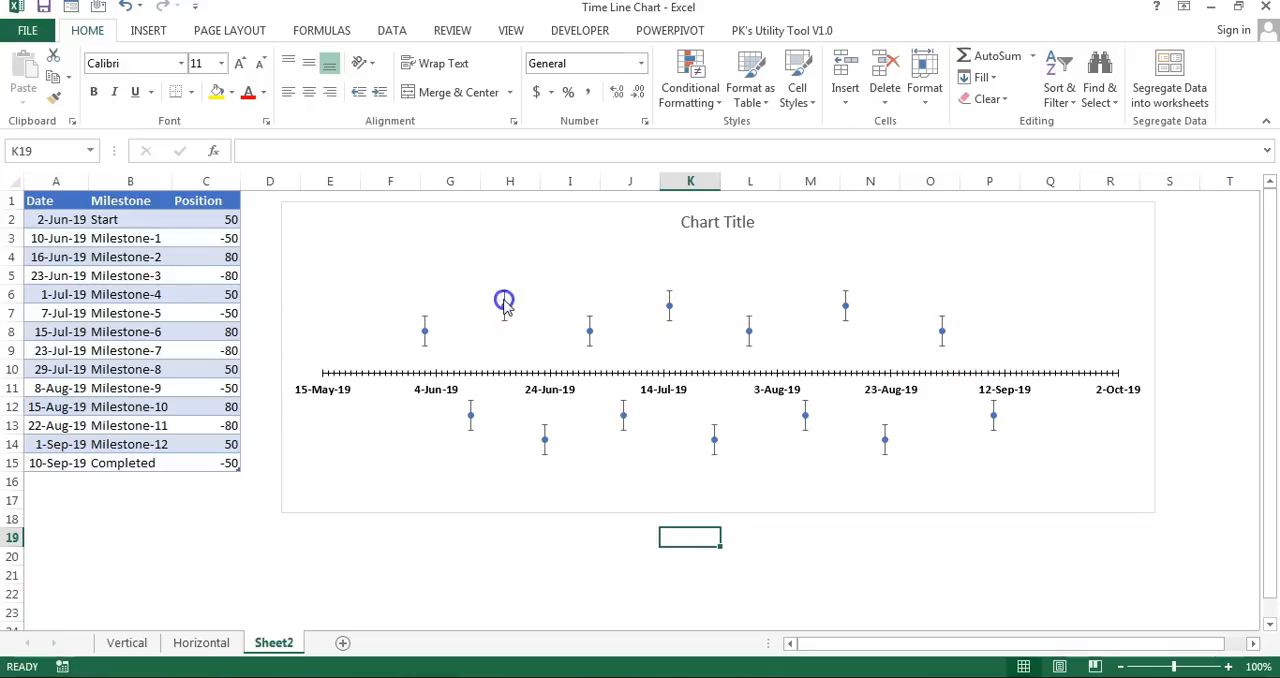
Set the vertical error bars to Minus direction, No Cap, Percentage 100%
{"action": "left_click", "coordinate": [504, 302]}
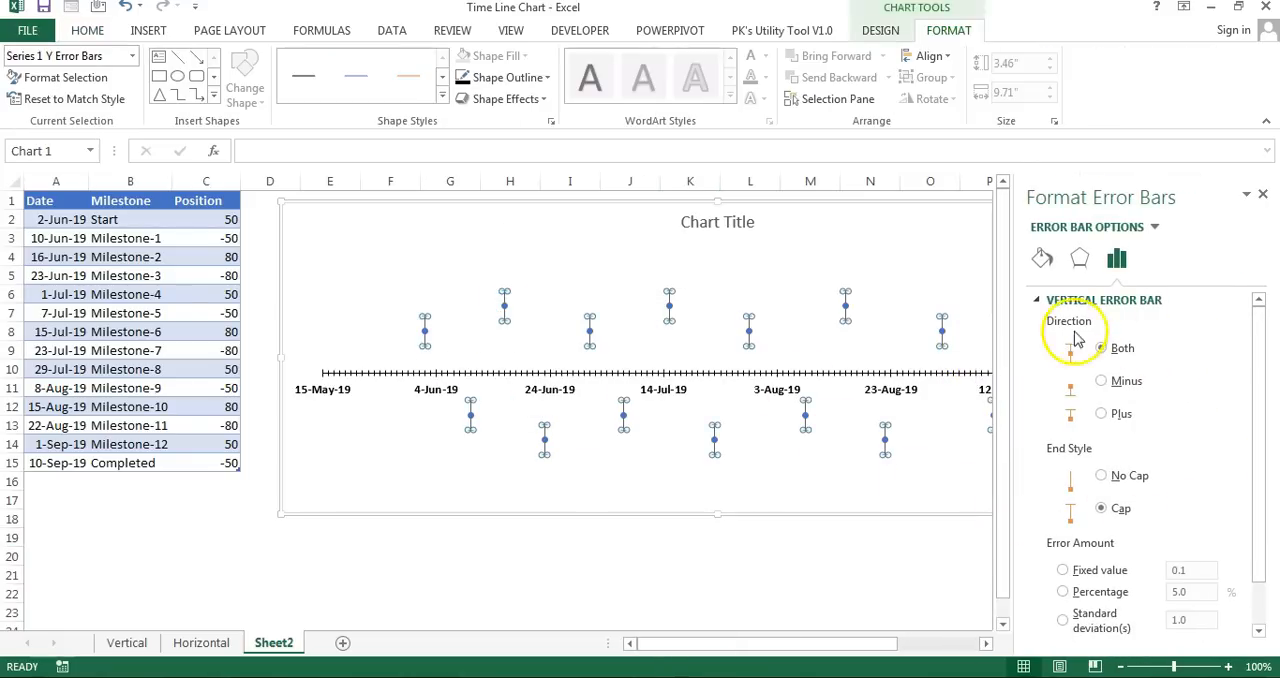
{"action": "left_click", "coordinate": [1101, 381]}
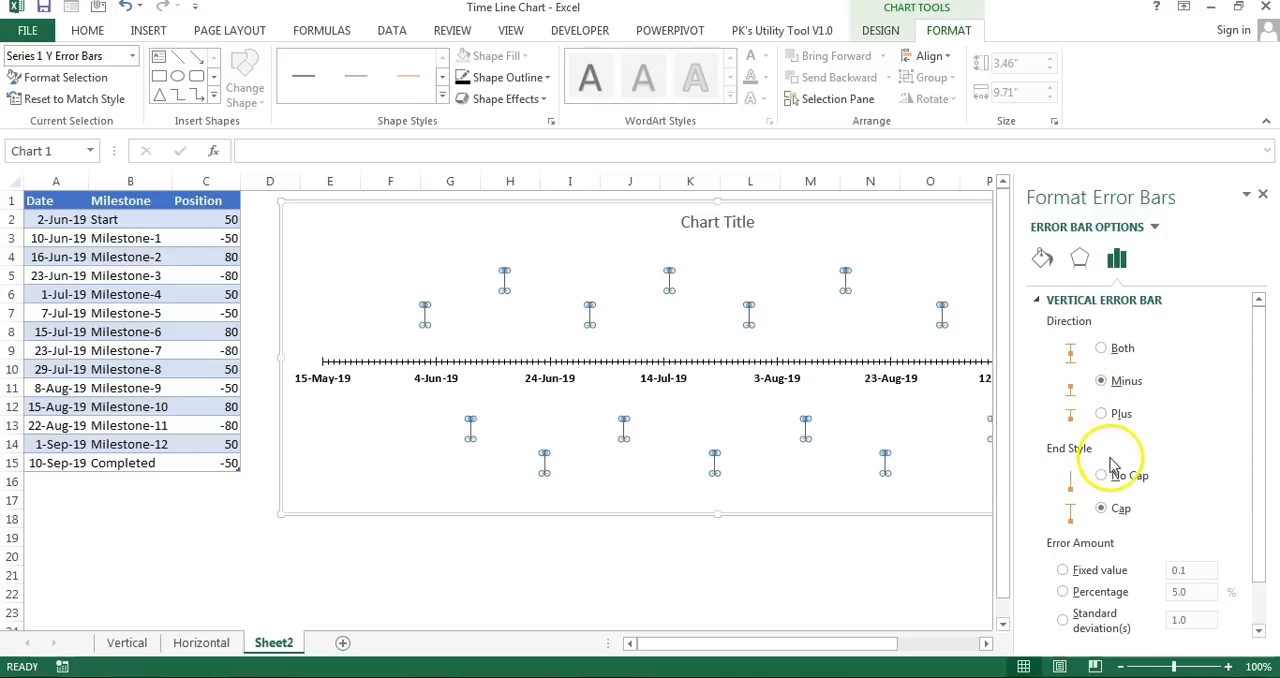
{"action": "left_click", "coordinate": [1101, 475]}
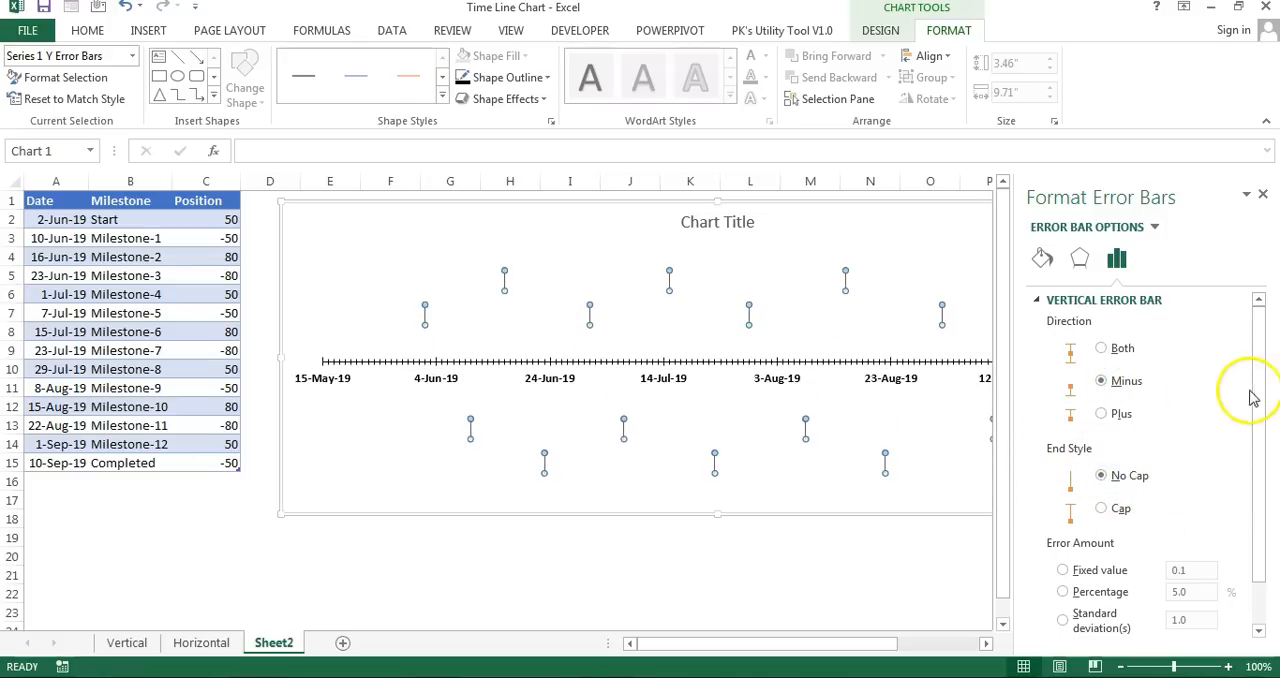
{"action": "scroll", "scroll_direction": "down", "scroll_amount": 3}
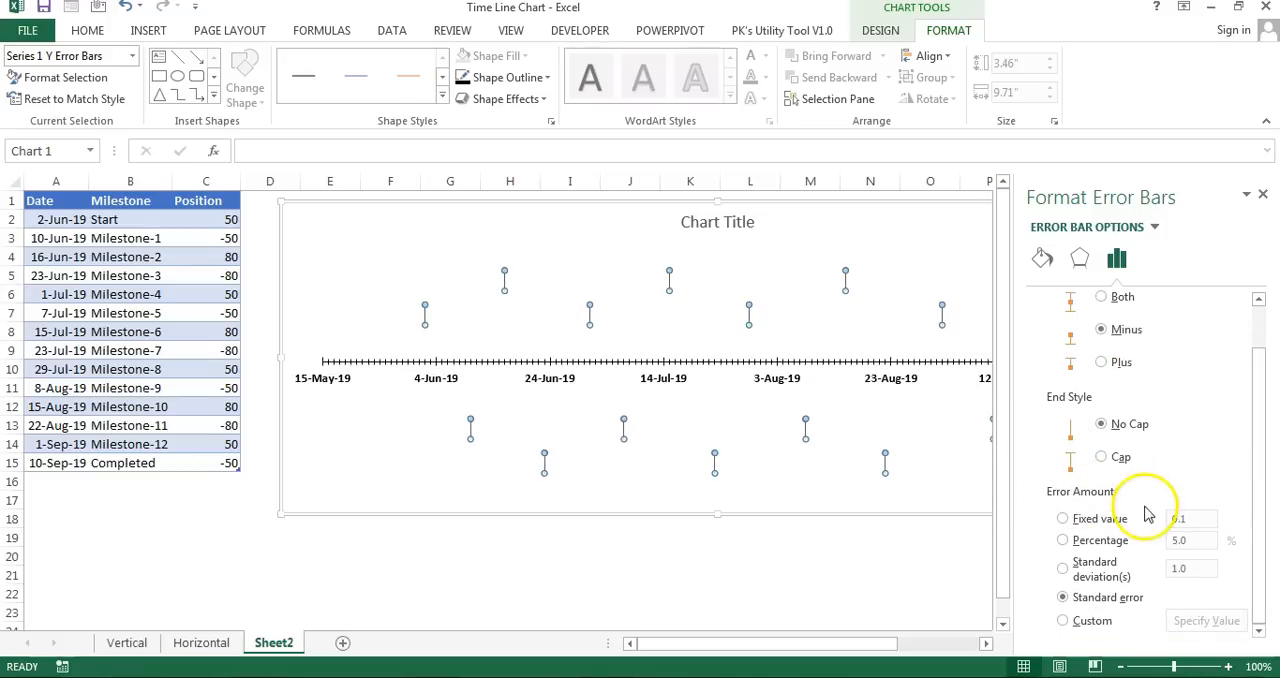
{"action": "left_click", "coordinate": [1063, 540]}
{"action": "type", "text": "100"}
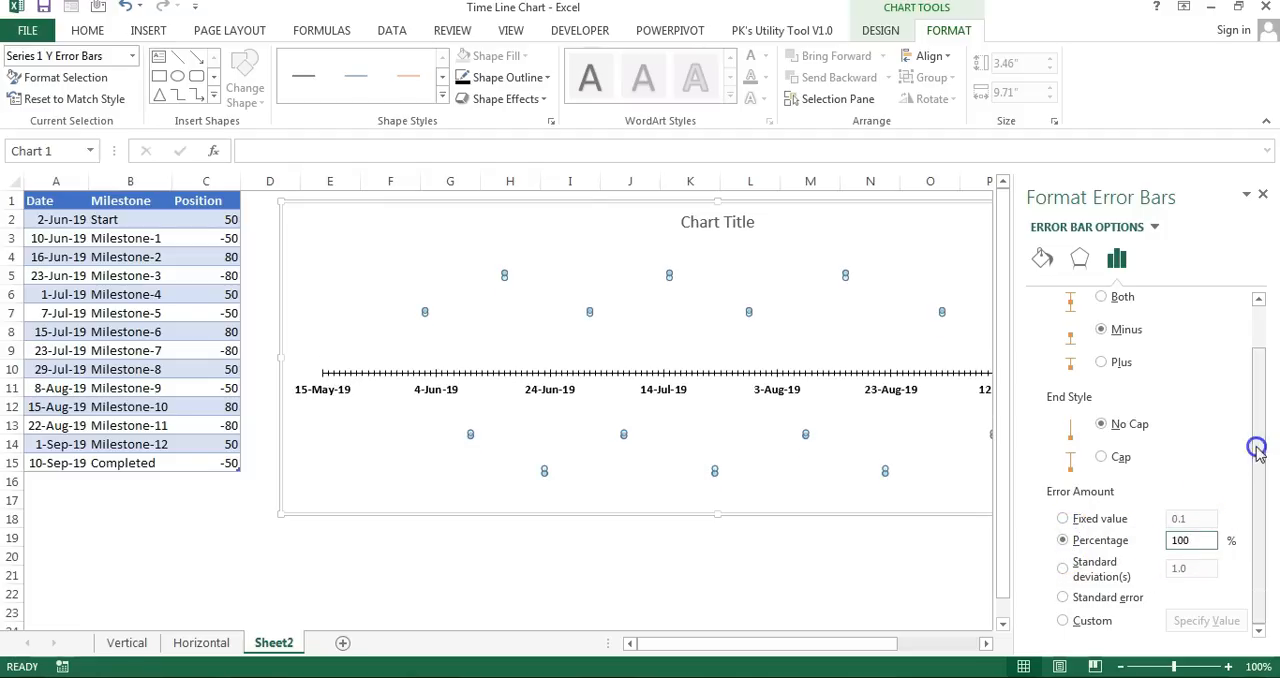
{"action": "left_click", "coordinate": [670, 332]}
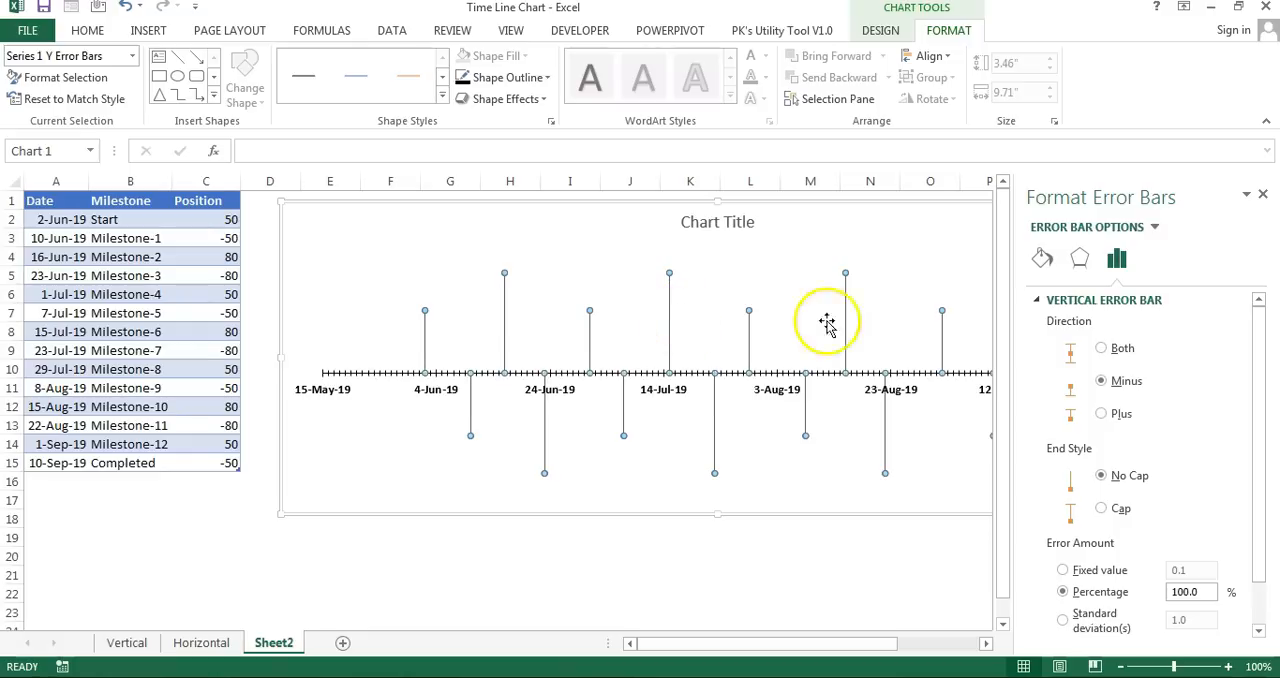
Give the error bars a solid dark line of 1.5 pt width
{"action": "left_click", "coordinate": [1042, 258]}
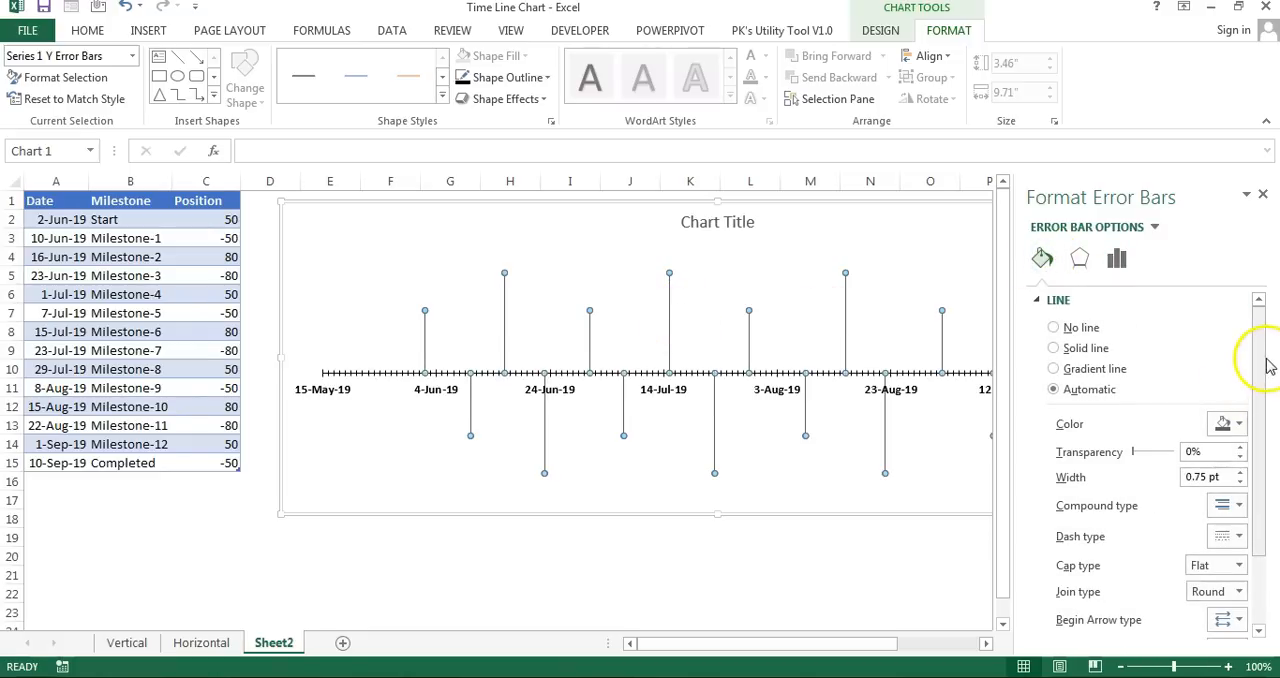
{"action": "left_click", "coordinate": [1053, 347]}
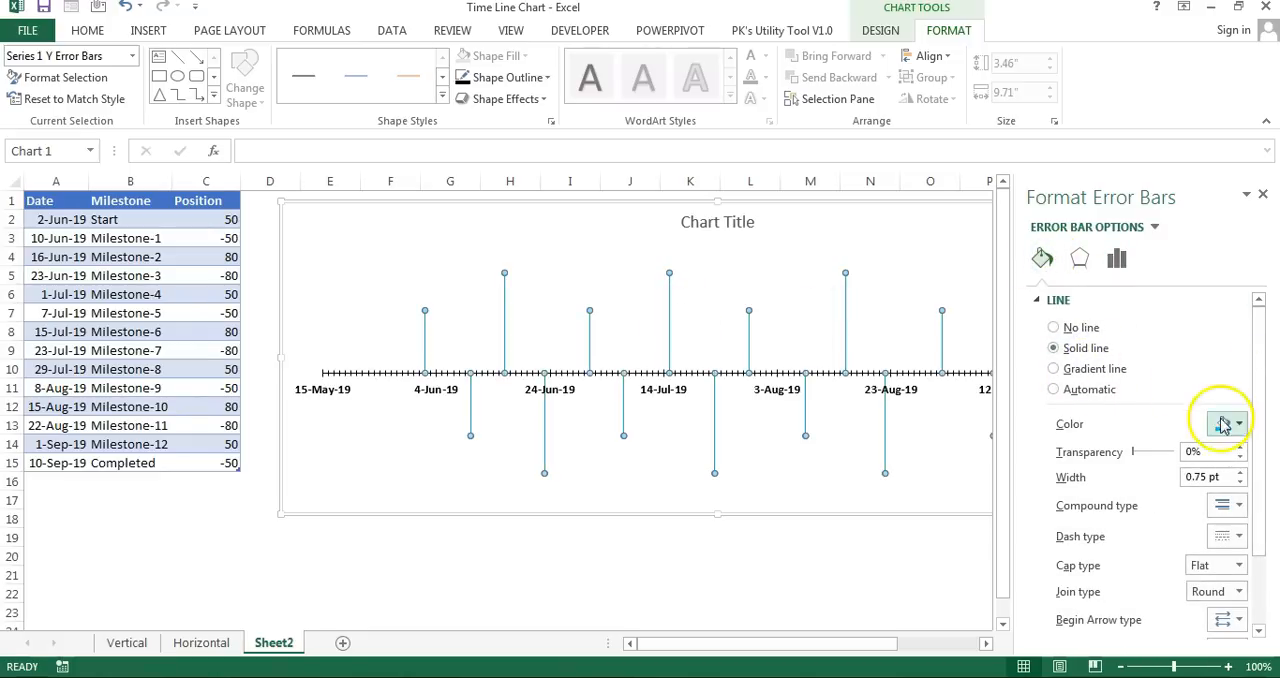
{"action": "left_click", "coordinate": [1238, 424]}
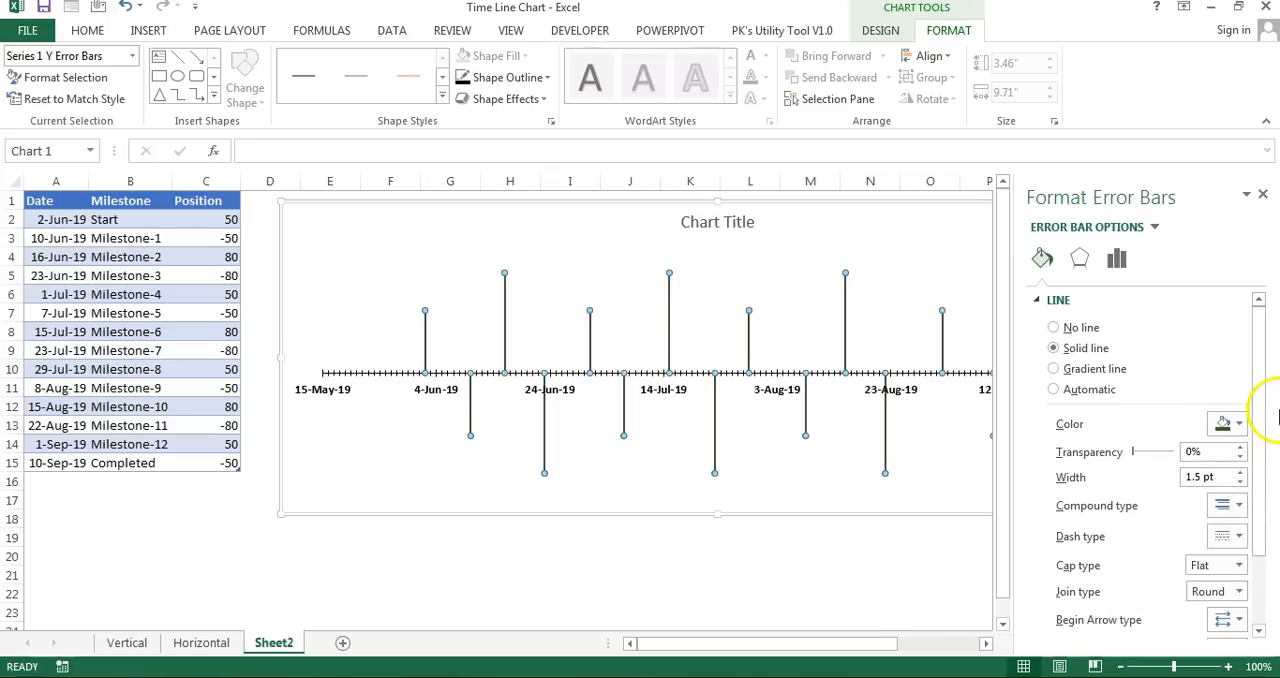
{"action": "left_click", "coordinate": [740, 557]}
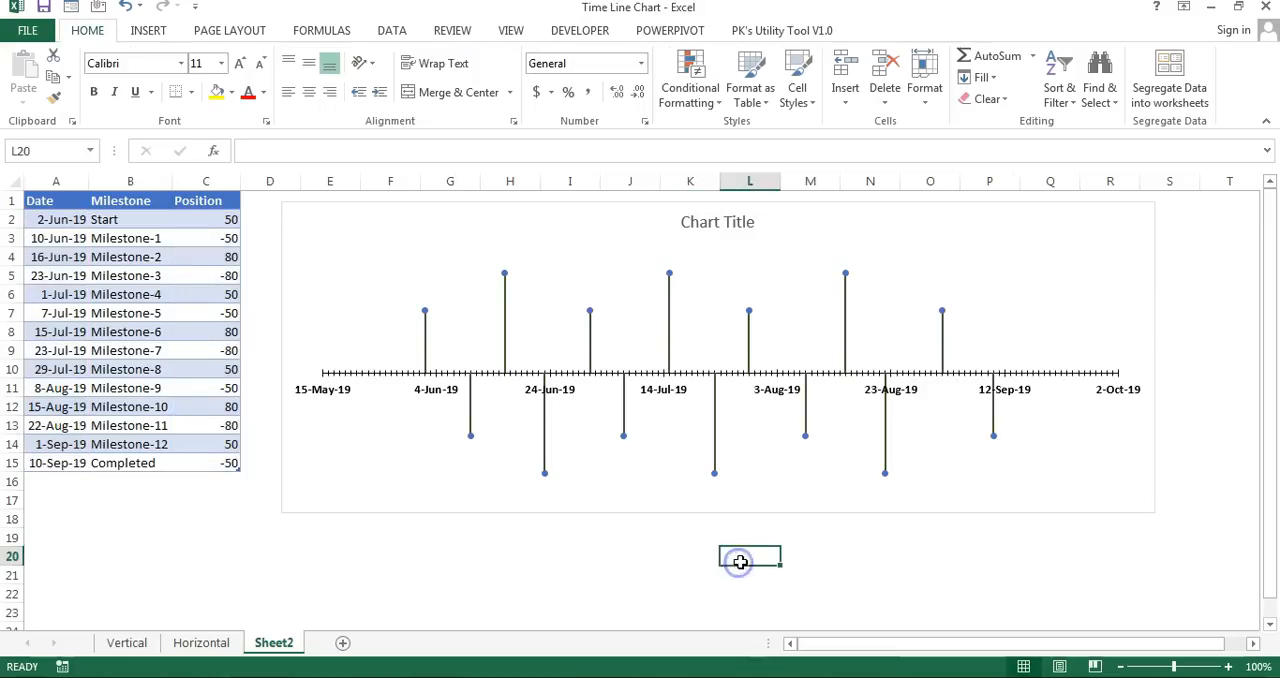
{"action": "mouse_move", "coordinate": [665, 477]}
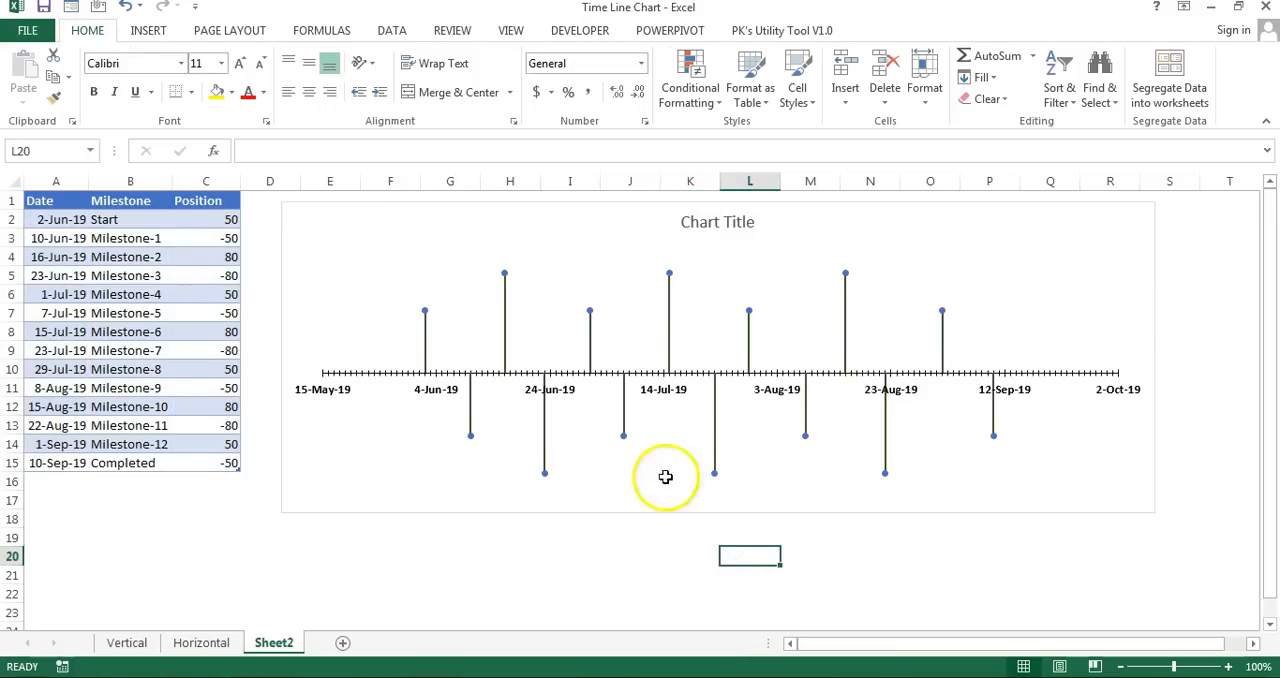
Insert a triangle, rotate it to point right, and add a left-pointing copy beside it
{"action": "left_click", "coordinate": [313, 55]}
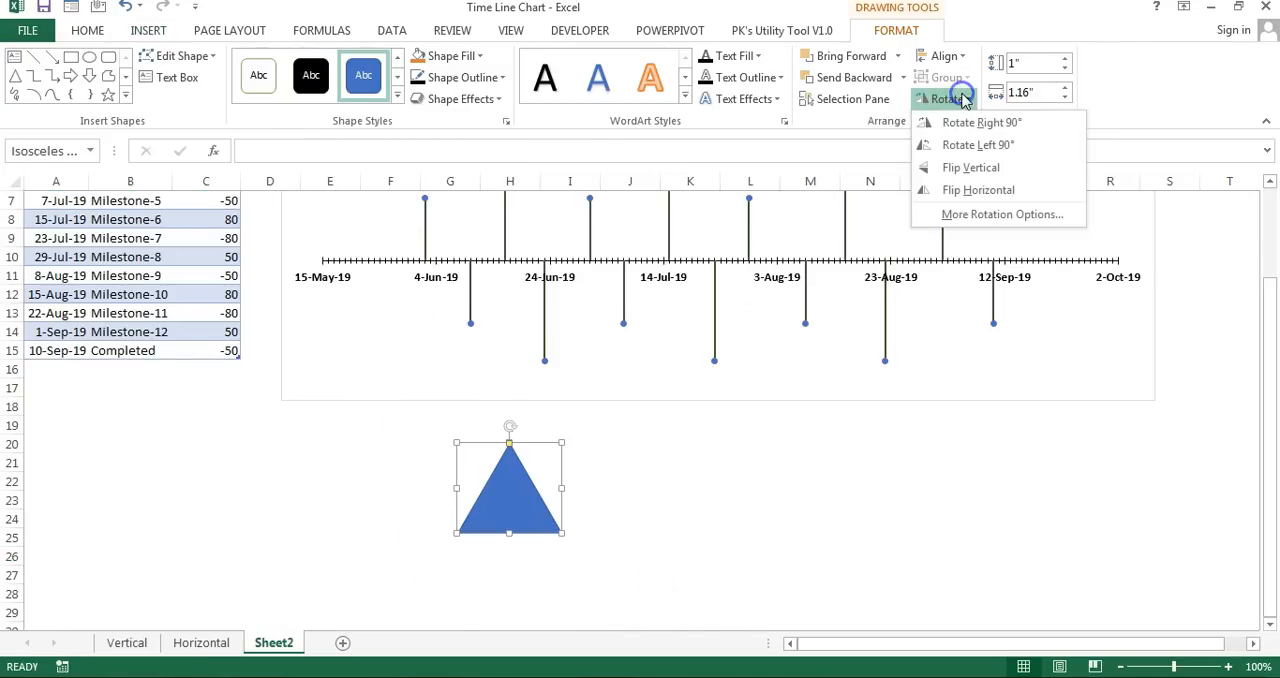
{"action": "left_click", "coordinate": [980, 122]}
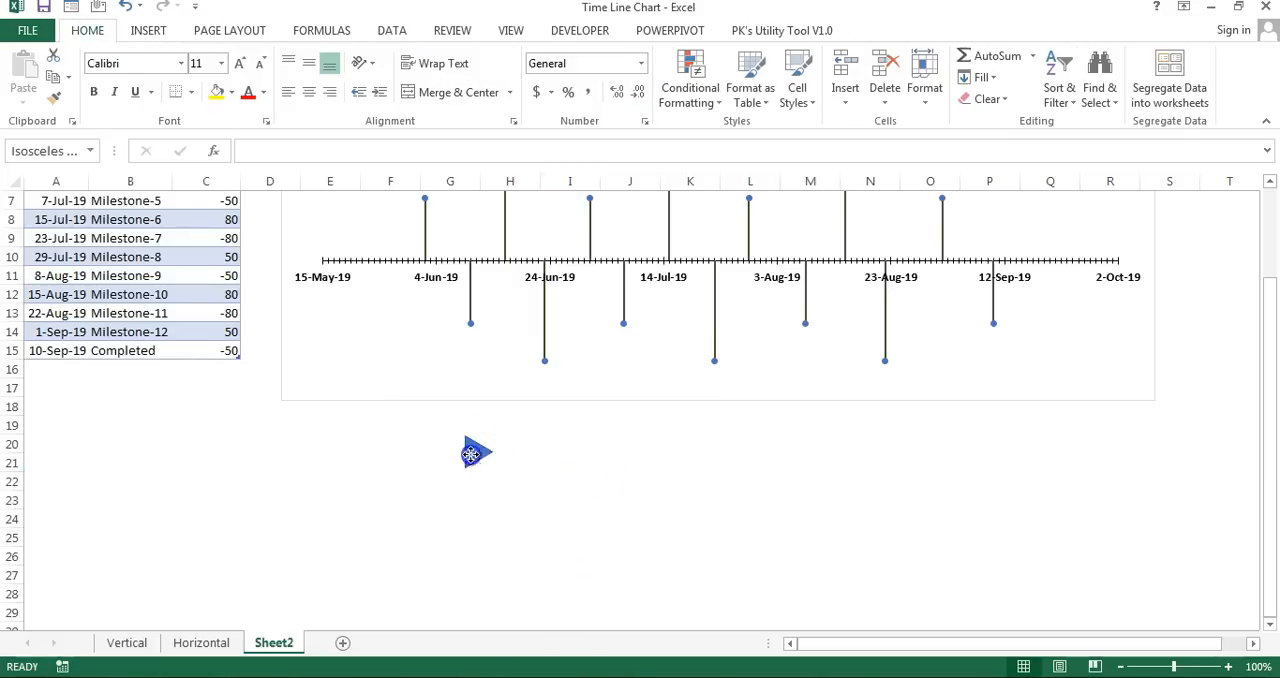
{"action": "left_click", "coordinate": [473, 452]}
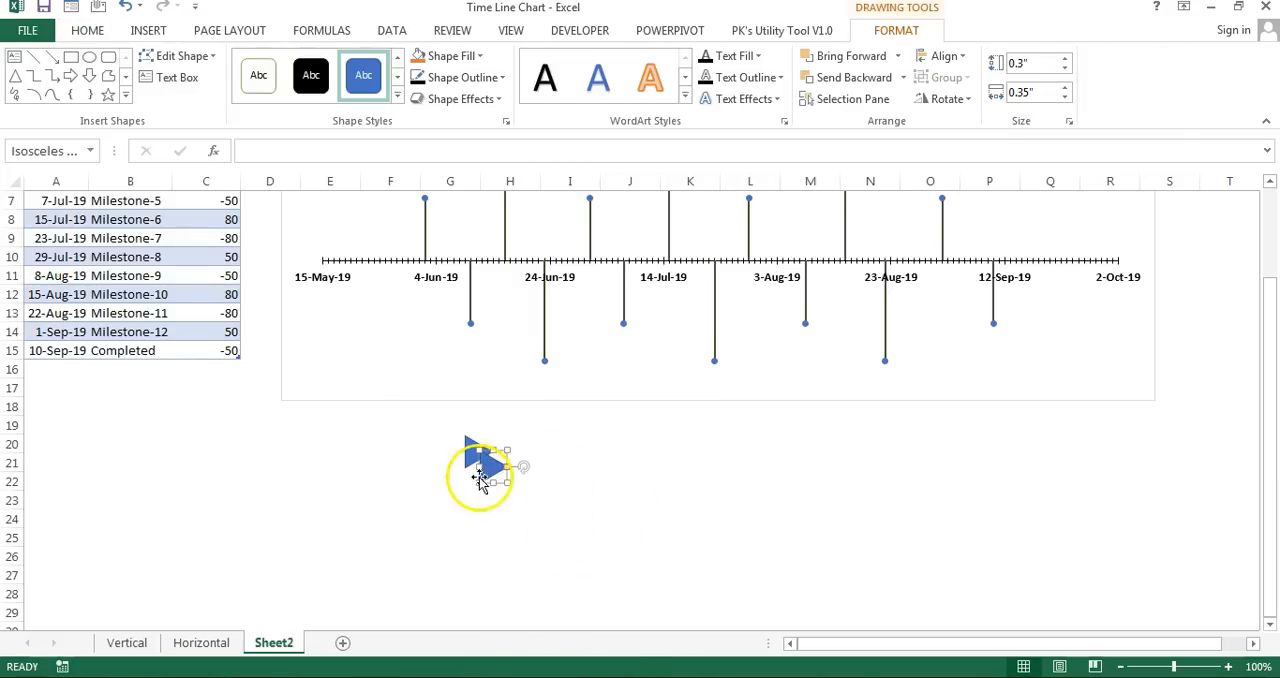
{"action": "left_click_drag", "start_coordinate": [480, 465], "coordinate": [395, 450]}
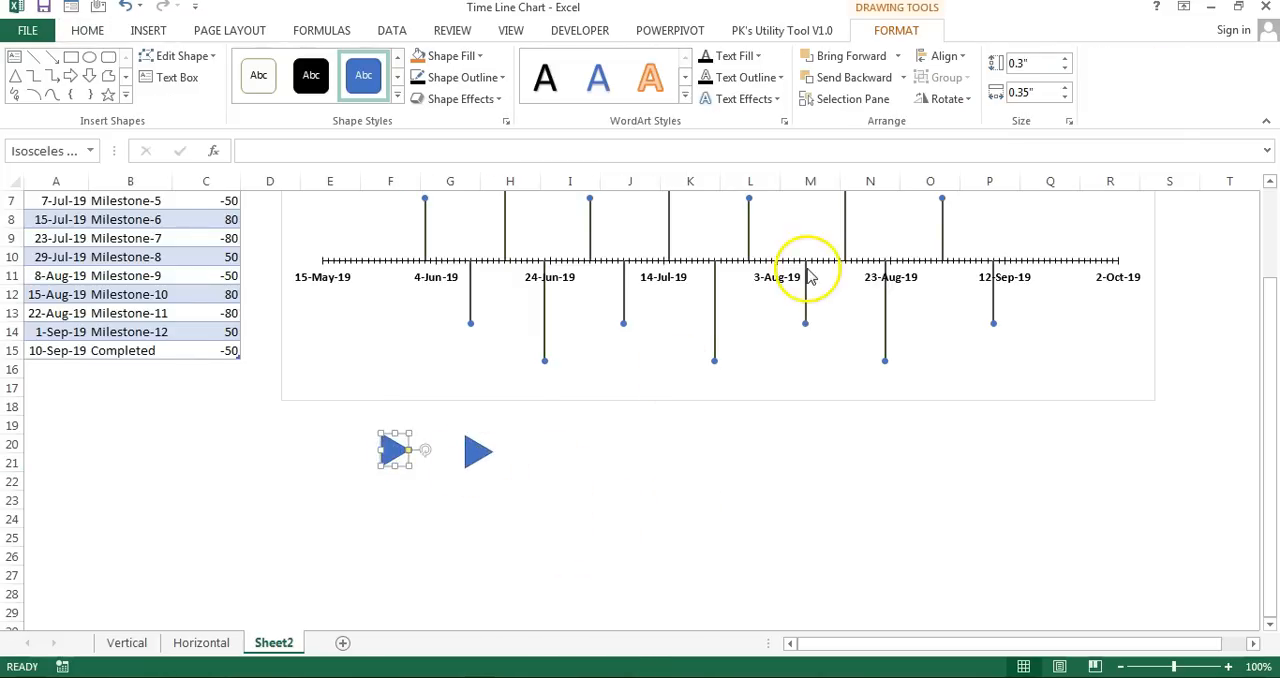
{"action": "left_click", "coordinate": [943, 98]}
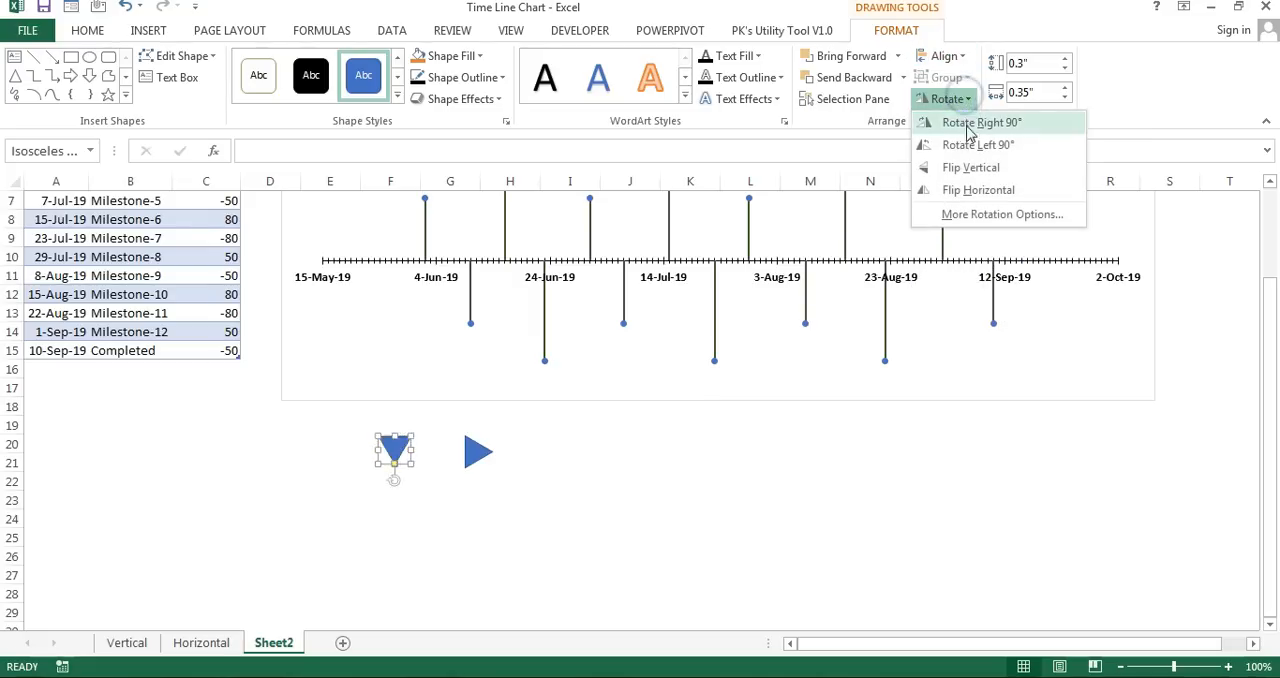
{"action": "left_click", "coordinate": [978, 190]}
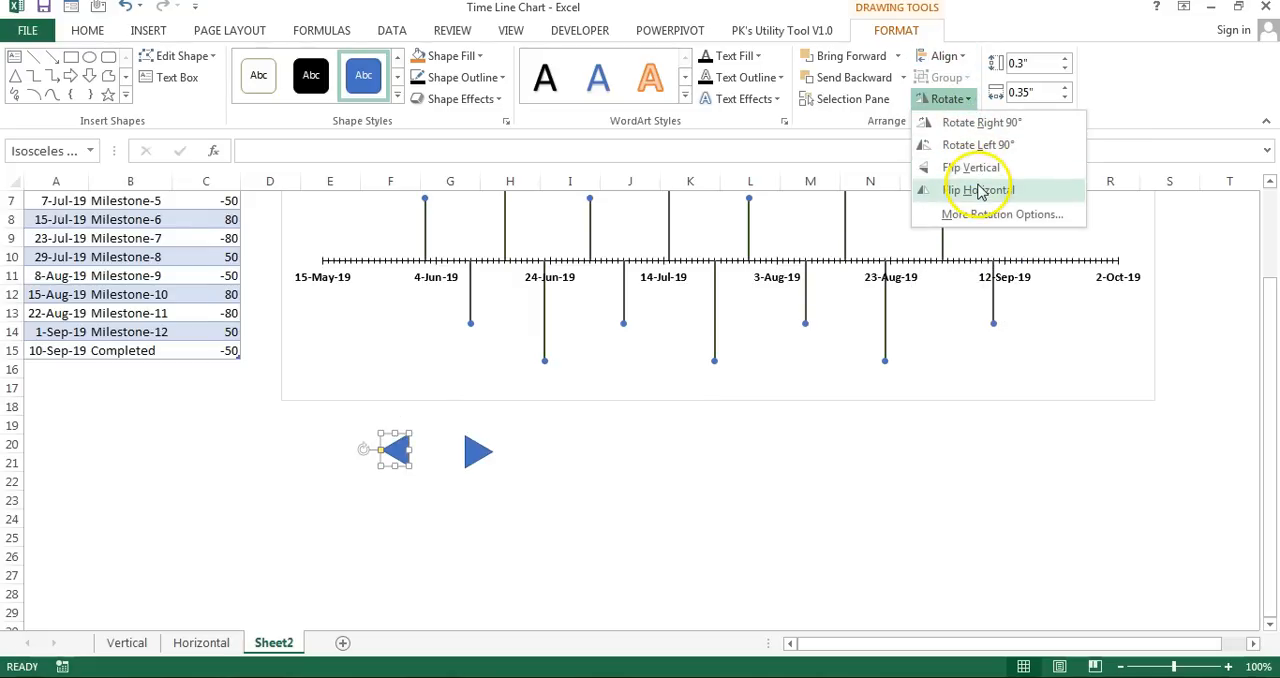
{"action": "left_click", "coordinate": [978, 189]}
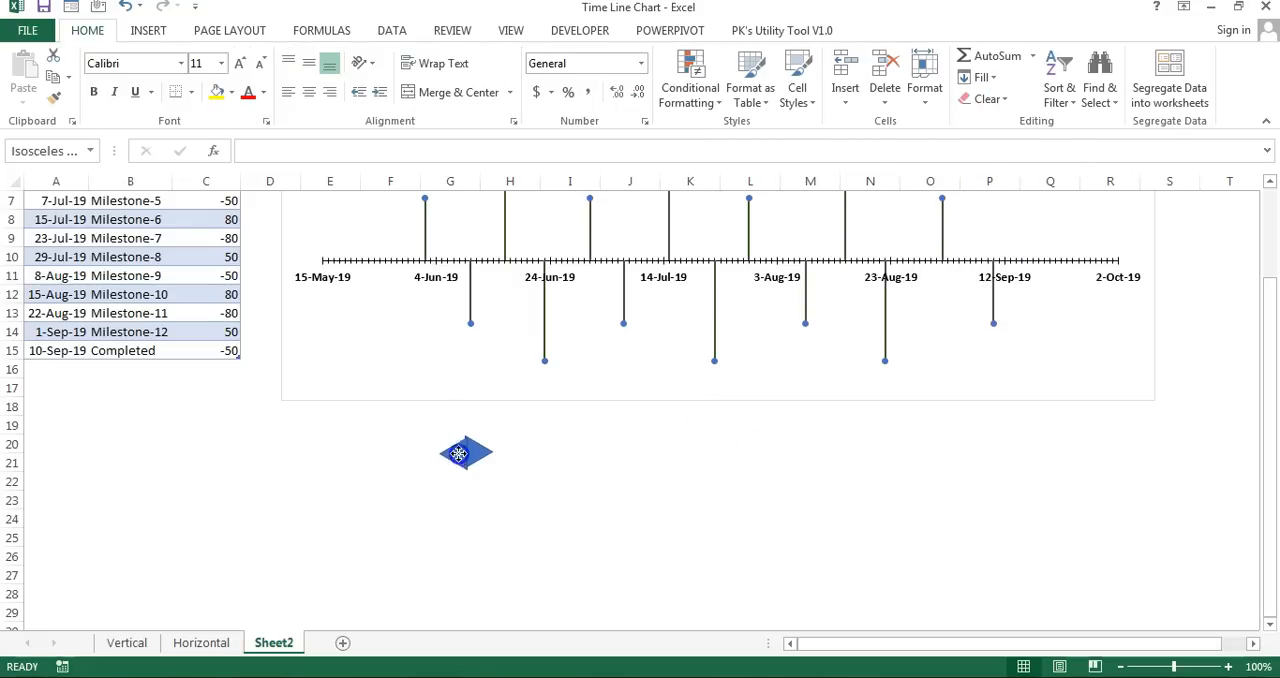
Fill the flag triangle green and group the shapes into one flag
{"action": "left_click", "coordinate": [465, 453]}
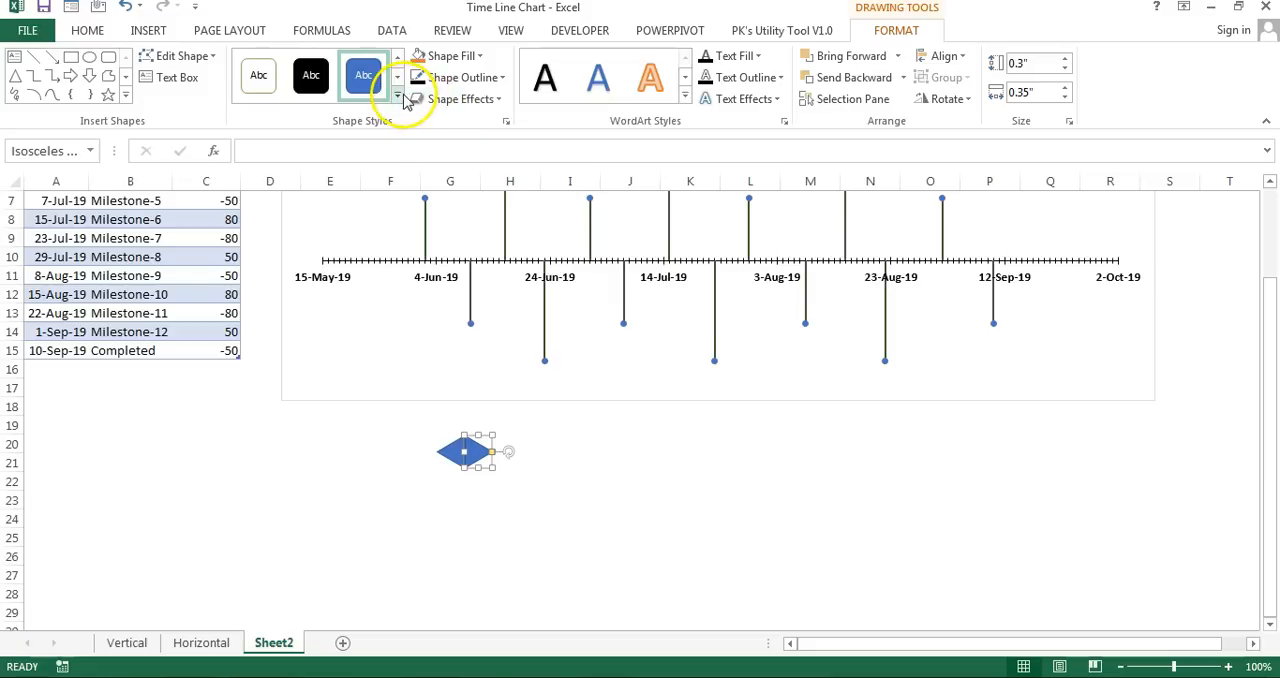
{"action": "left_click", "coordinate": [407, 99]}
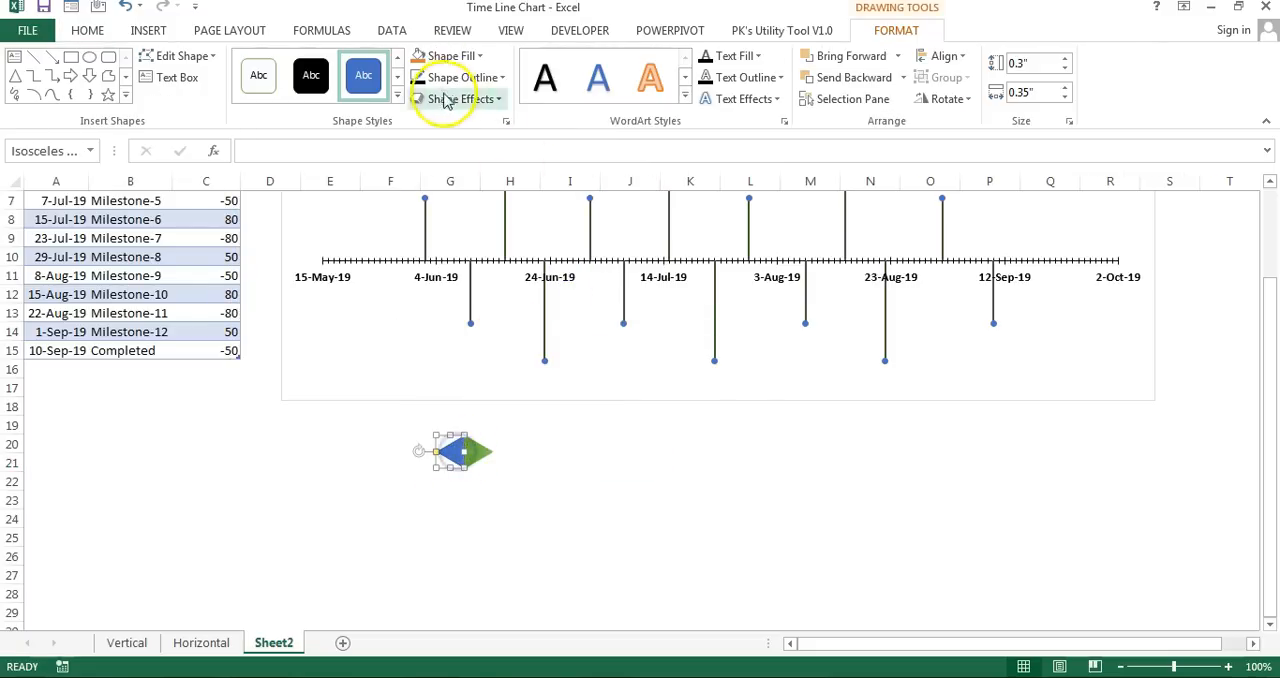
{"action": "mouse_move", "coordinate": [455, 56]}
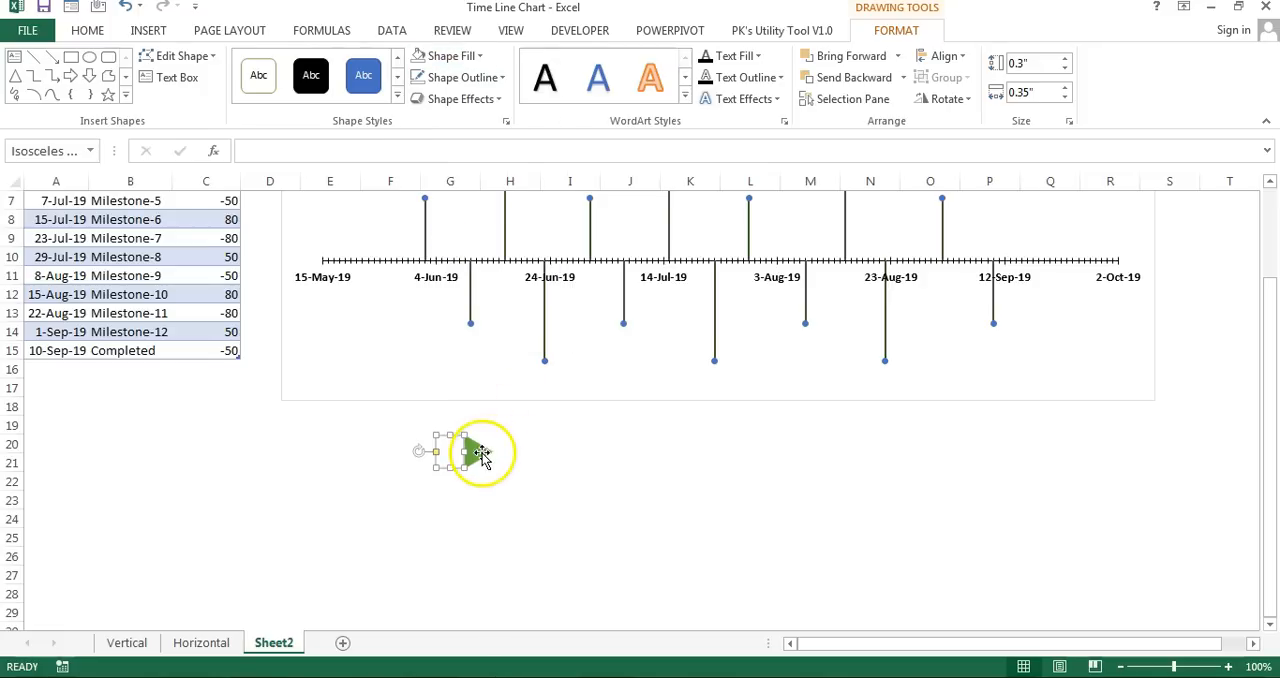
{"action": "right_click", "coordinate": [480, 452]}
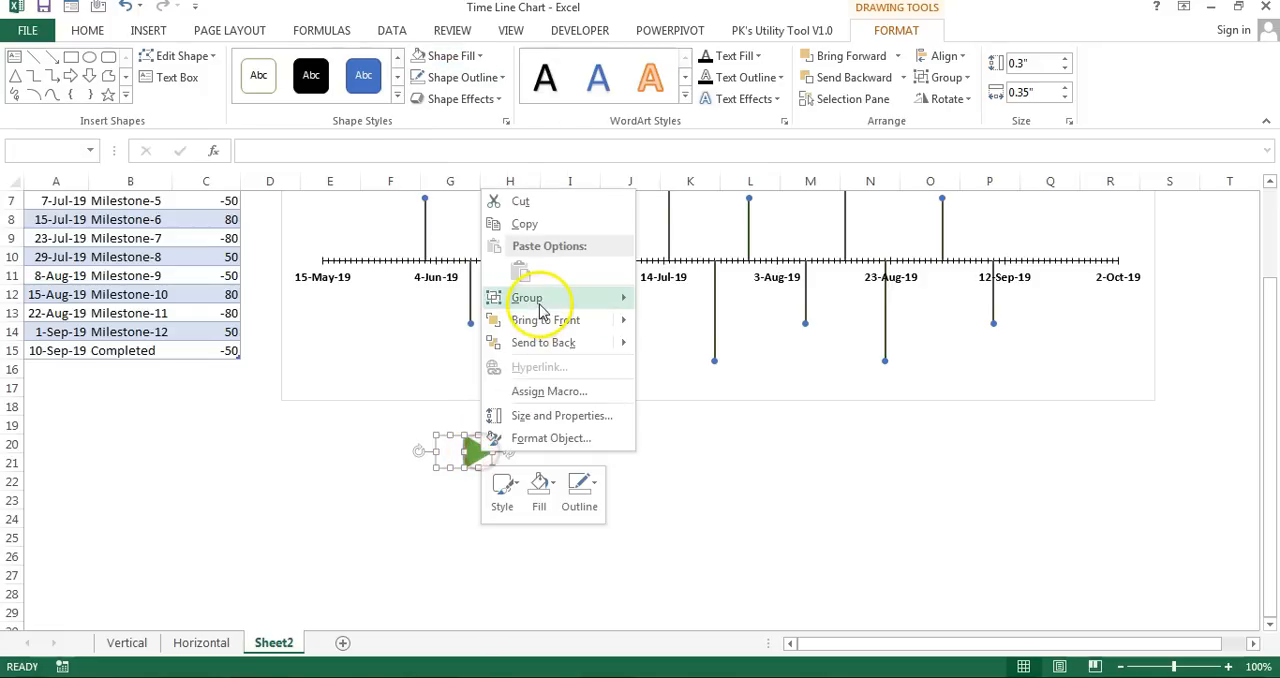
{"action": "left_click", "coordinate": [689, 462]}
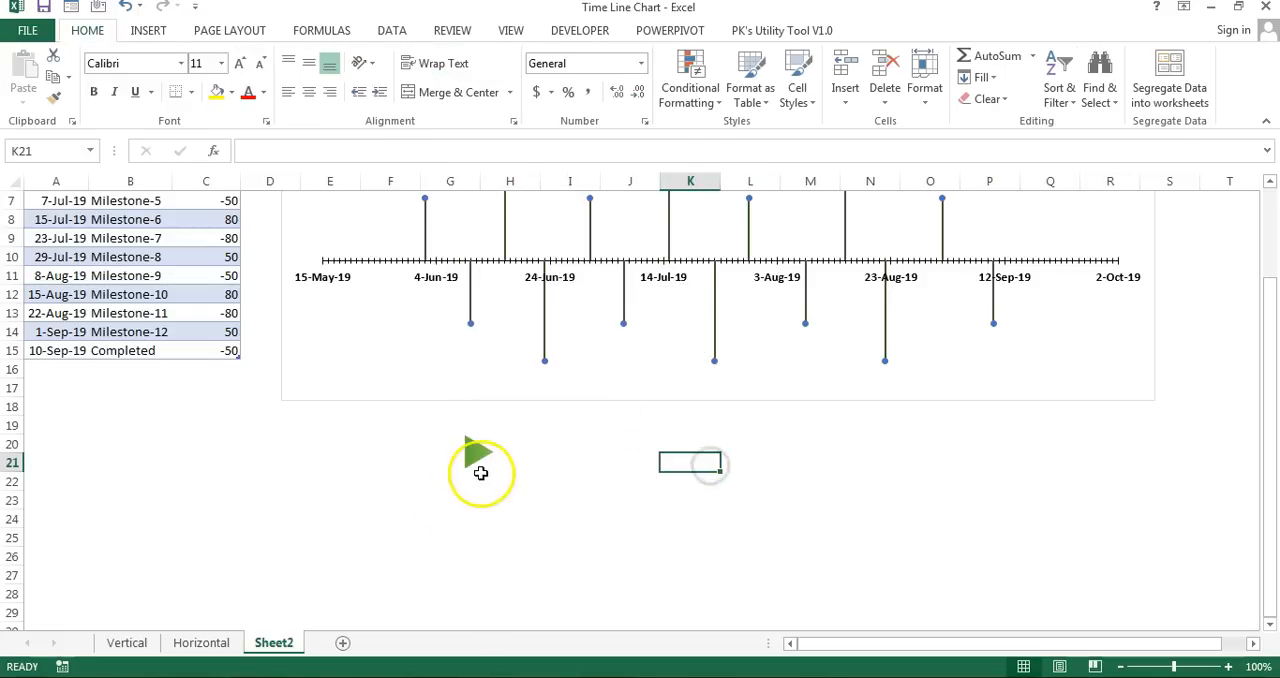
Copy the green flag group and paste it as the chart's milestone series marker
{"action": "left_click", "coordinate": [477, 467]}
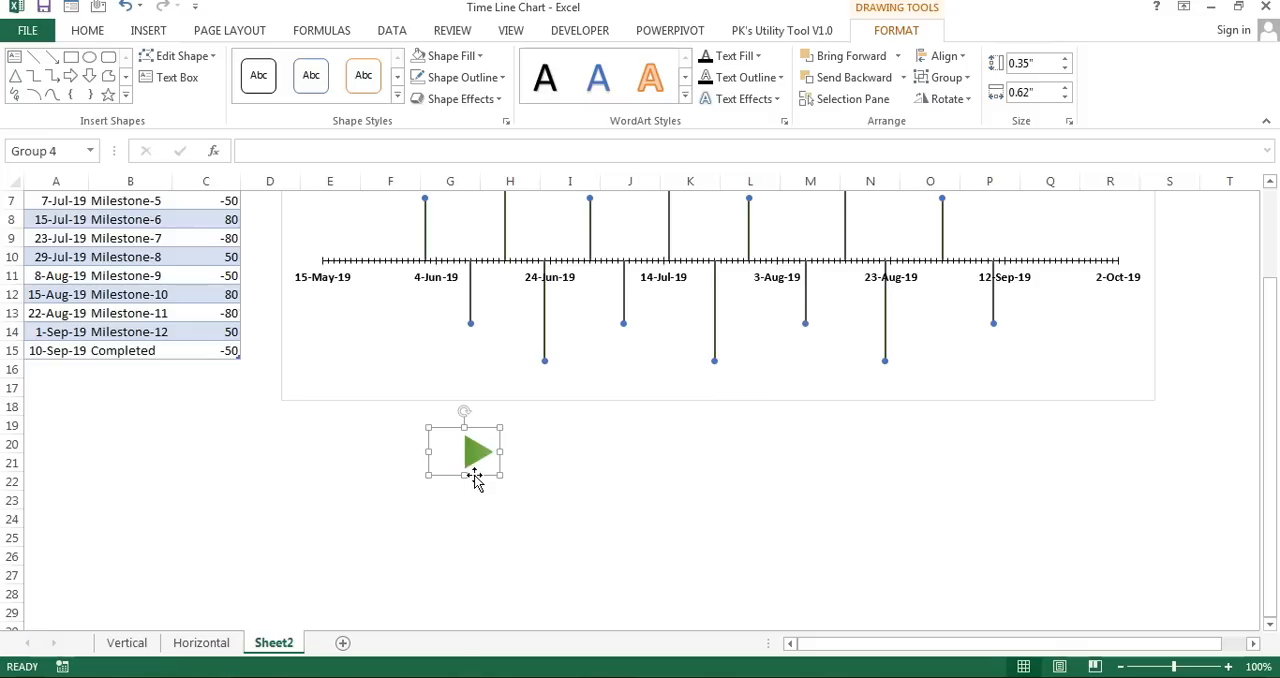
{"action": "left_click_drag", "start_coordinate": [463, 450], "coordinate": [710, 463]}
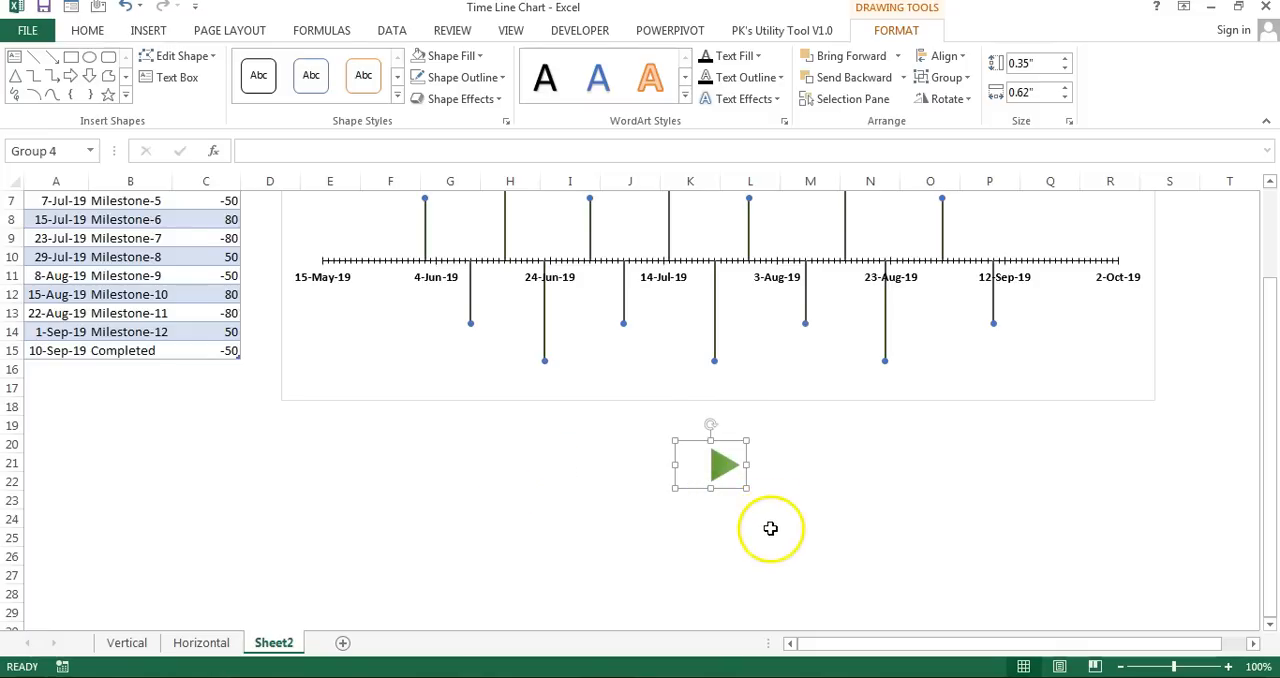
{"action": "left_click", "coordinate": [750, 310]}
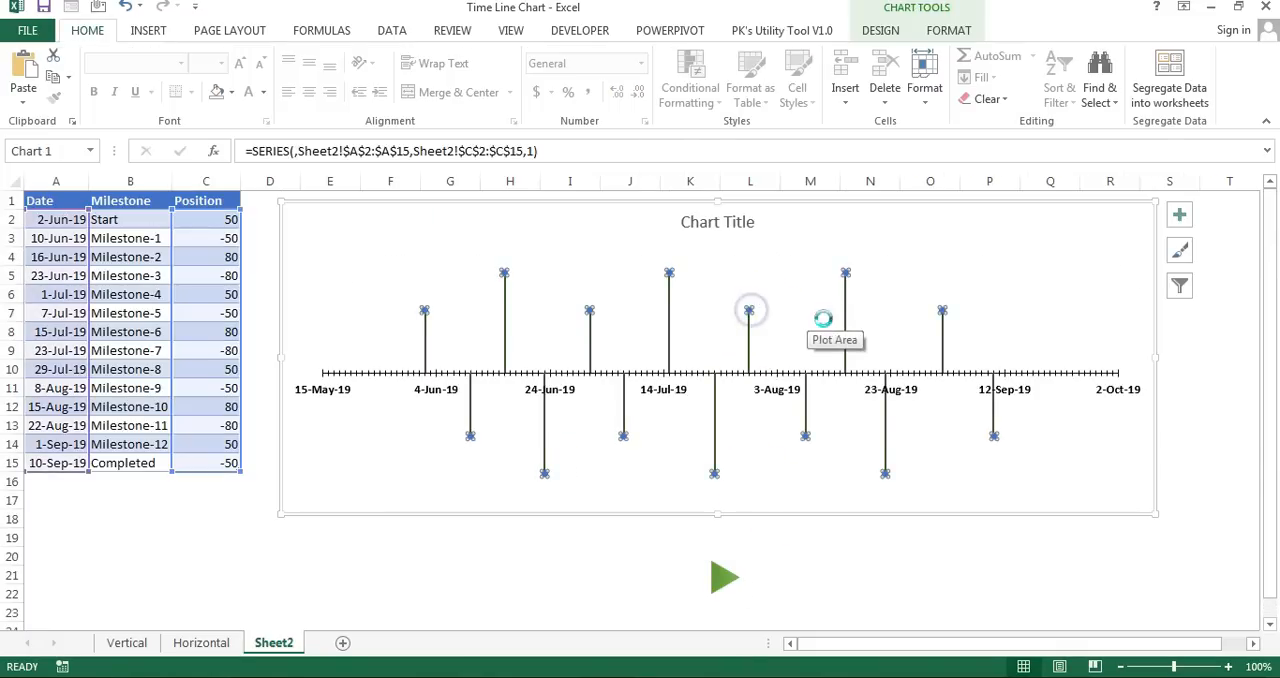
{"action": "left_click", "coordinate": [869, 555]}
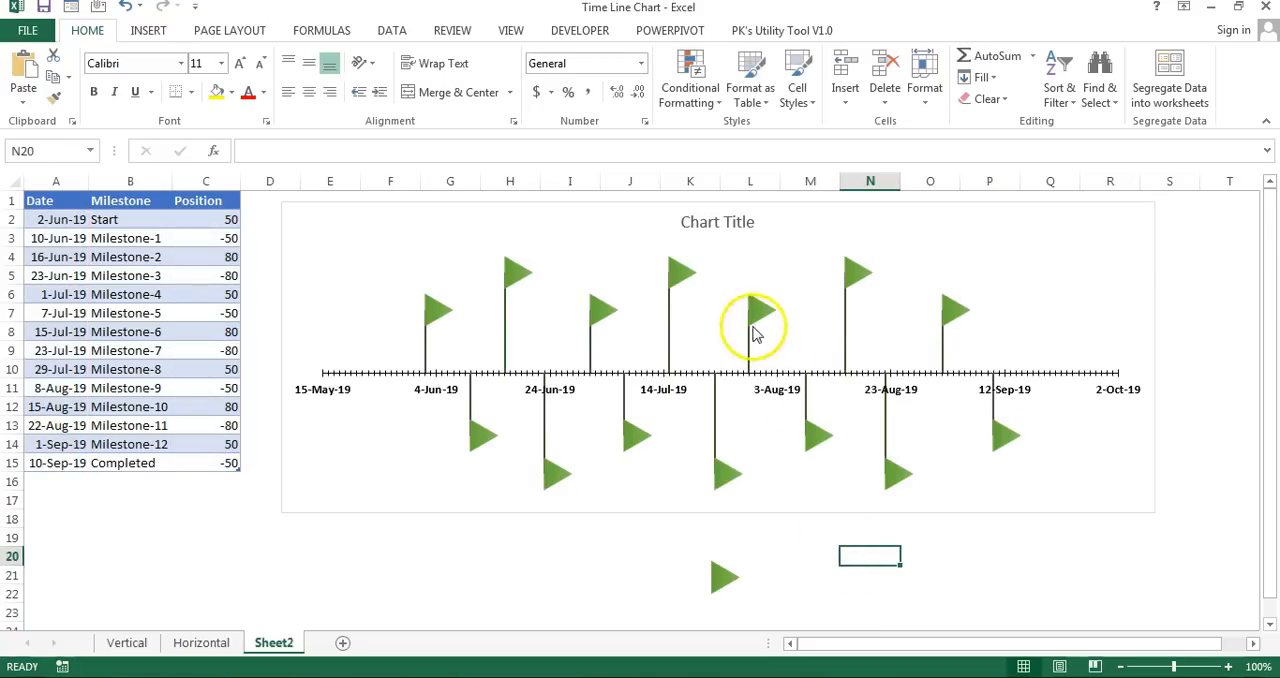
{"action": "mouse_move", "coordinate": [807, 320]}
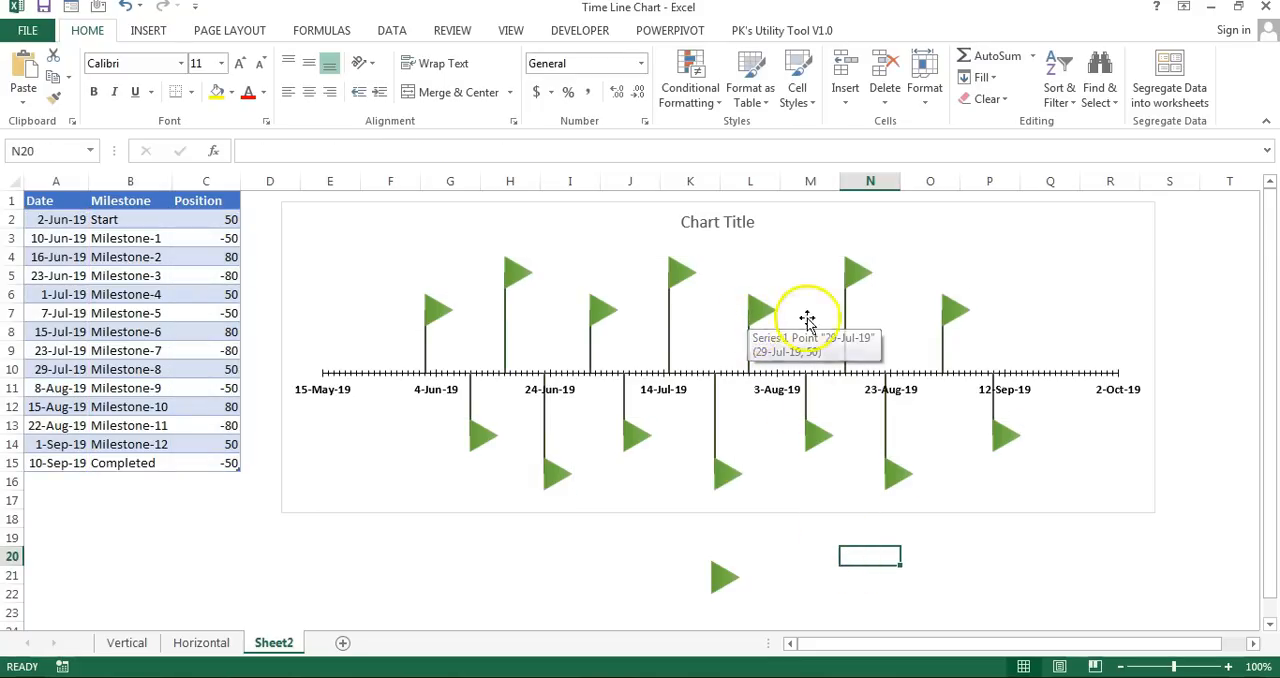
{"action": "left_click", "coordinate": [723, 578]}
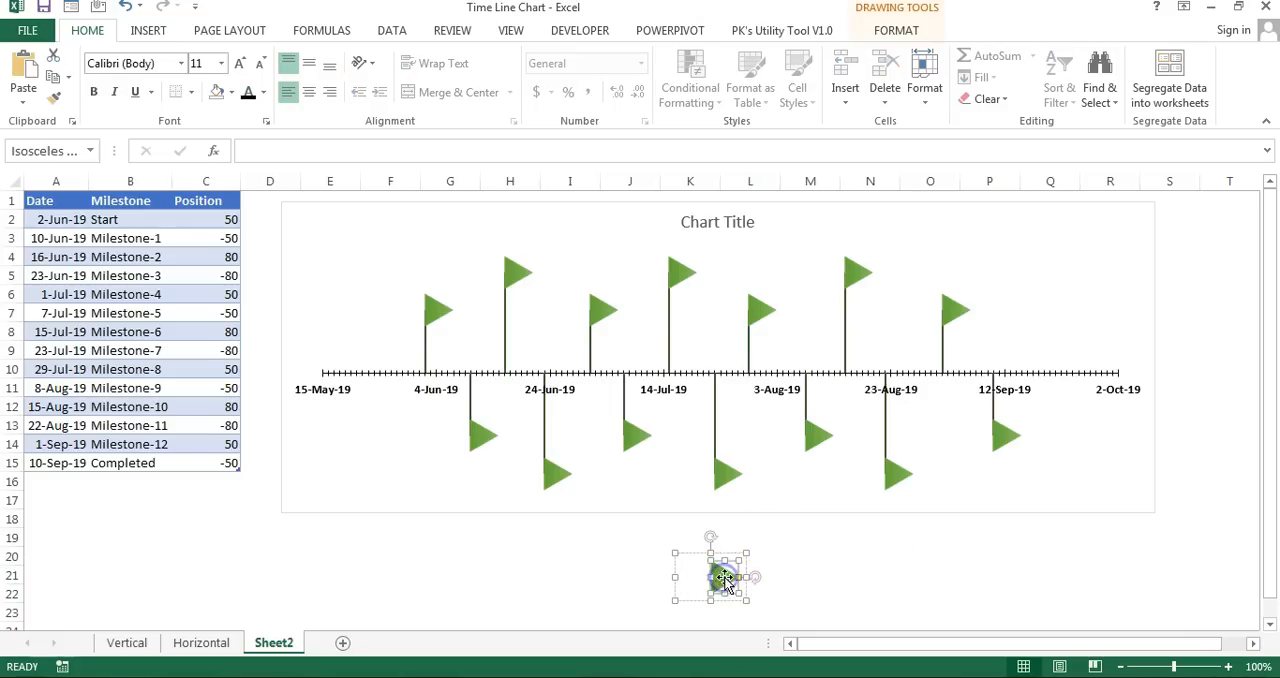
{"action": "mouse_move", "coordinate": [983, 577]}
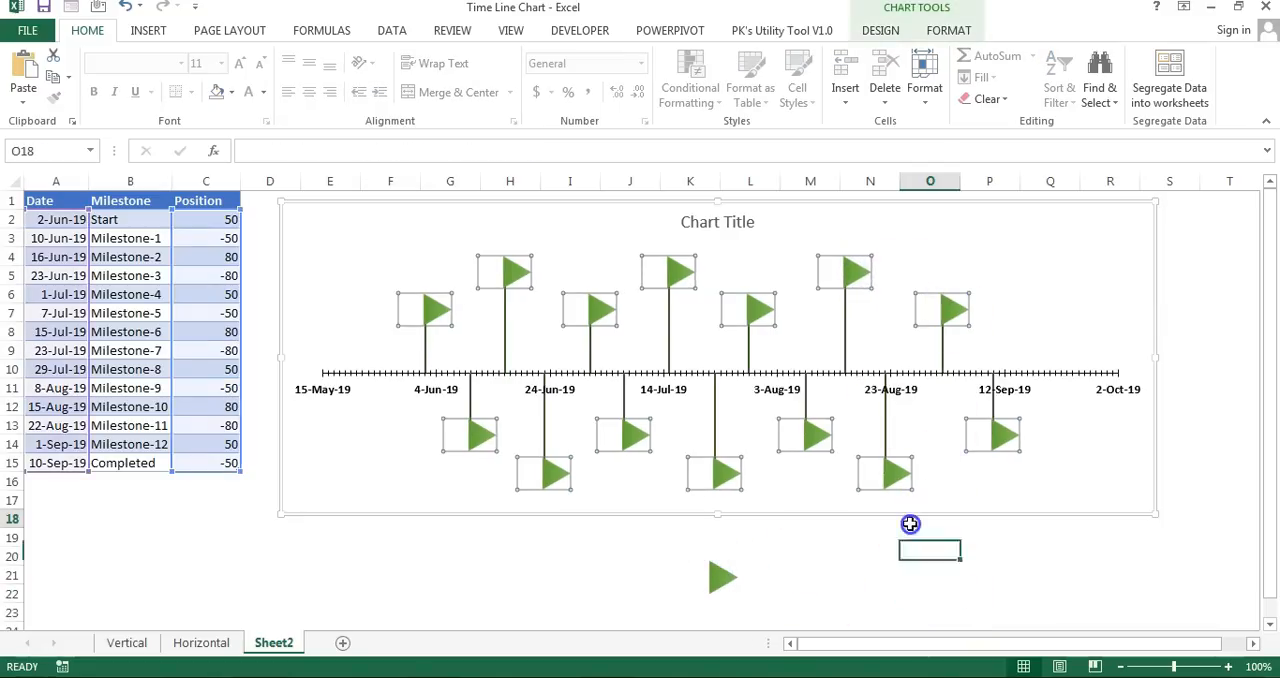
{"action": "left_click", "coordinate": [886, 555]}
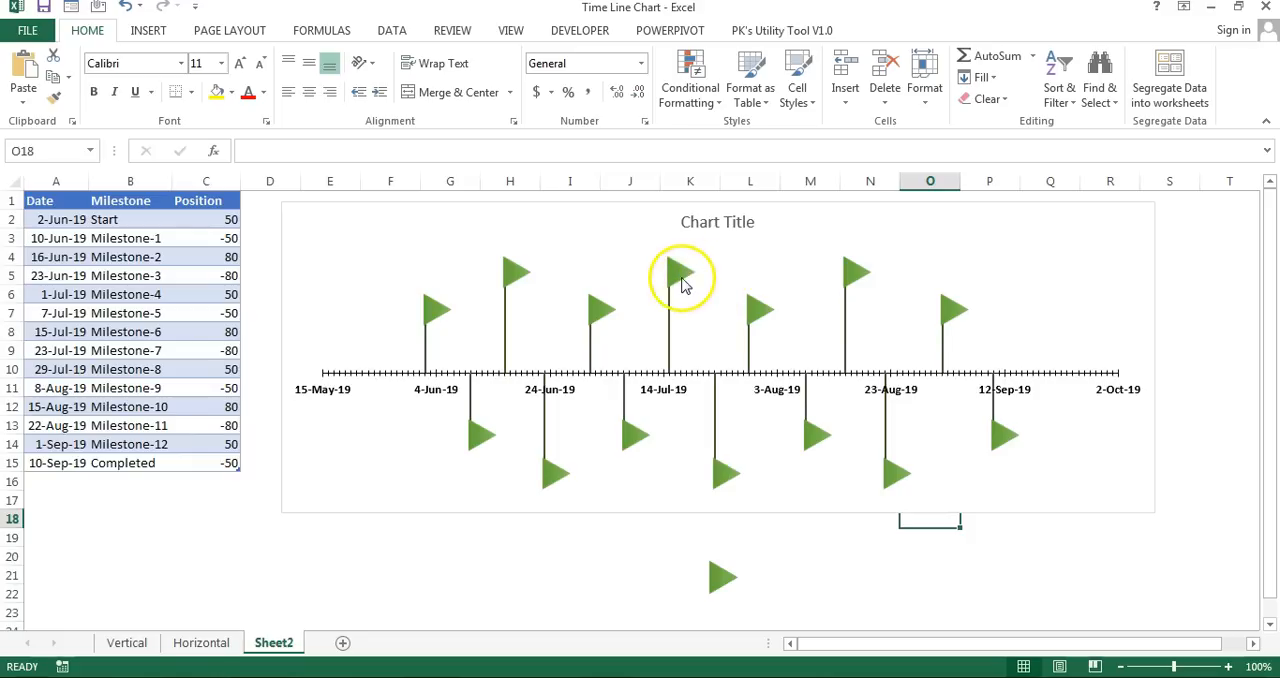
Add data labels to the flag markers and move the chart right, away from the table
{"action": "left_click", "coordinate": [683, 278]}
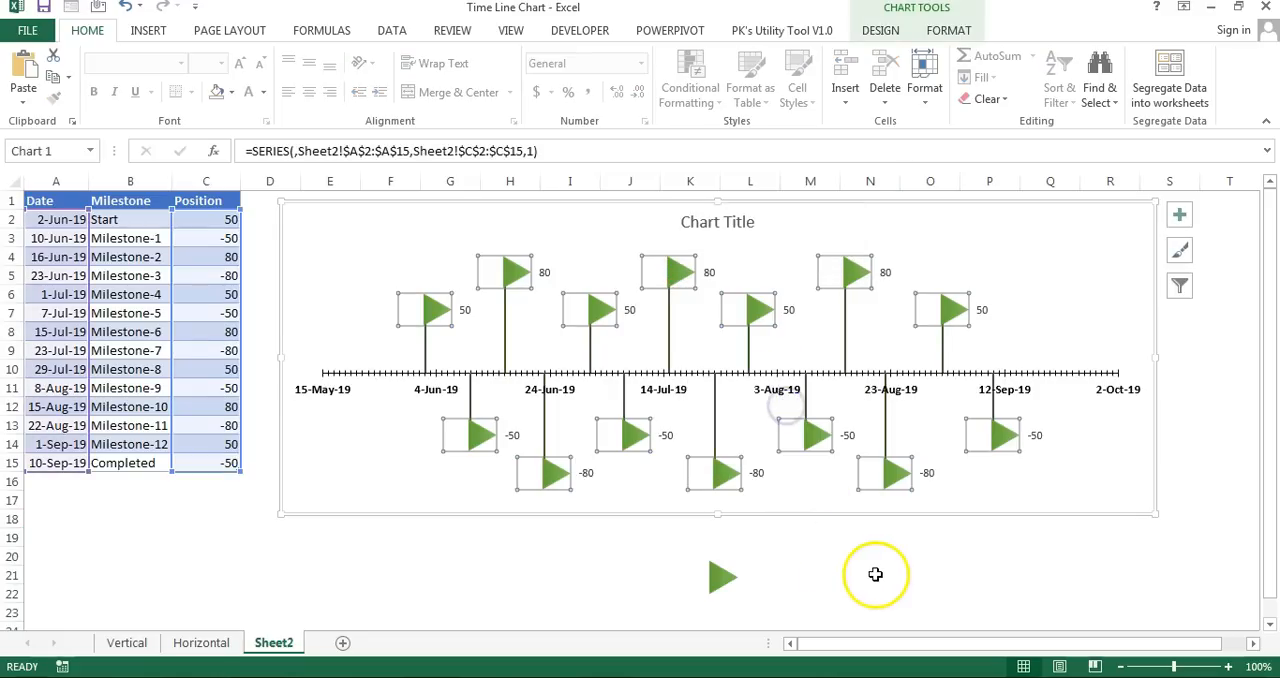
{"action": "left_click", "coordinate": [870, 574]}
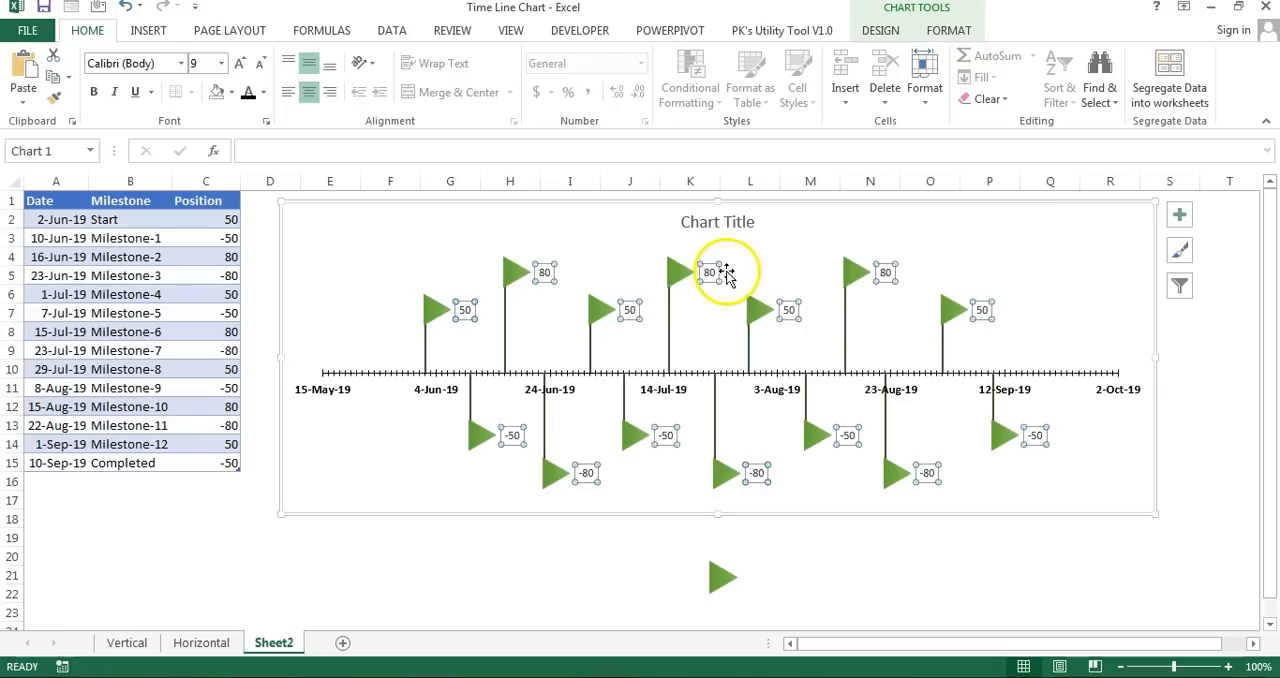
{"action": "left_click", "coordinate": [56, 219]}
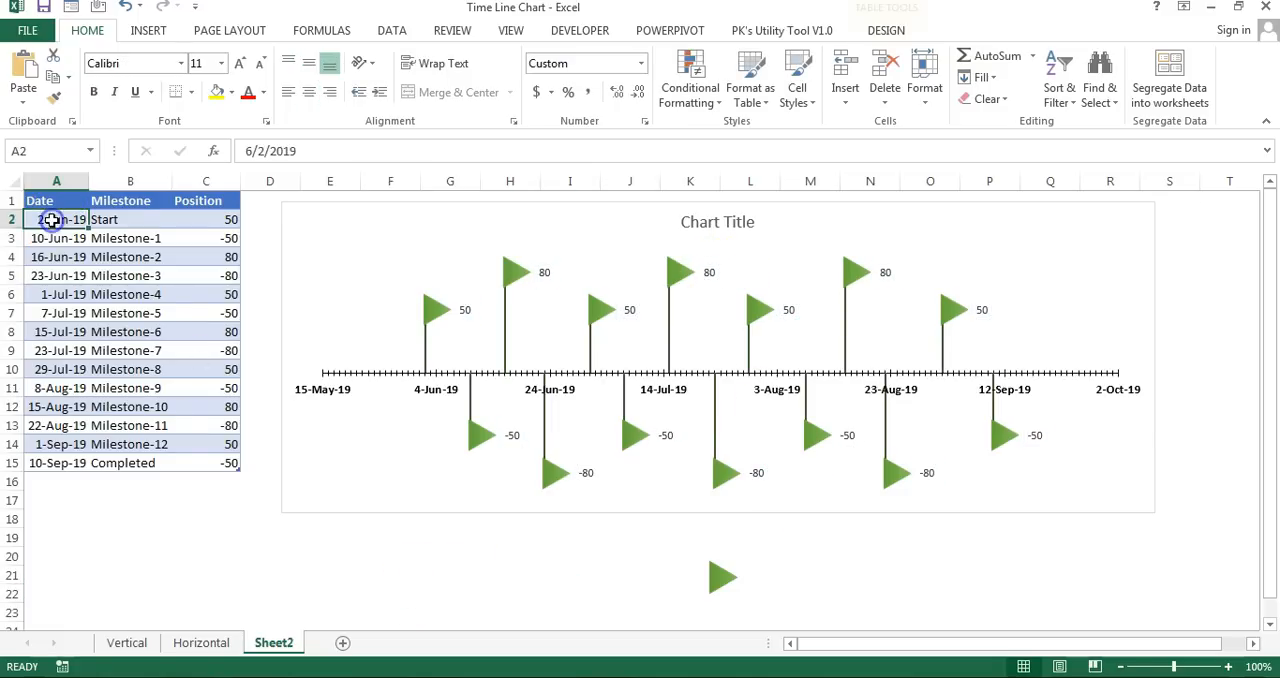
{"action": "left_click", "coordinate": [129, 219]}
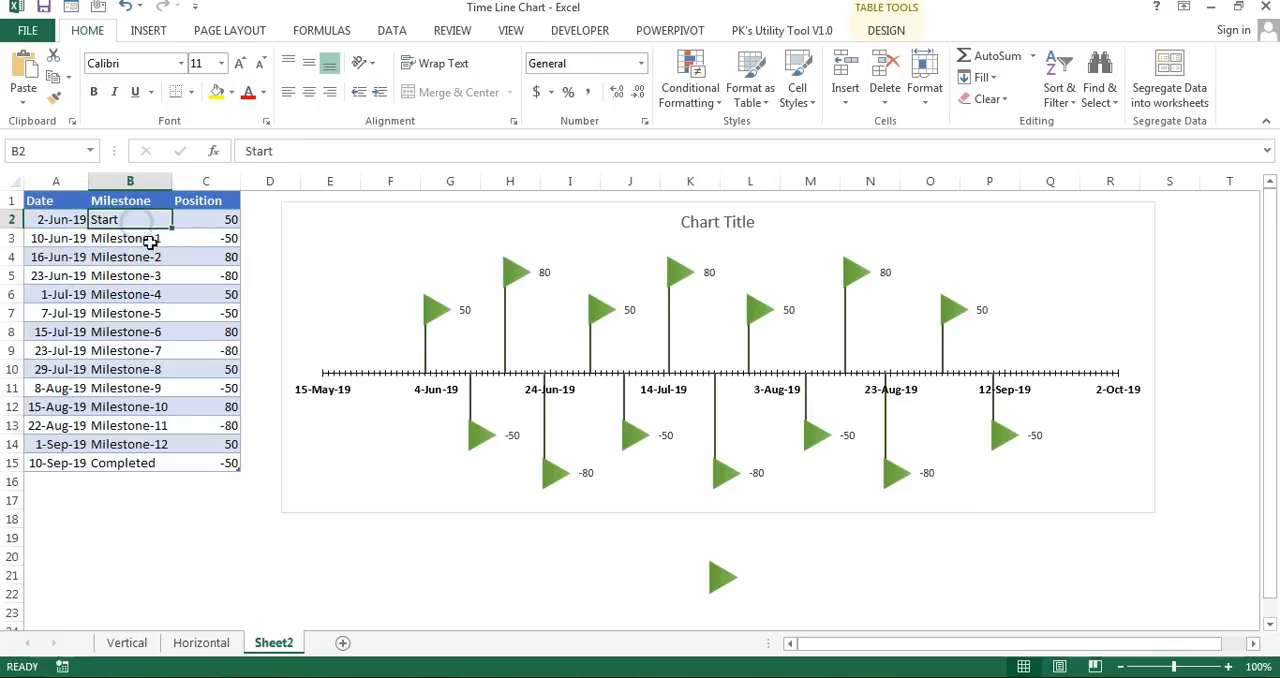
{"action": "left_click", "coordinate": [717, 350]}
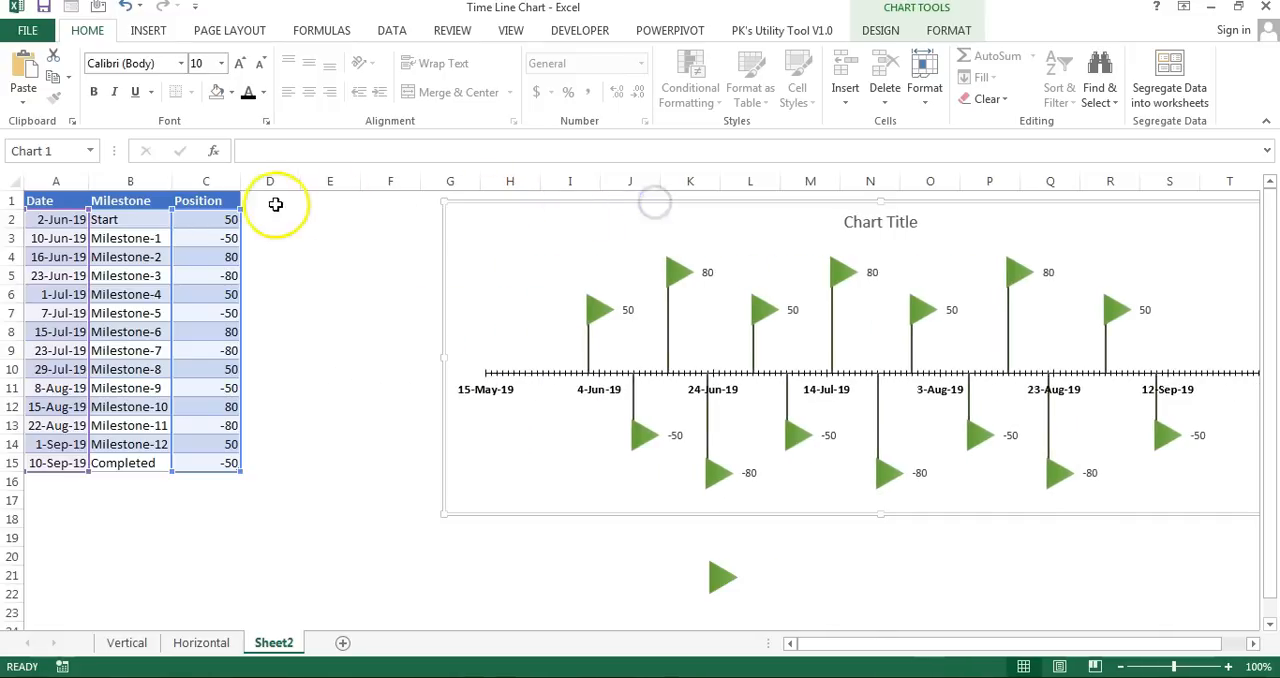
{"action": "type", "text": "Data"}
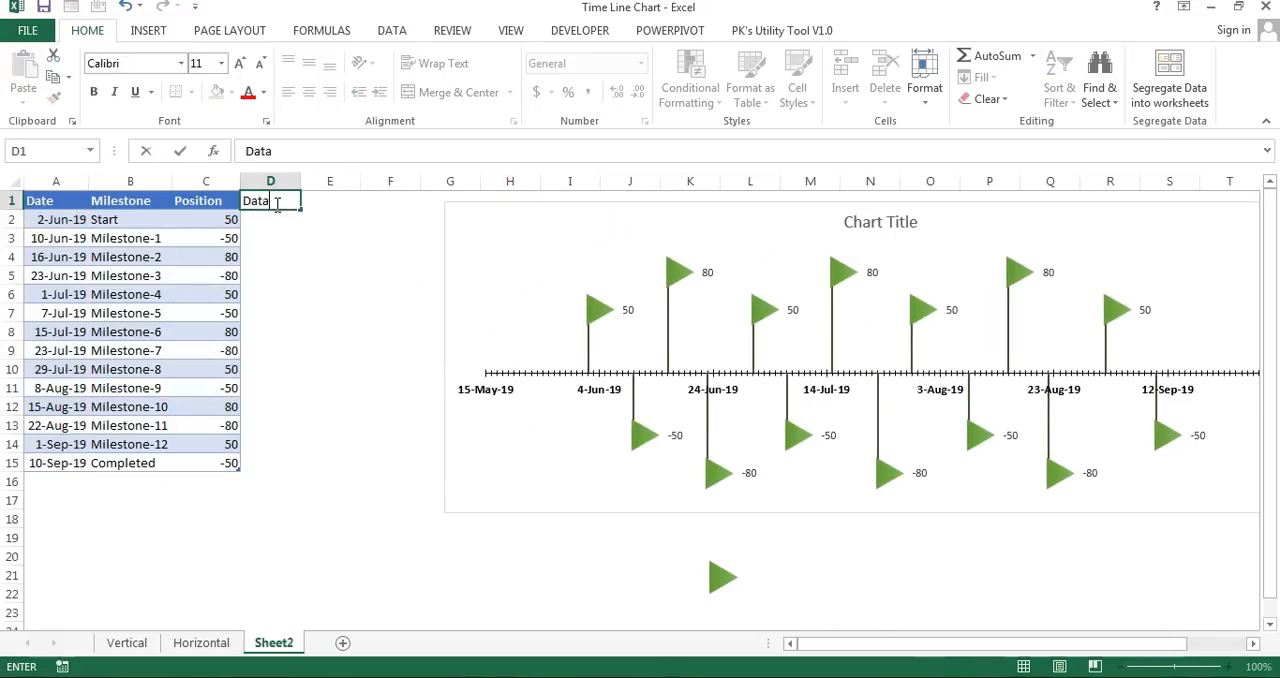
{"action": "key", "text": "Return"}
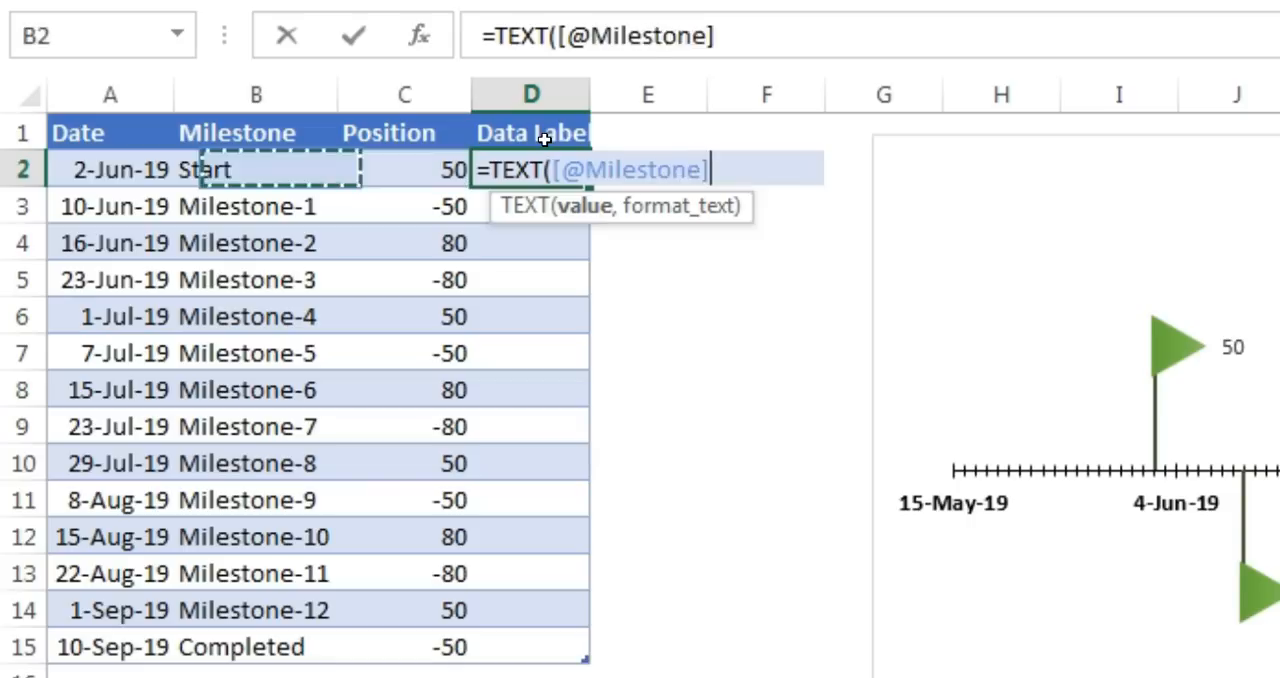
{"action": "type", "text": "[@Date],\"D-M"}
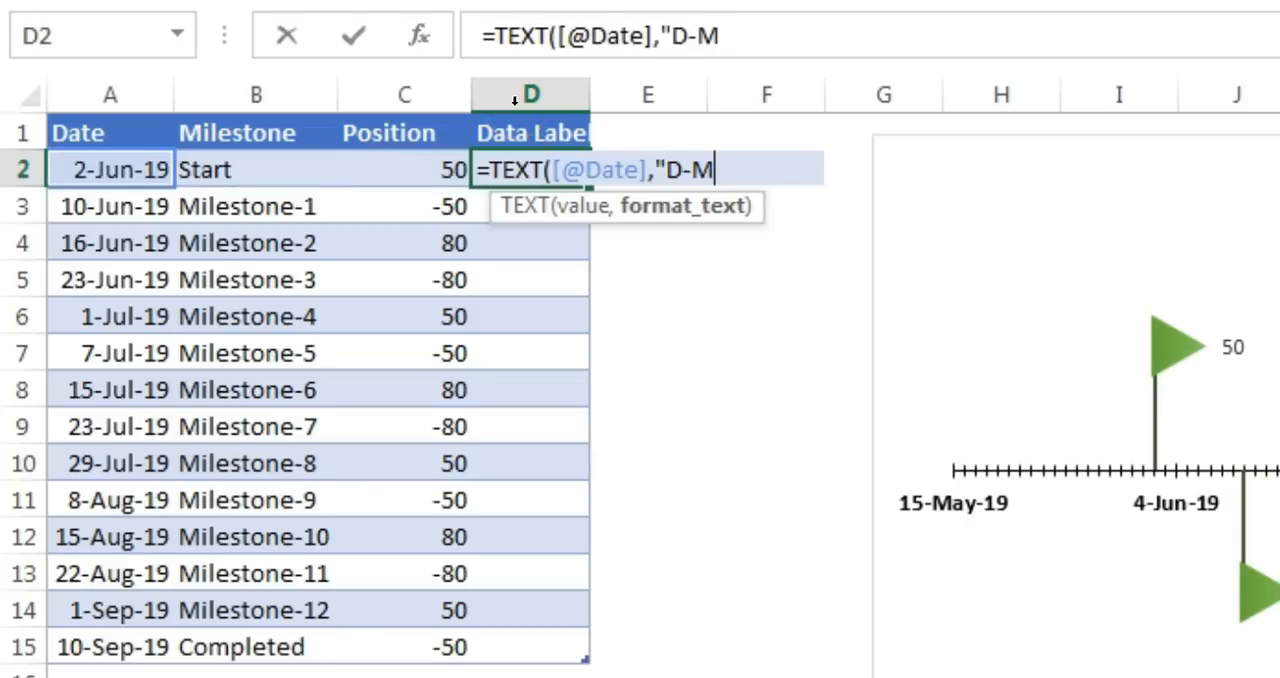
{"action": "type", "text": "MM-YY\")"}
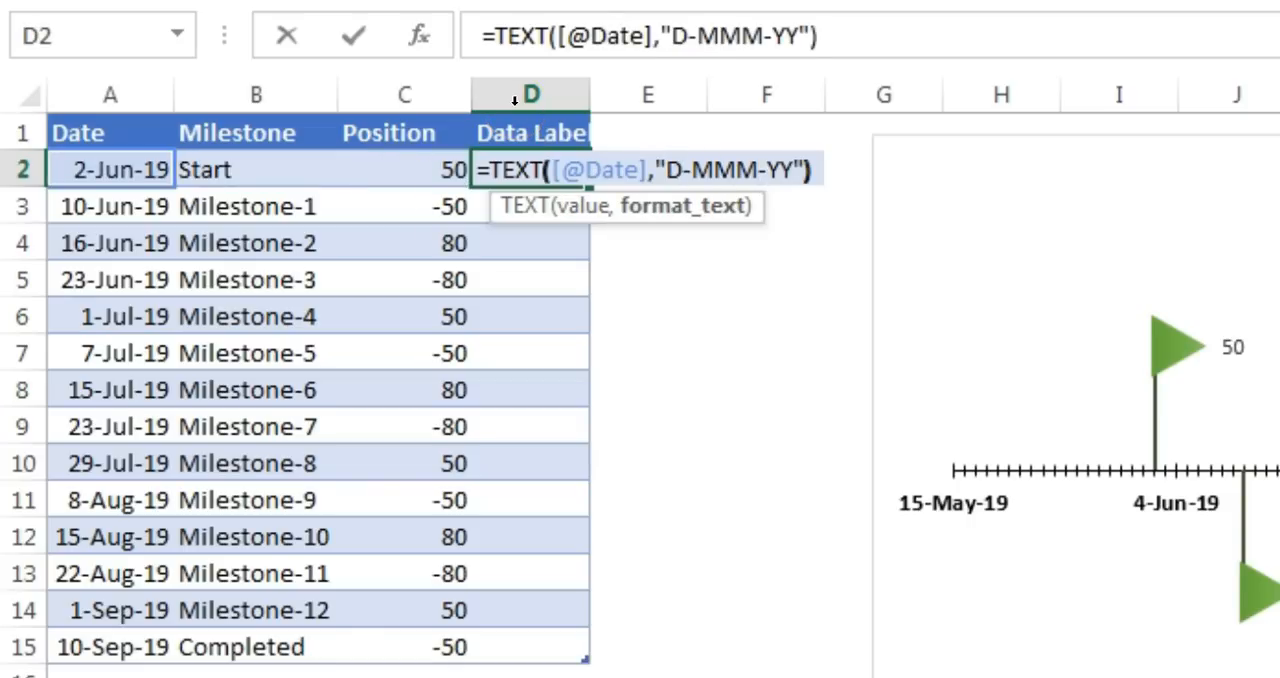
{"action": "type", "text": "&cha"}
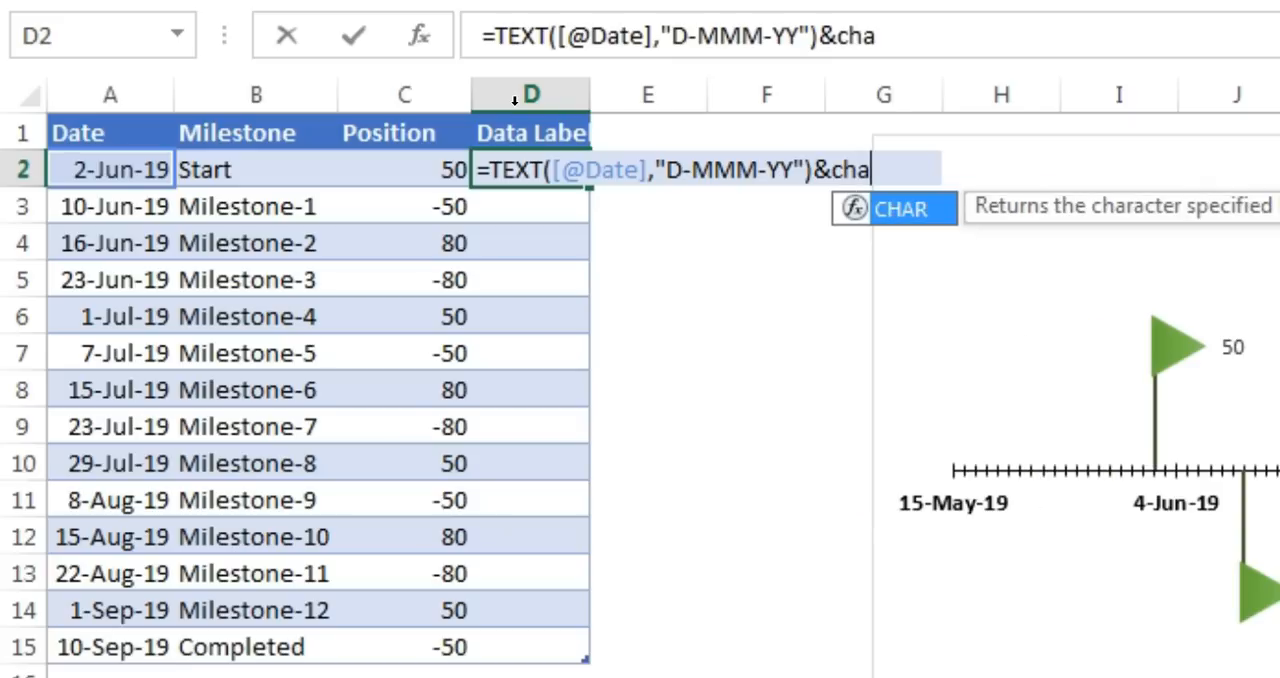
{"action": "type", "text": "R(10)&[@Milestone"}
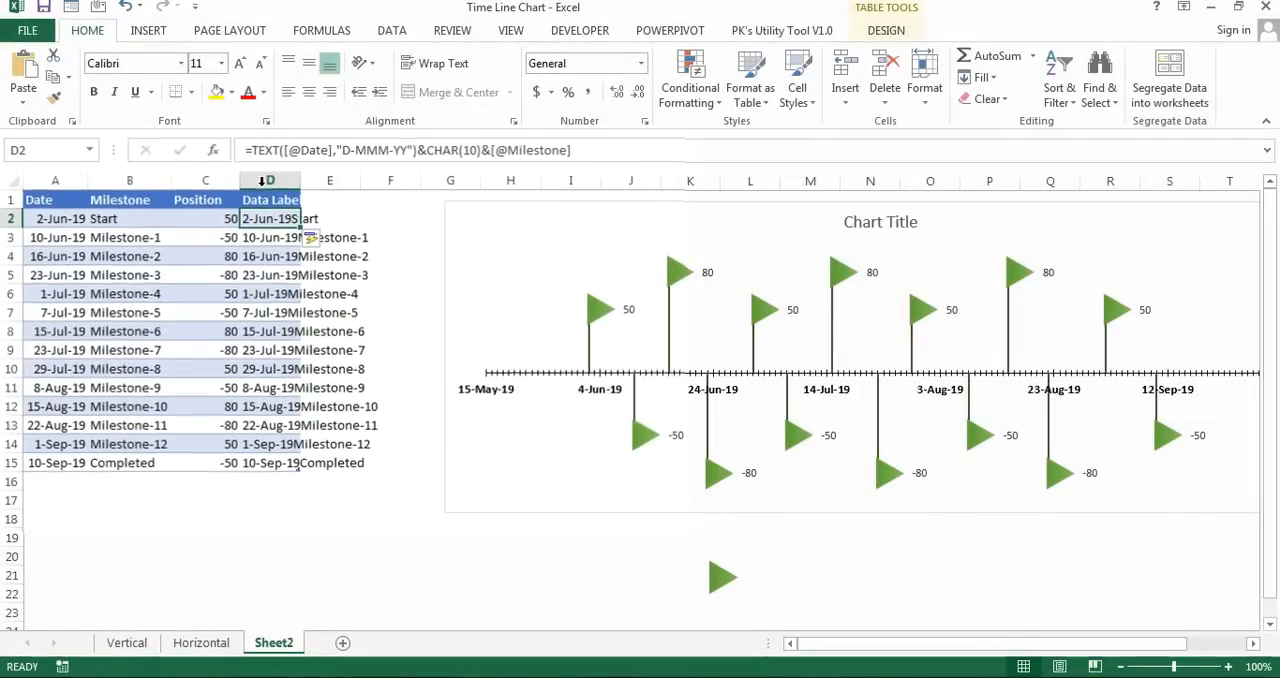
Set the flag data labels to use values from cells D2:D15 instead of Y values
{"action": "right_click", "coordinate": [628, 308]}
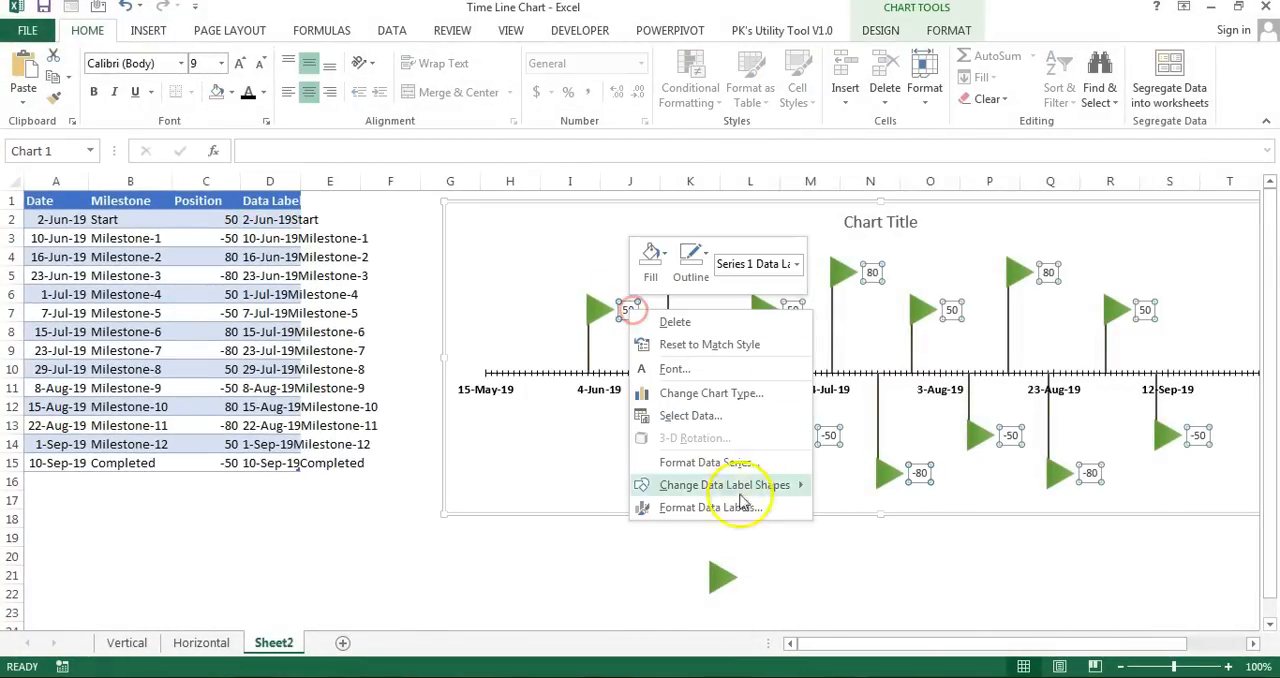
{"action": "left_click", "coordinate": [710, 507]}
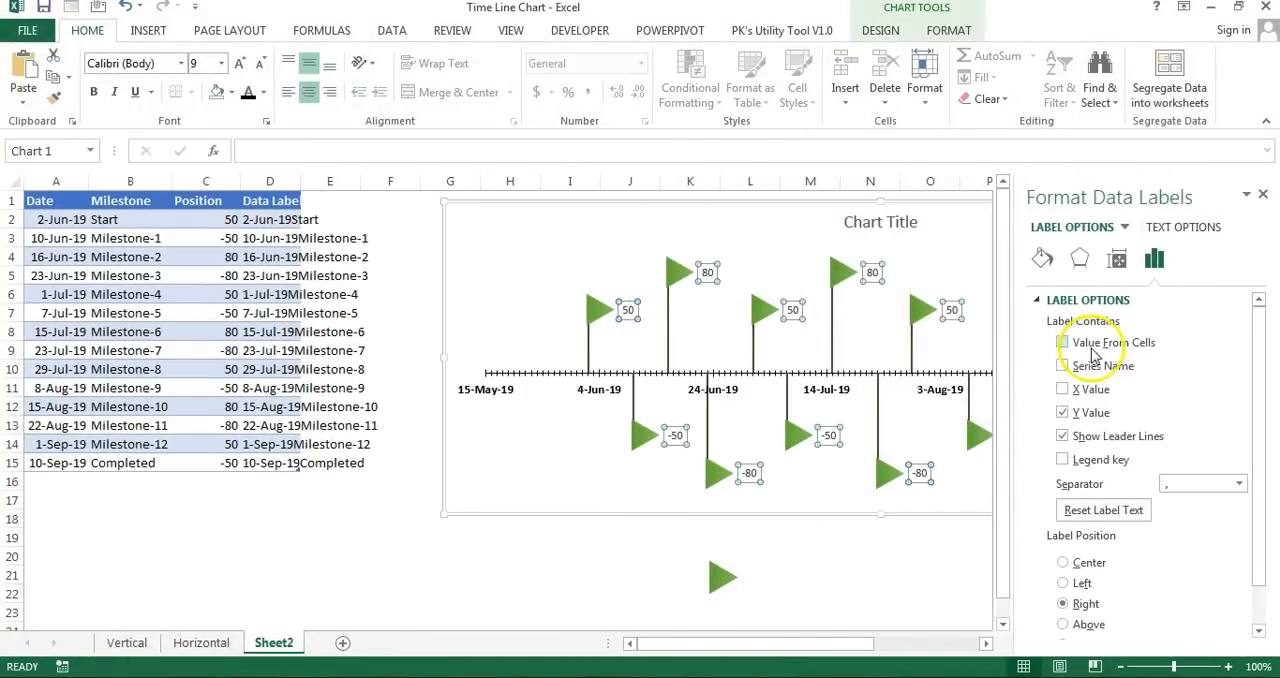
{"action": "left_click", "coordinate": [1063, 342]}
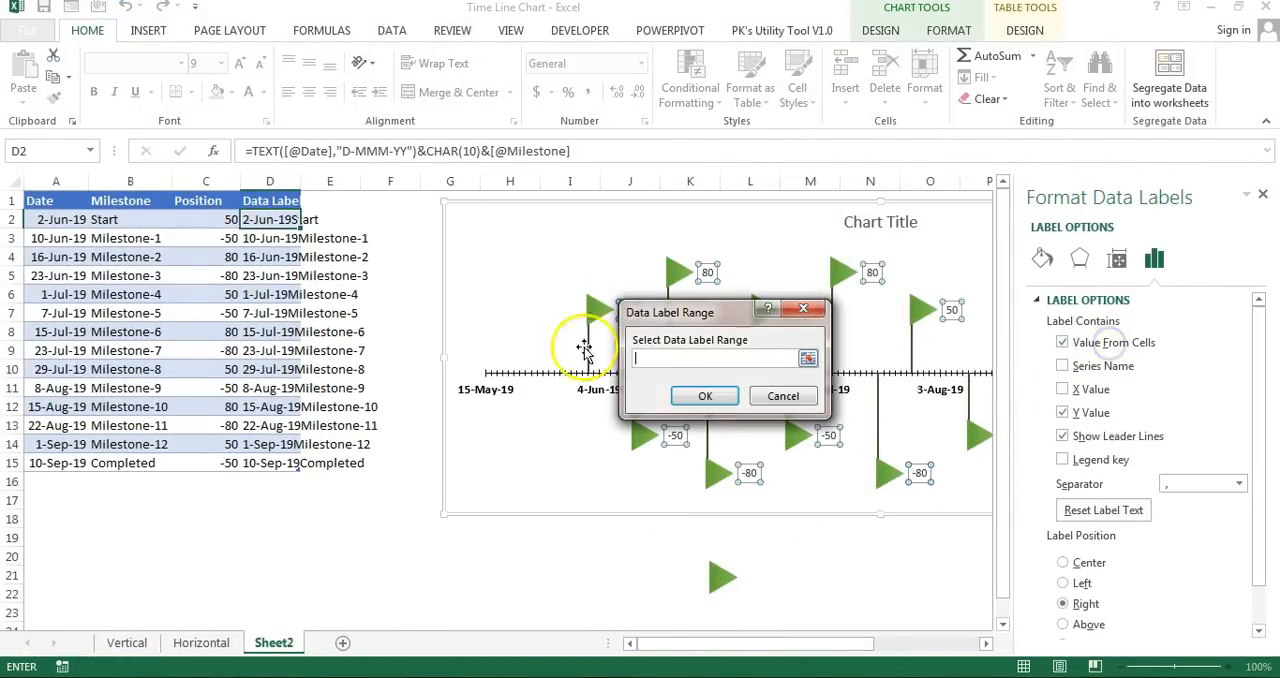
{"action": "left_click_drag", "start_coordinate": [270, 219], "coordinate": [270, 462]}
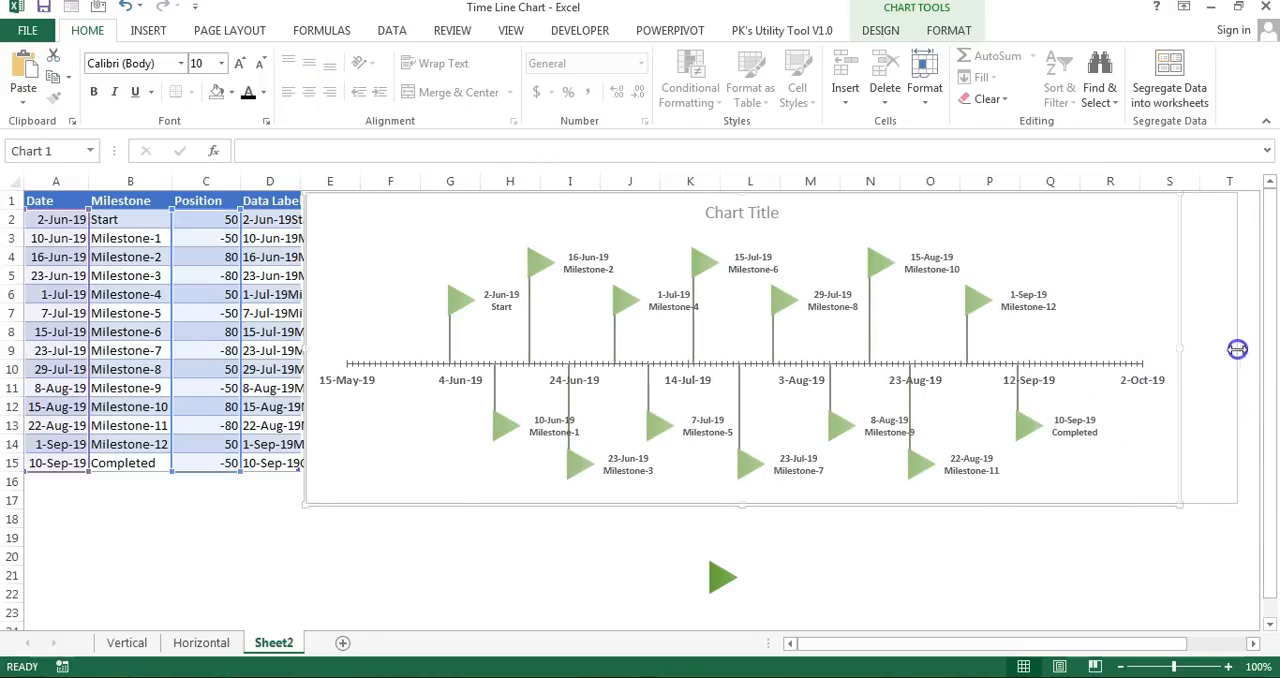
Apply a framed shape style with shadow to the chart and bold the flag labels
{"action": "left_click", "coordinate": [948, 30]}
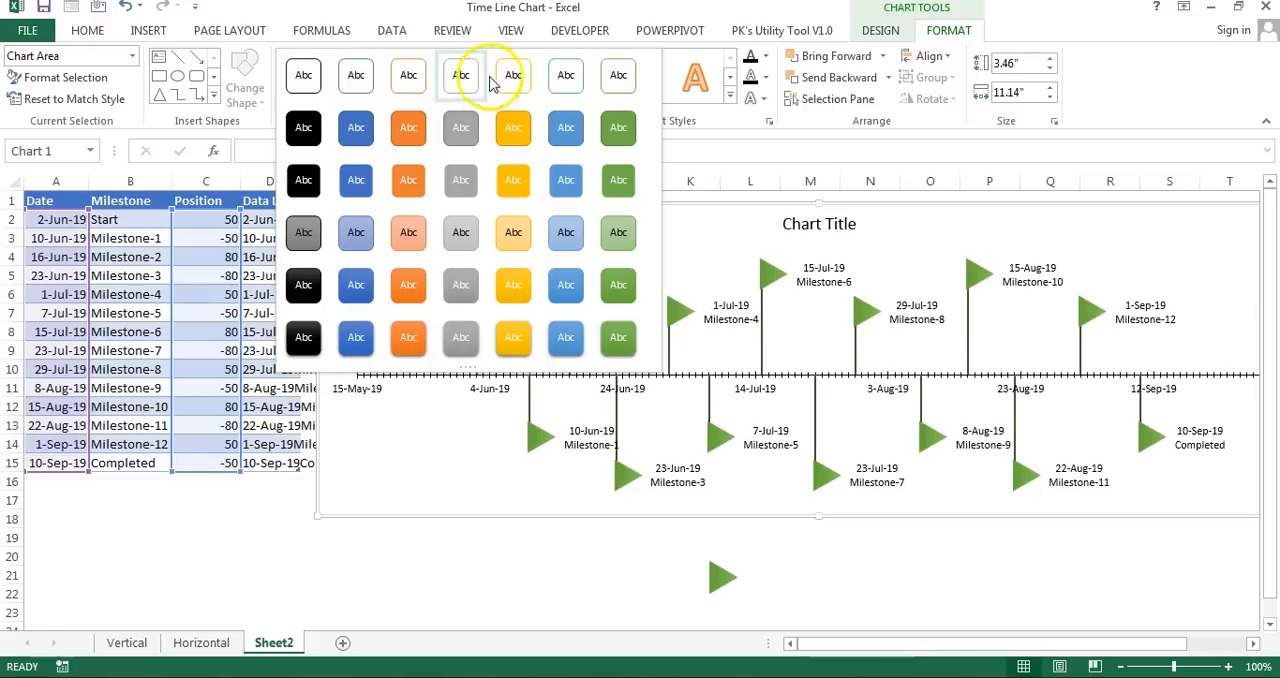
{"action": "left_click", "coordinate": [508, 98]}
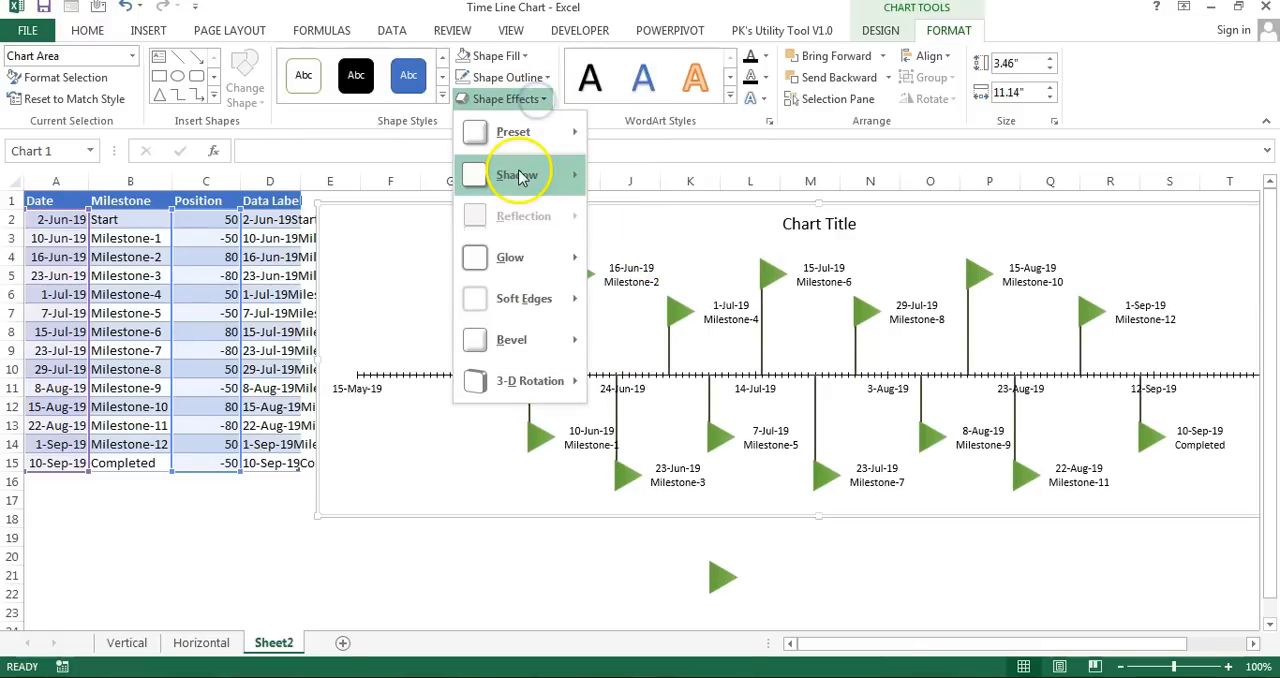
{"action": "left_click", "coordinate": [805, 518]}
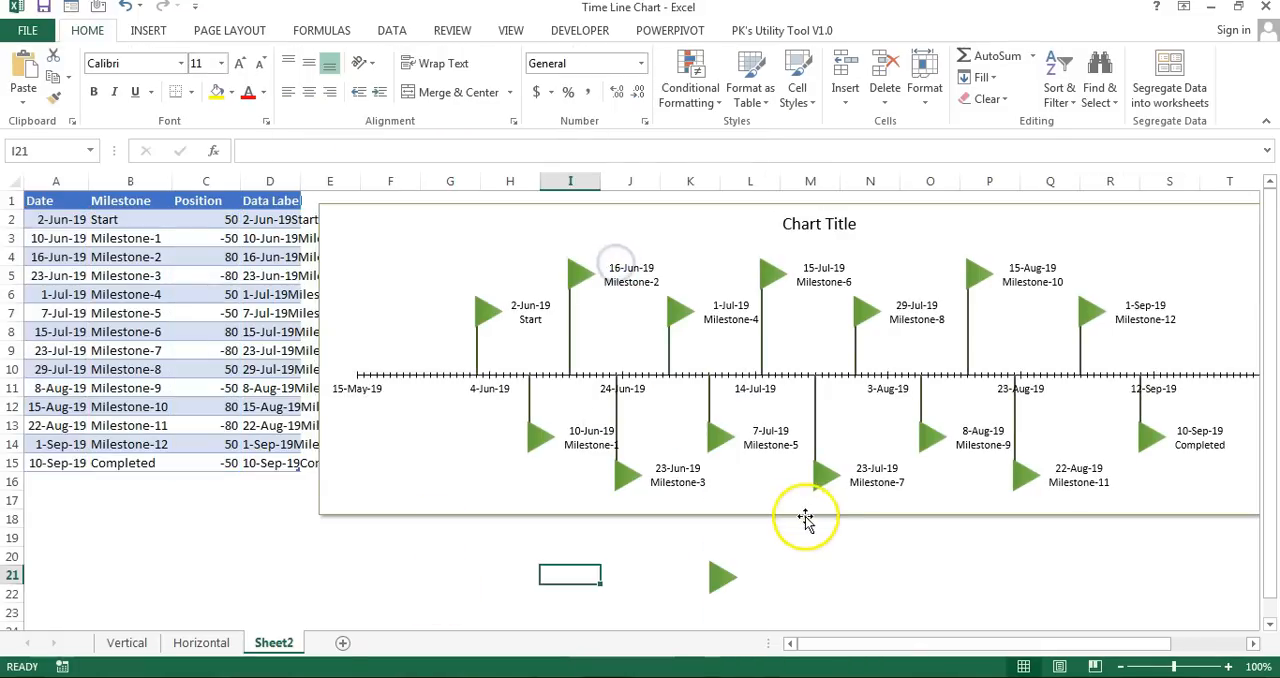
{"action": "left_click", "coordinate": [805, 518]}
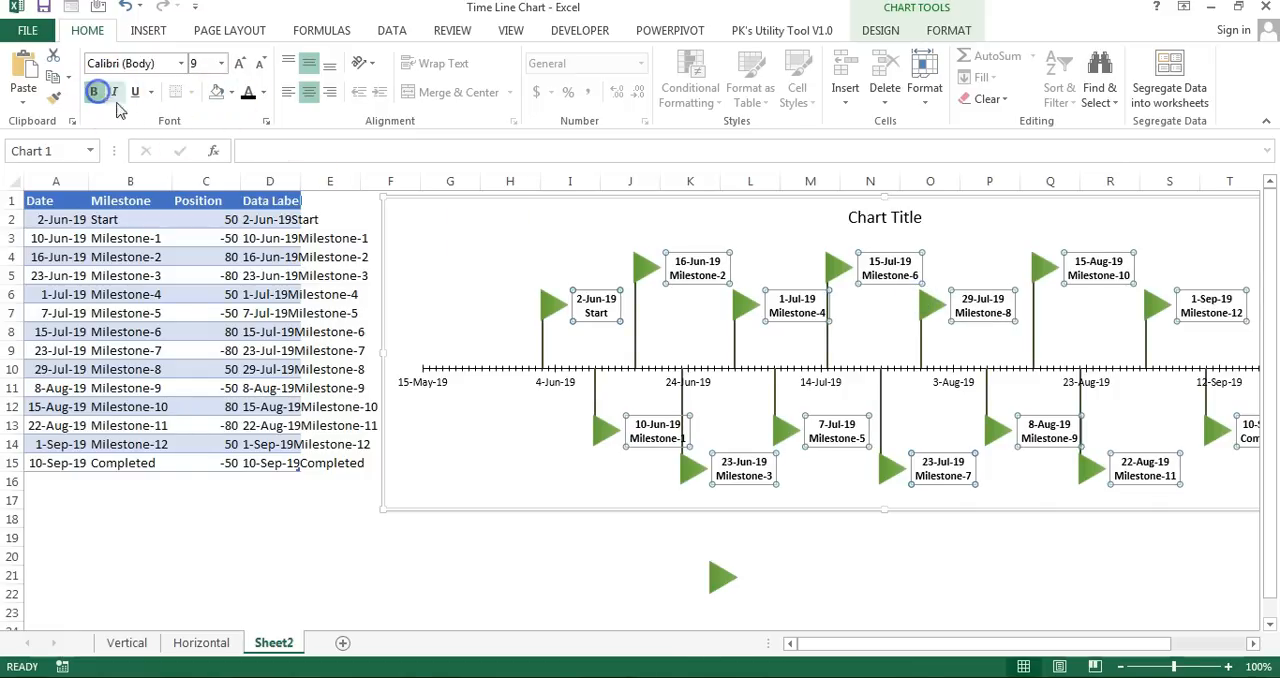
{"action": "left_click", "coordinate": [869, 573]}
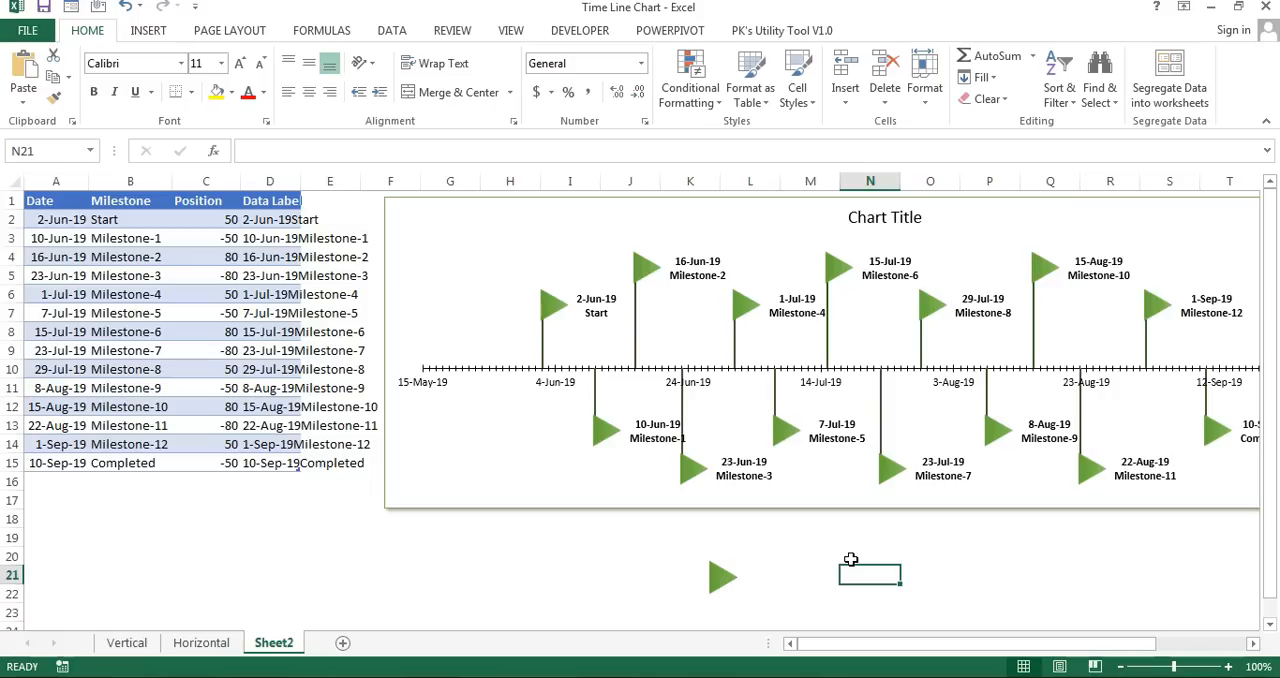
{"action": "mouse_move", "coordinate": [860, 515]}
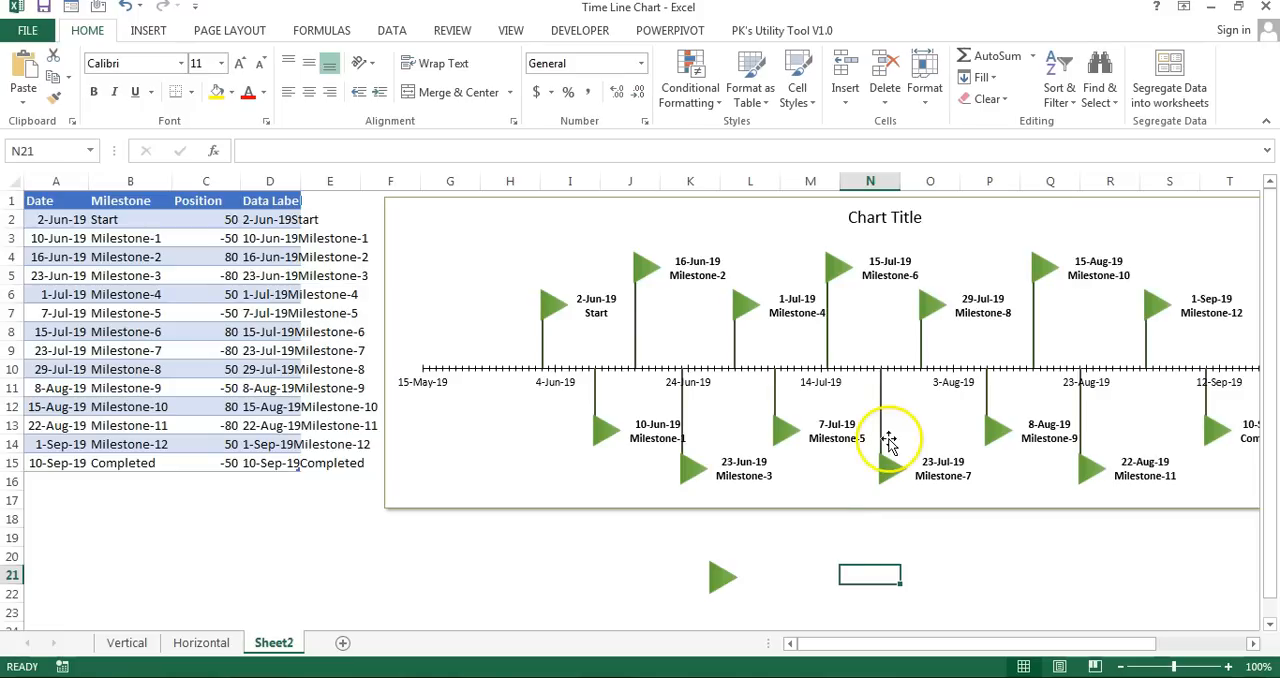
{"action": "left_click", "coordinate": [870, 555]}
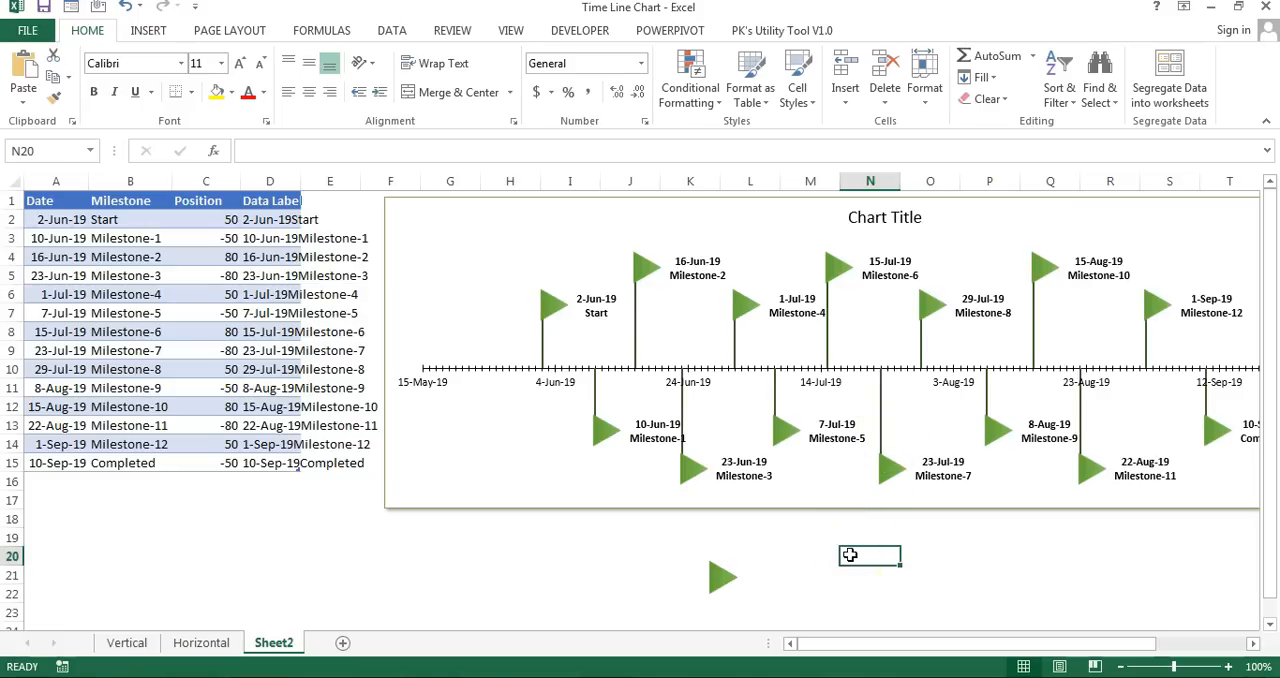
{"action": "mouse_move", "coordinate": [396, 567]}
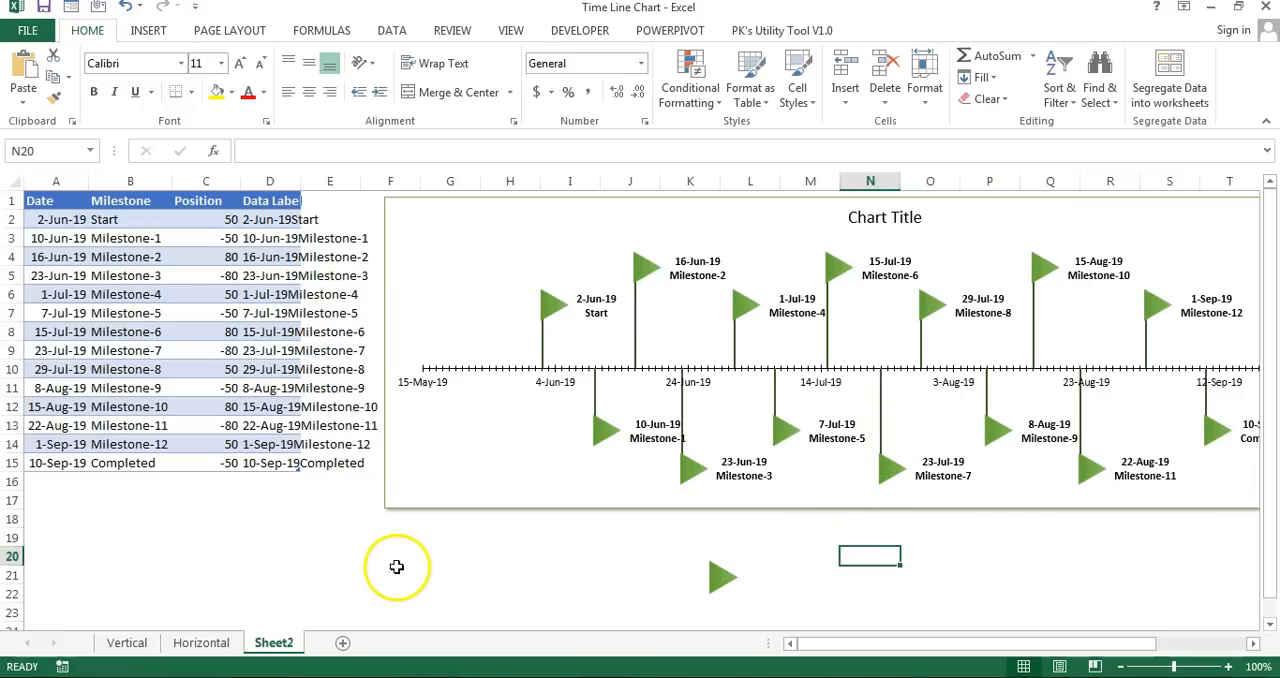